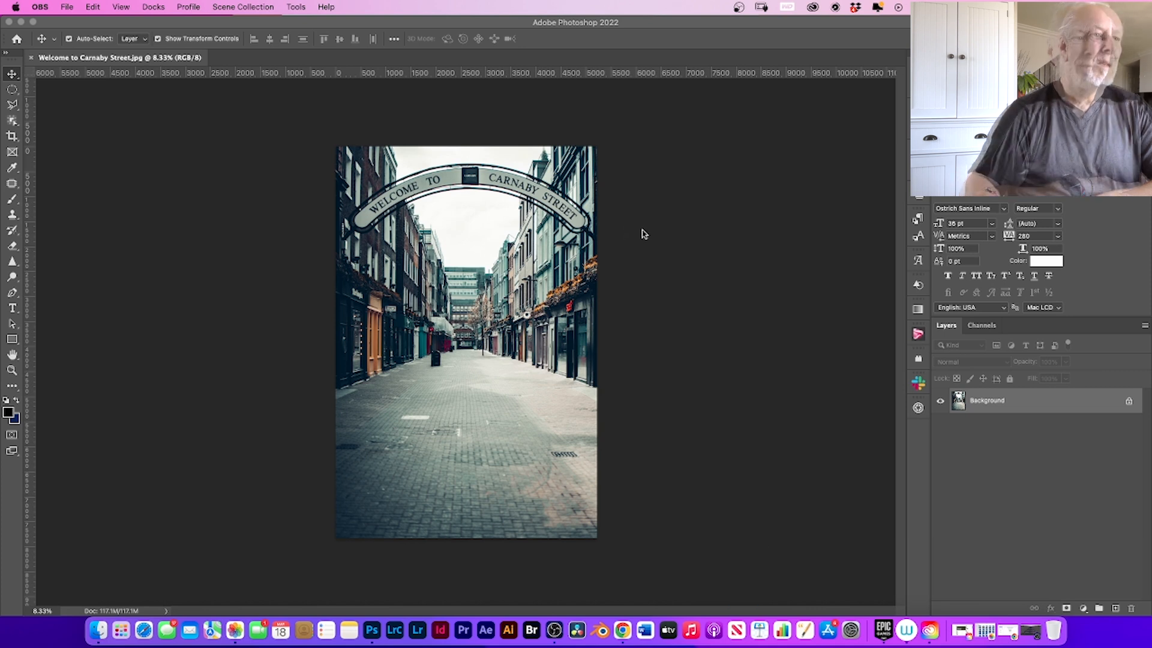
mouse_move(635, 232)
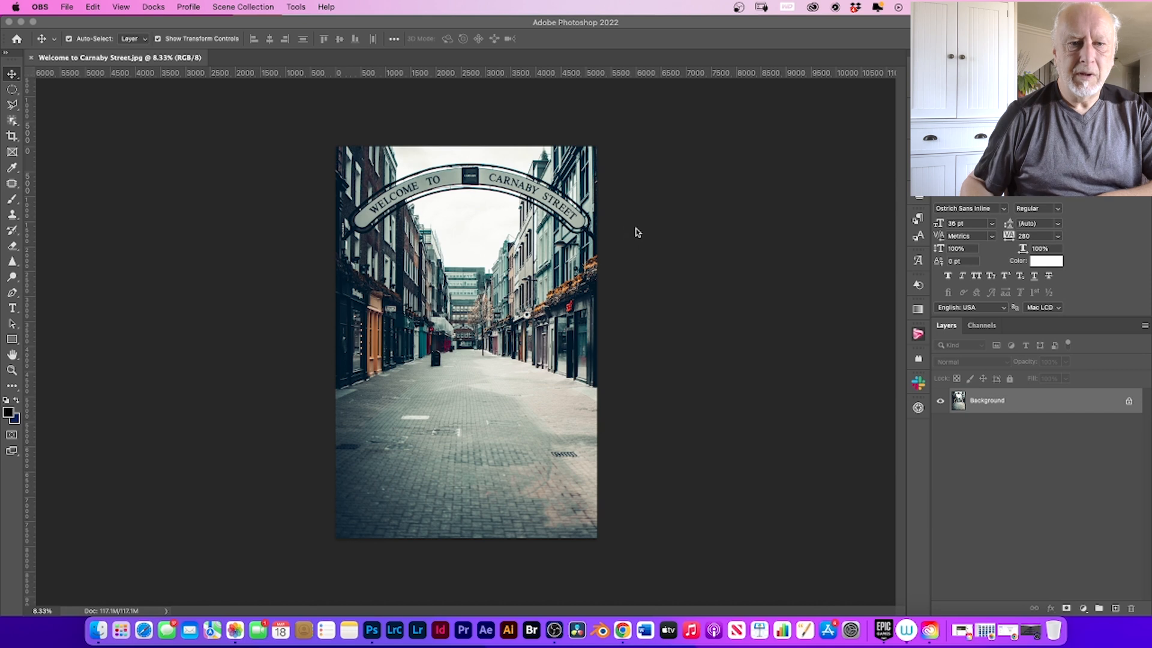
mouse_move(560, 394)
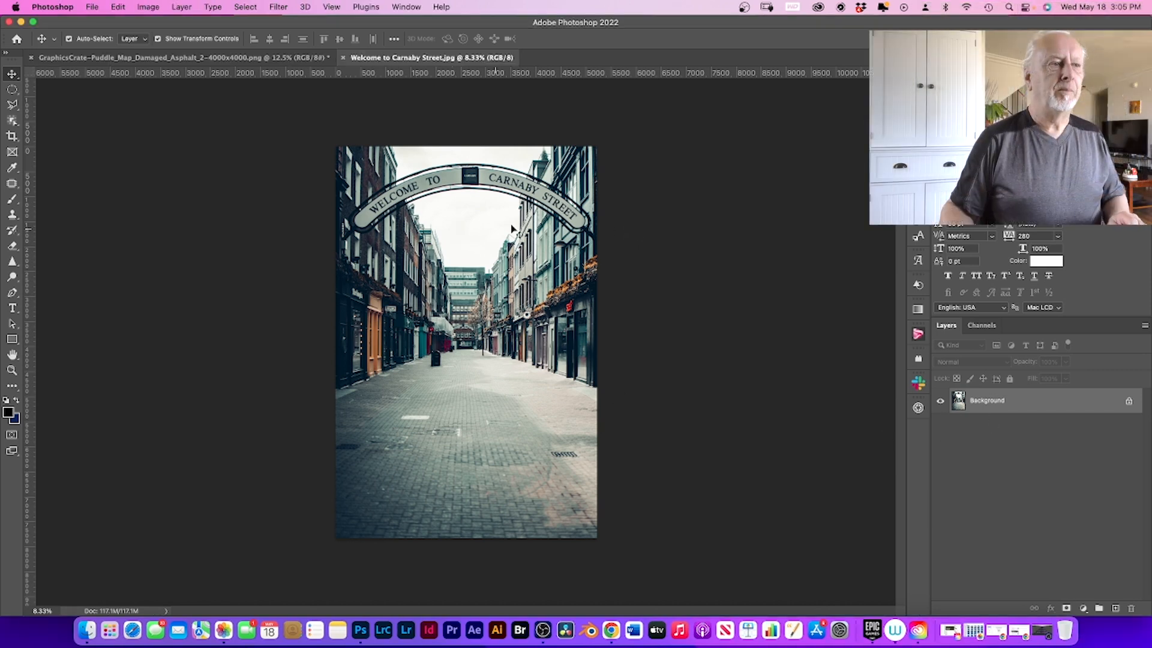
mouse_move(478, 219)
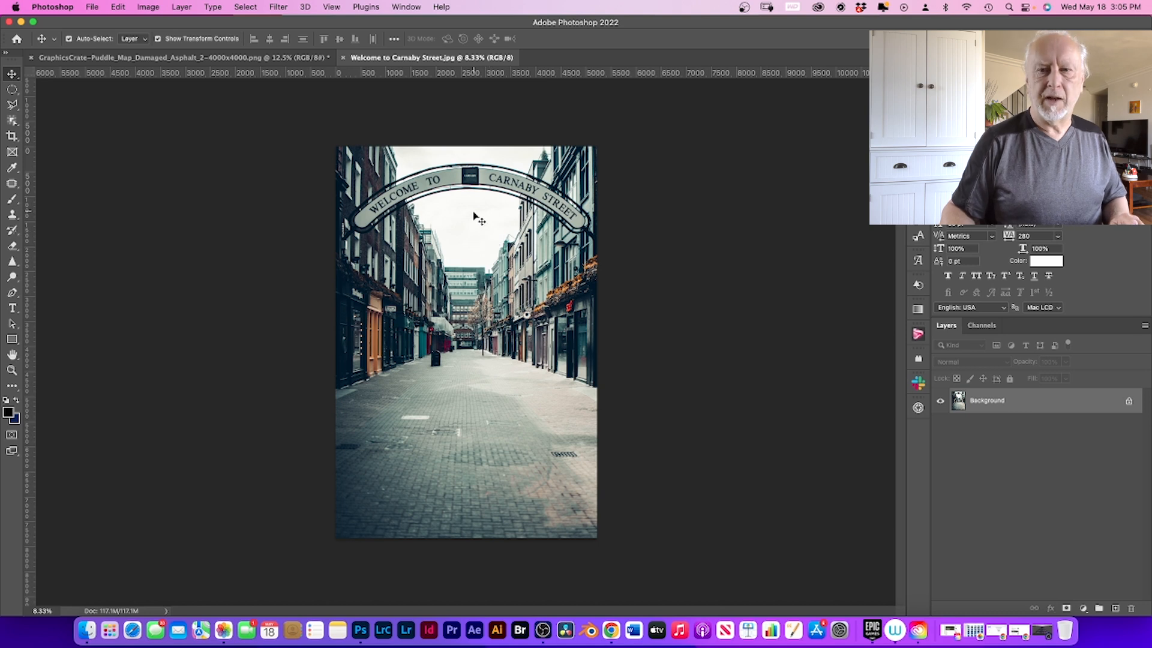
mouse_move(481, 219)
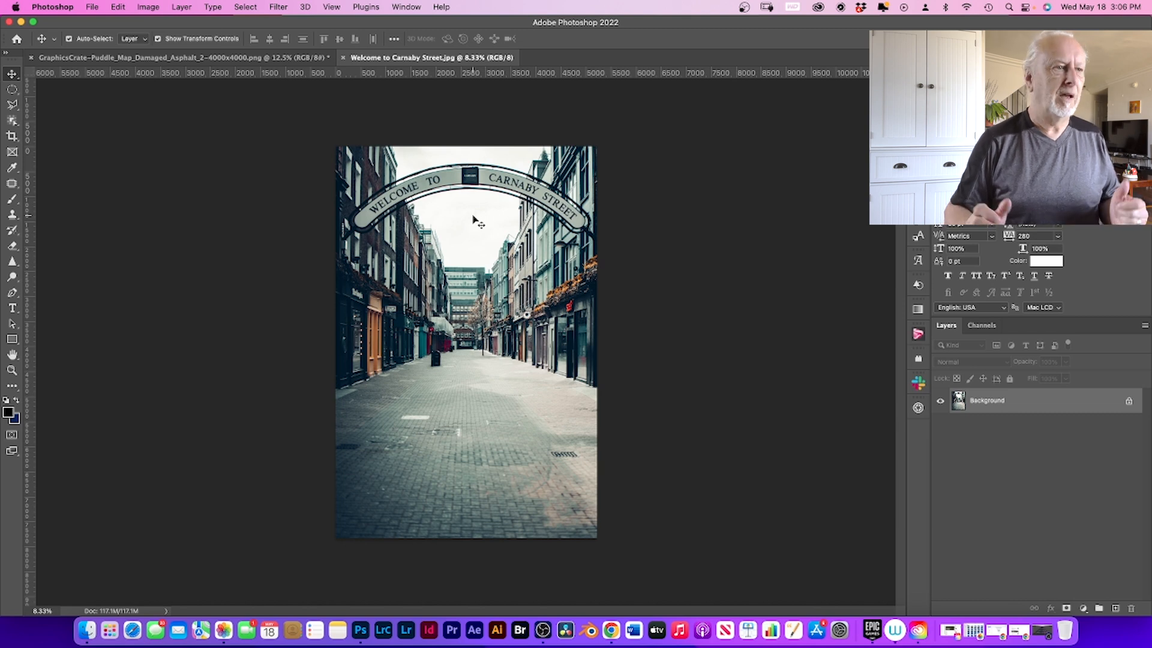
mouse_move(472, 221)
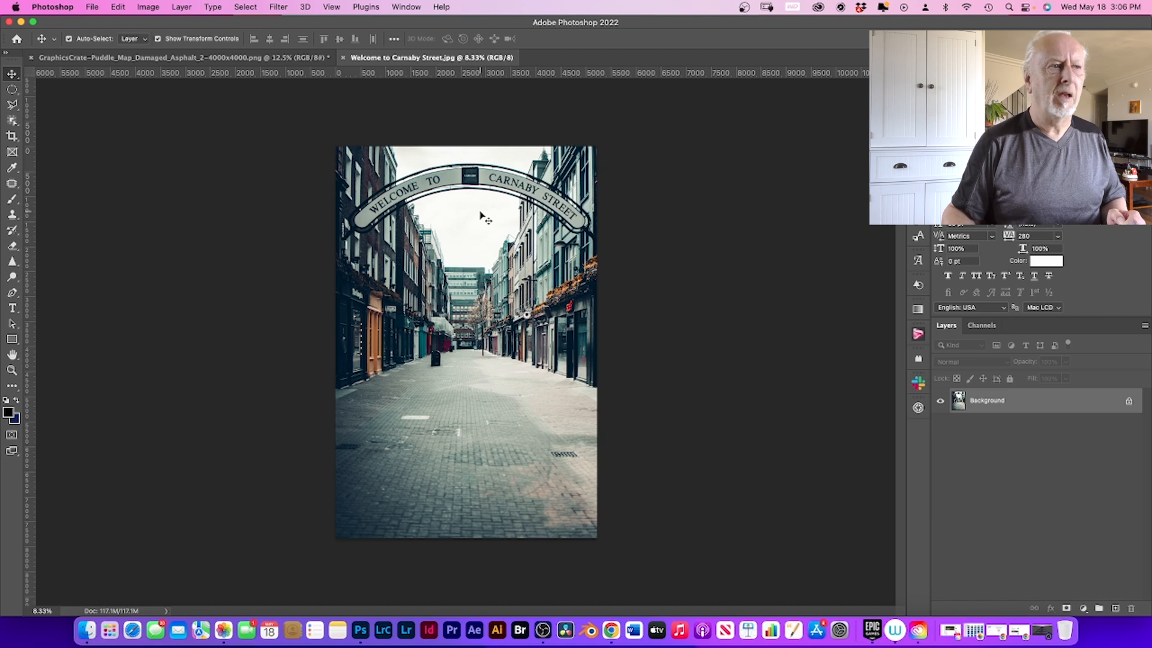
mouse_move(503, 207)
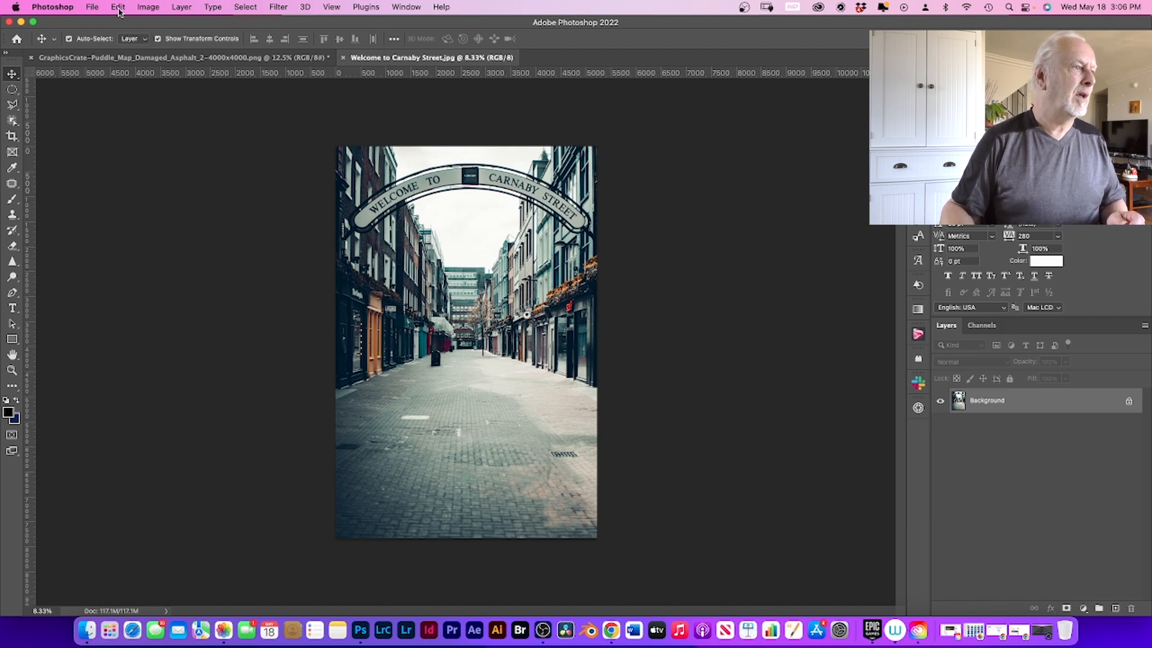
Step: Replace the sky with a pink sunset at Temperature 17, Color Adjustment 51, output to new layers
left_click(118, 6)
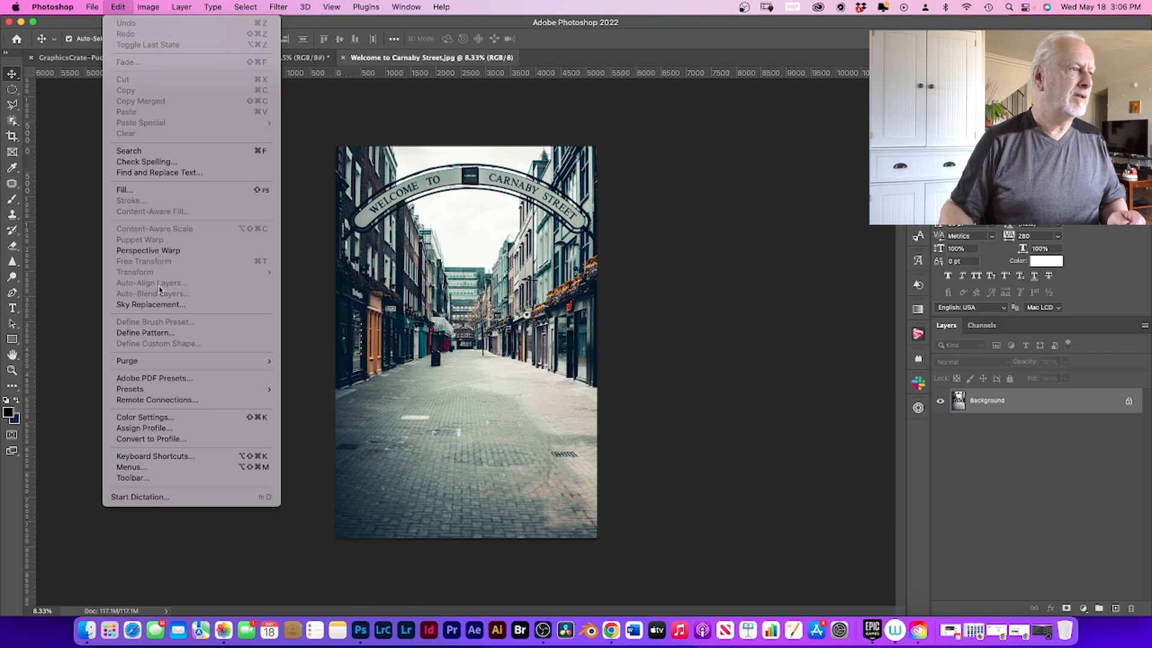
left_click(150, 304)
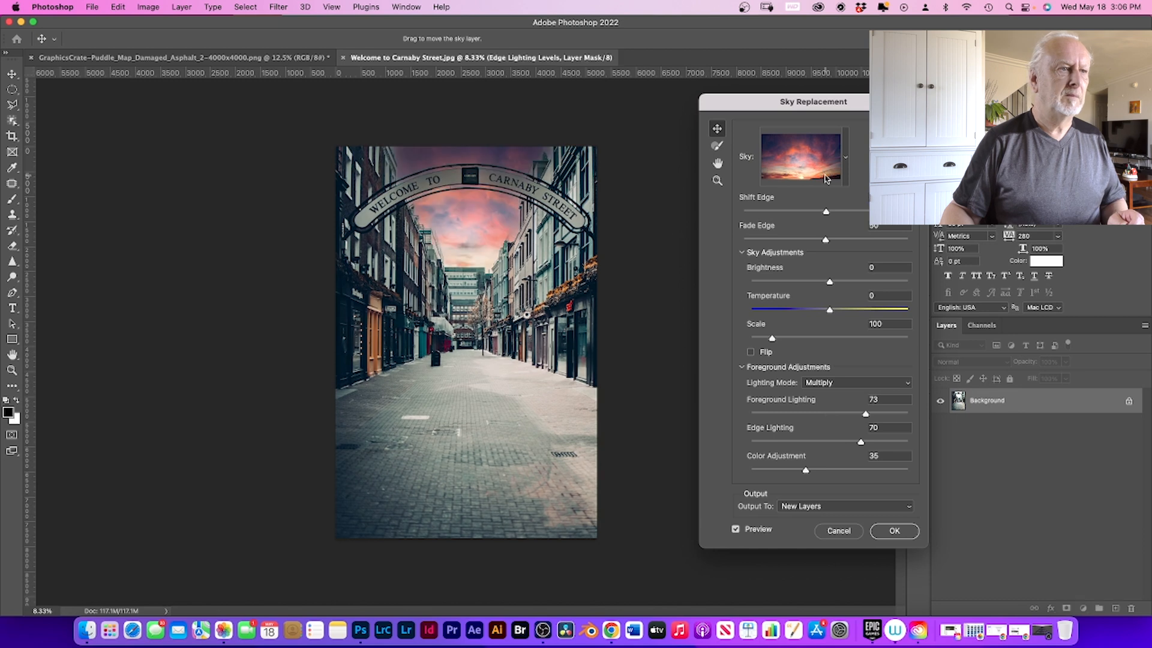
mouse_move(814, 180)
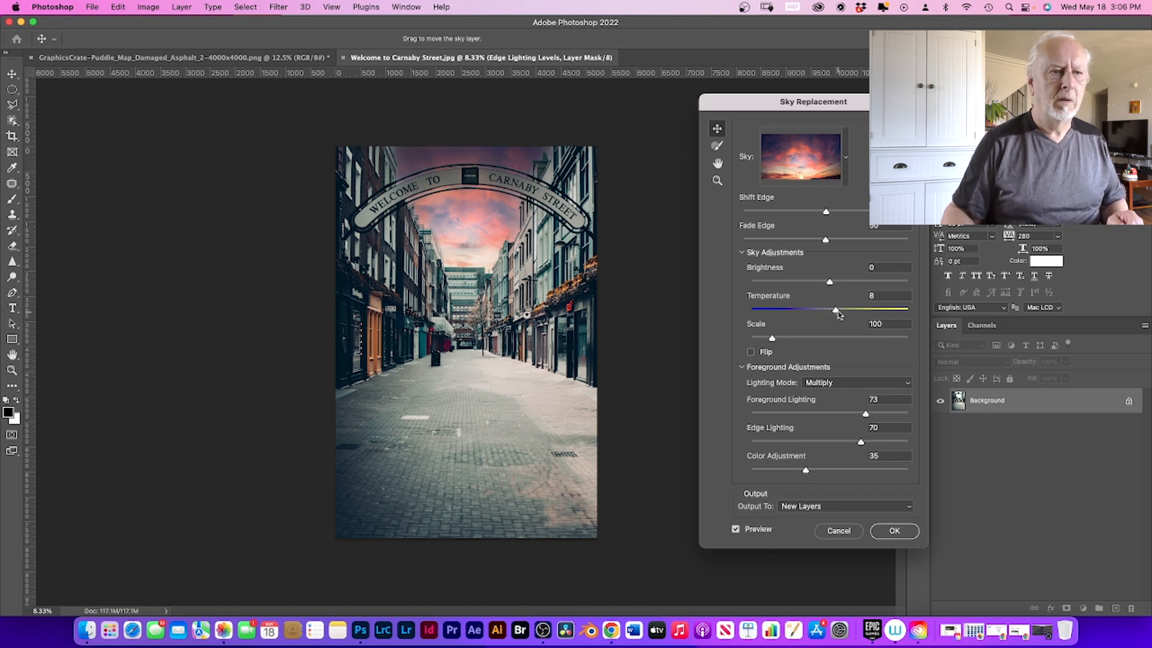
mouse_move(827, 279)
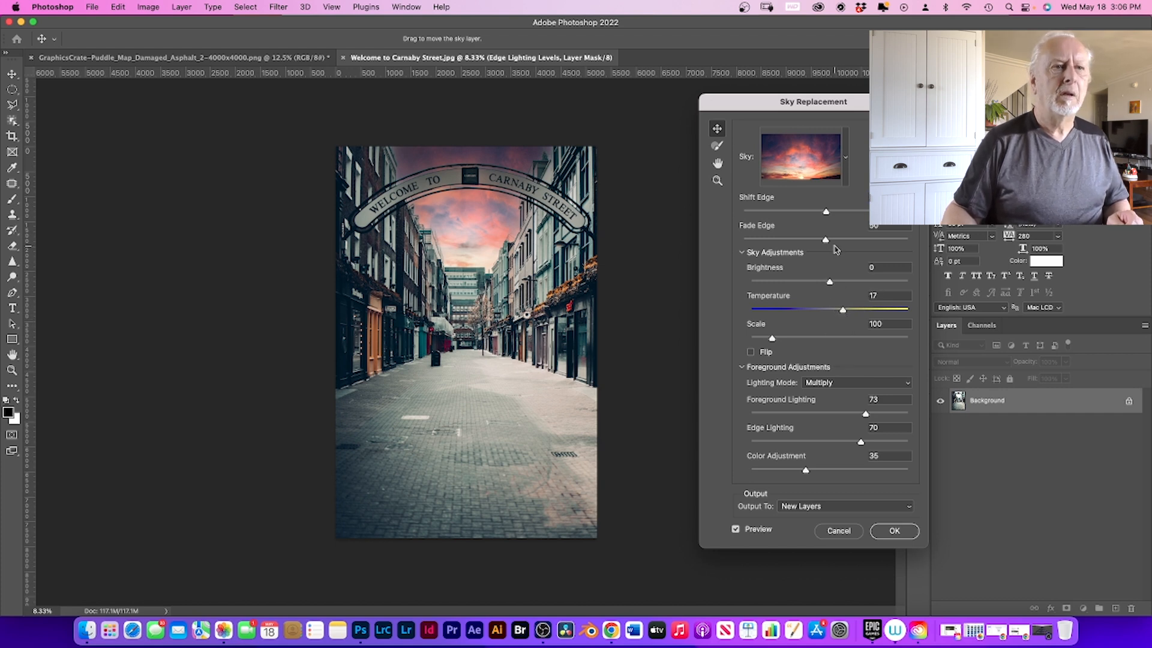
mouse_move(818, 375)
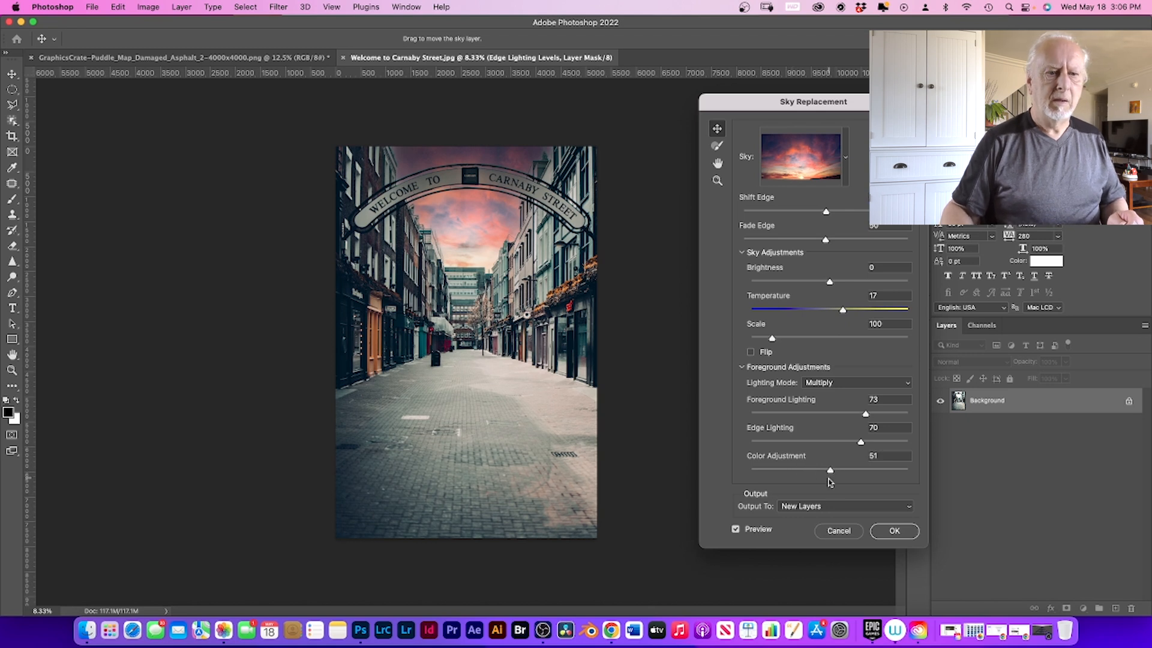
mouse_move(894, 520)
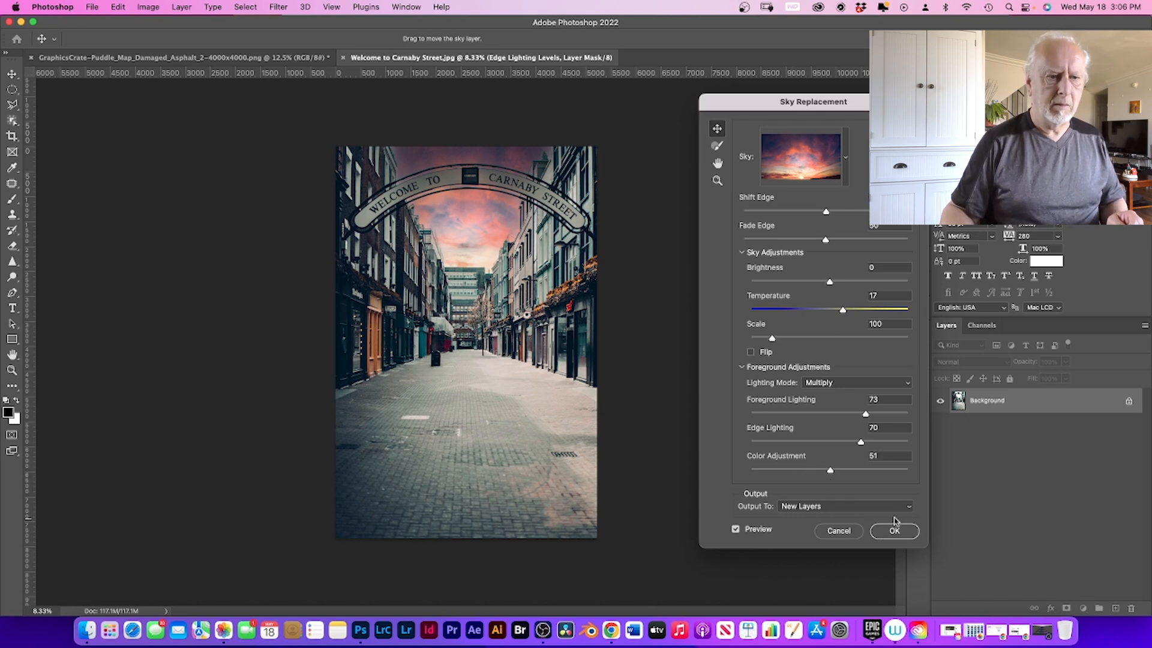
left_click(845, 507)
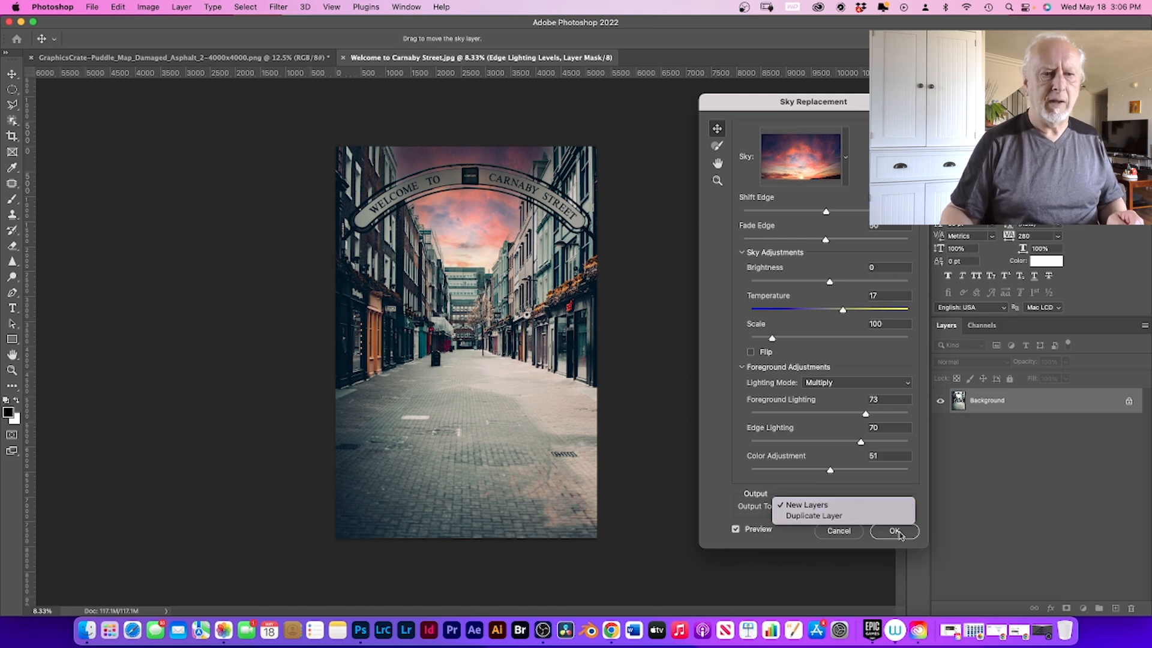
left_click(805, 504)
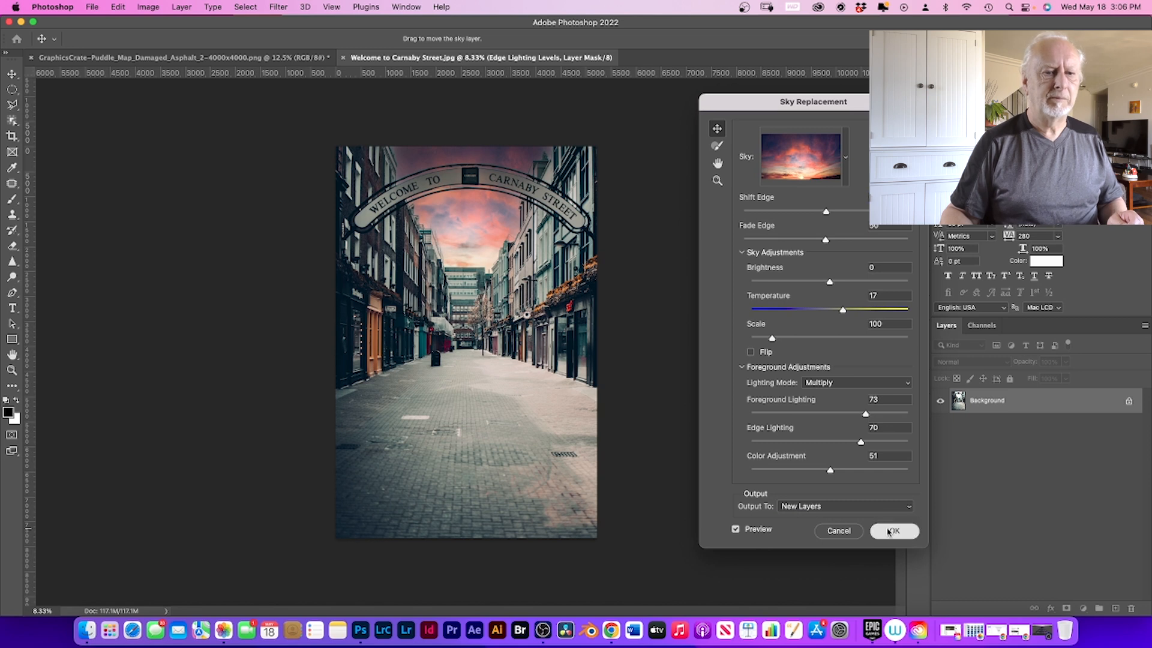
Step: Apply the sunset sky replacement and flatten its layers into one Background layer
left_click(893, 530)
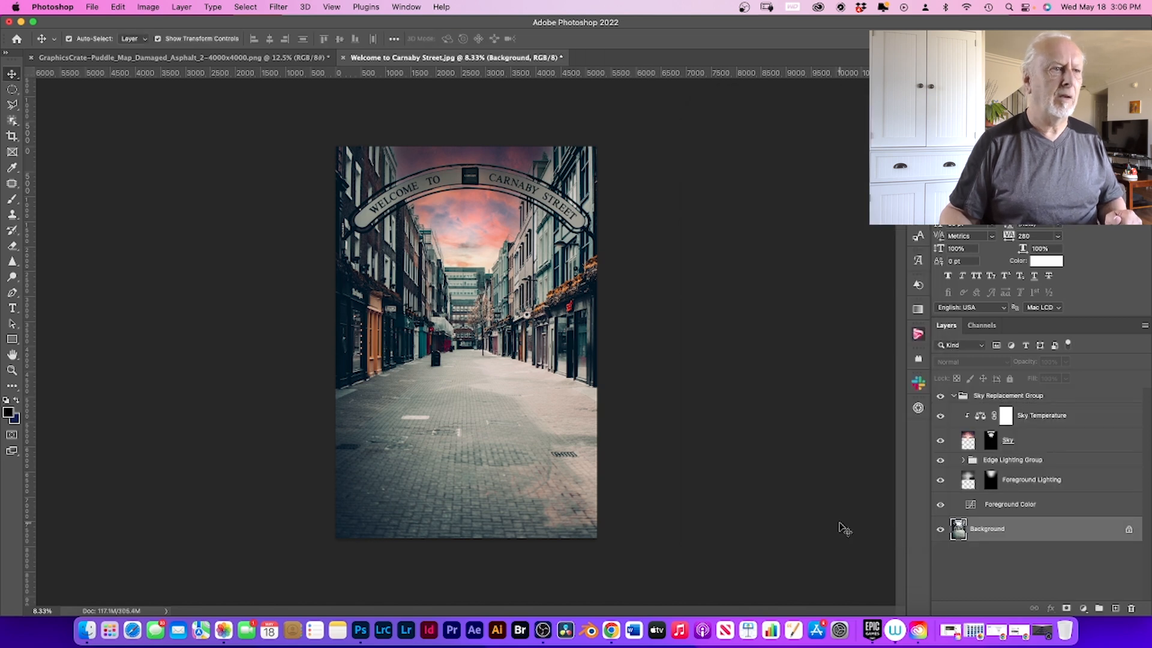
mouse_move(881, 529)
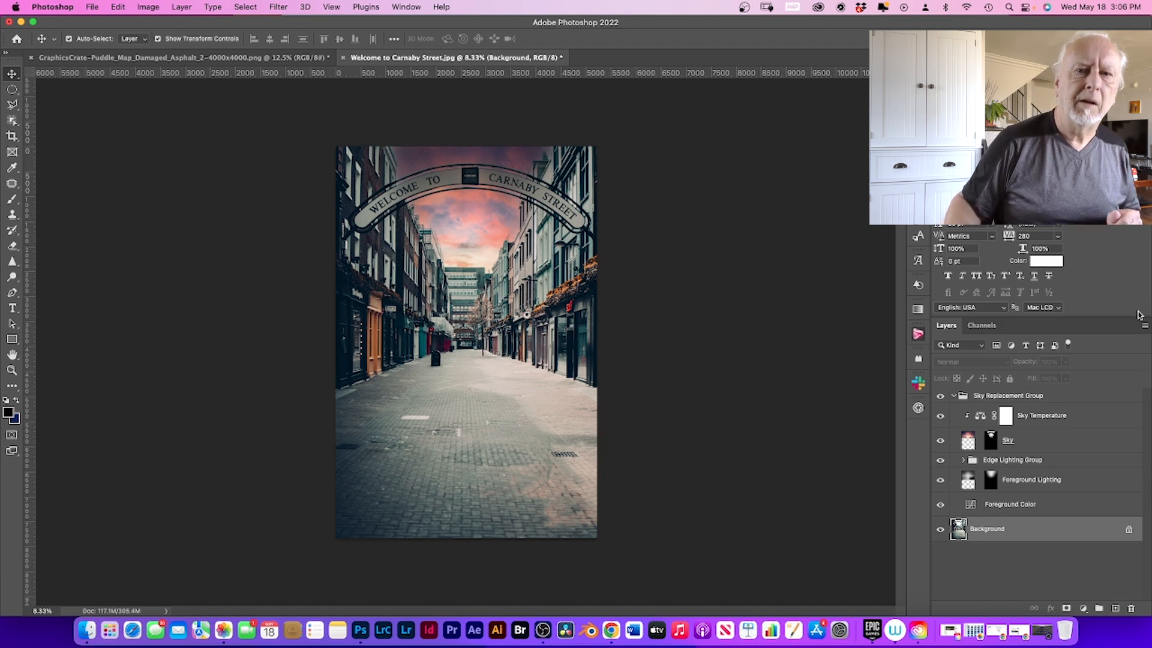
left_click(1143, 325)
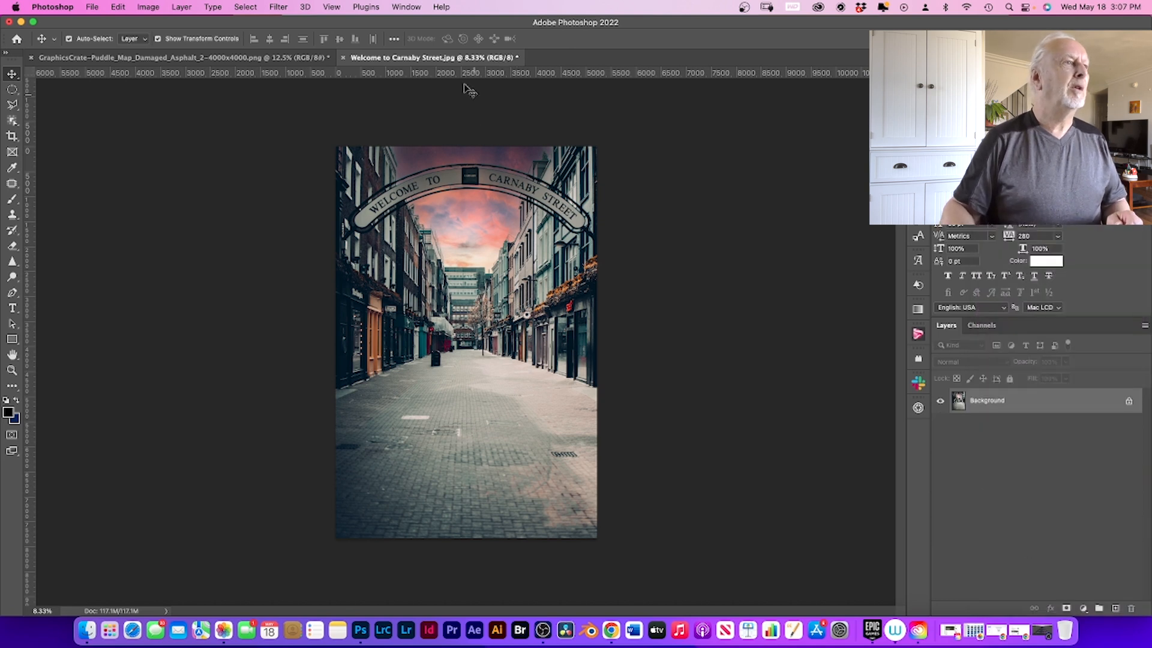
Step: Apply Camera Raw Filter: Highlights +14, Shadows -47, Texture +27, Clarity +23, Dehaze +9
left_click(278, 7)
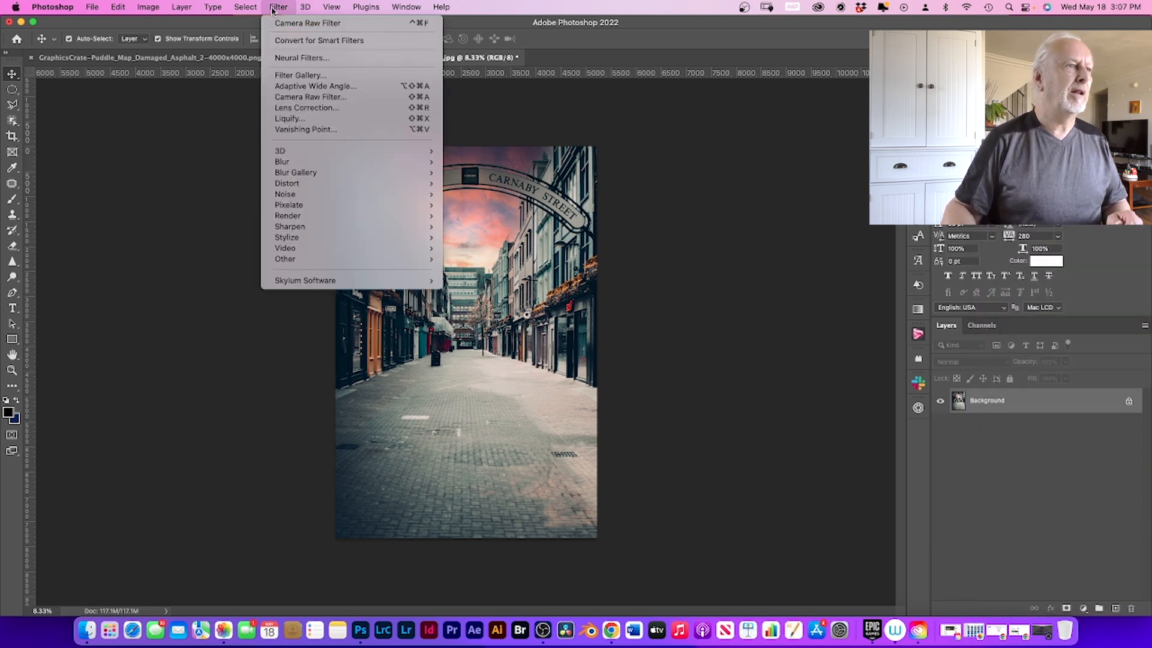
mouse_move(310, 96)
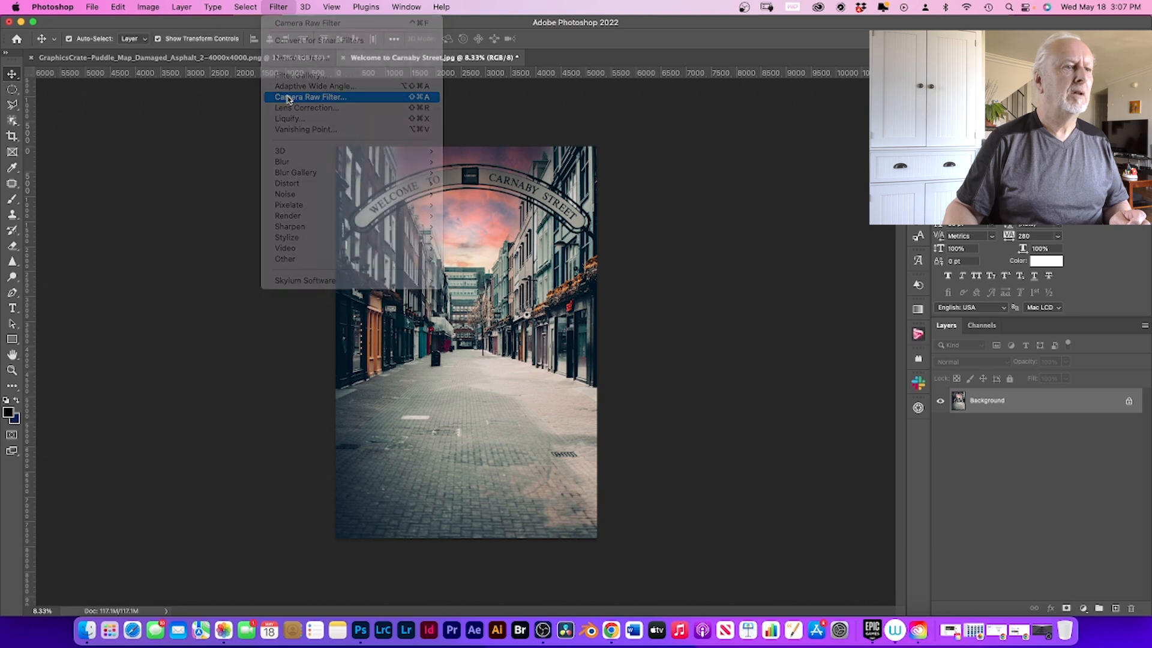
left_click(309, 96)
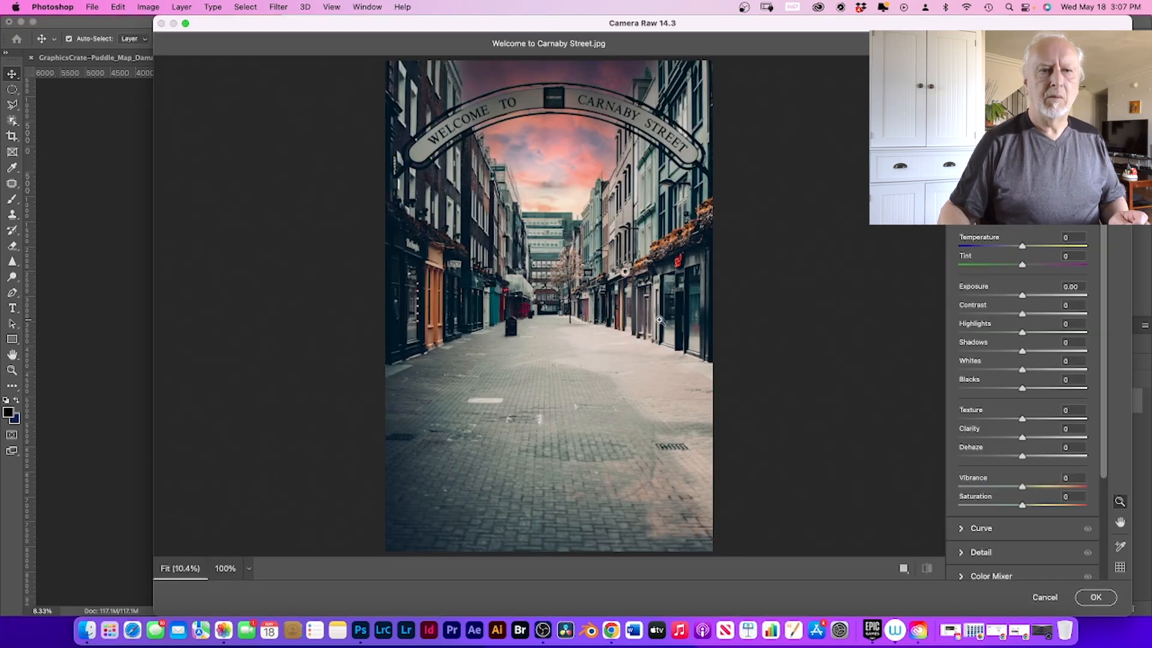
mouse_move(1027, 332)
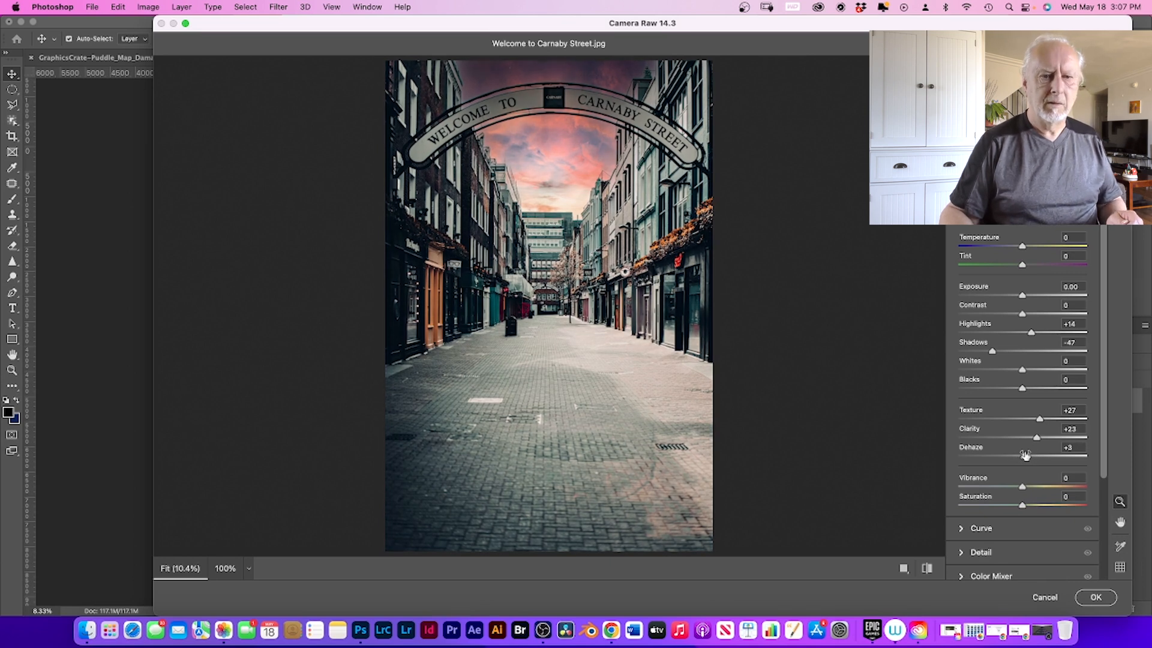
double_click(1069, 447)
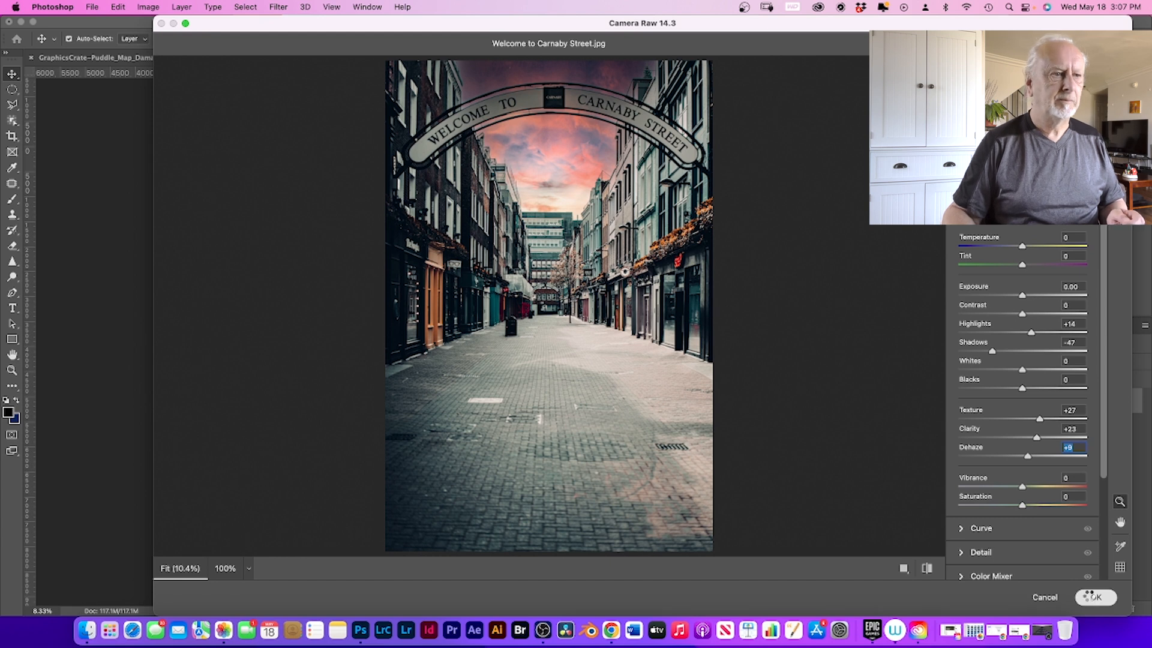
Step: Apply Camera Raw, convert Background to Layer 0, and add empty Layer 1 above
left_click(1095, 596)
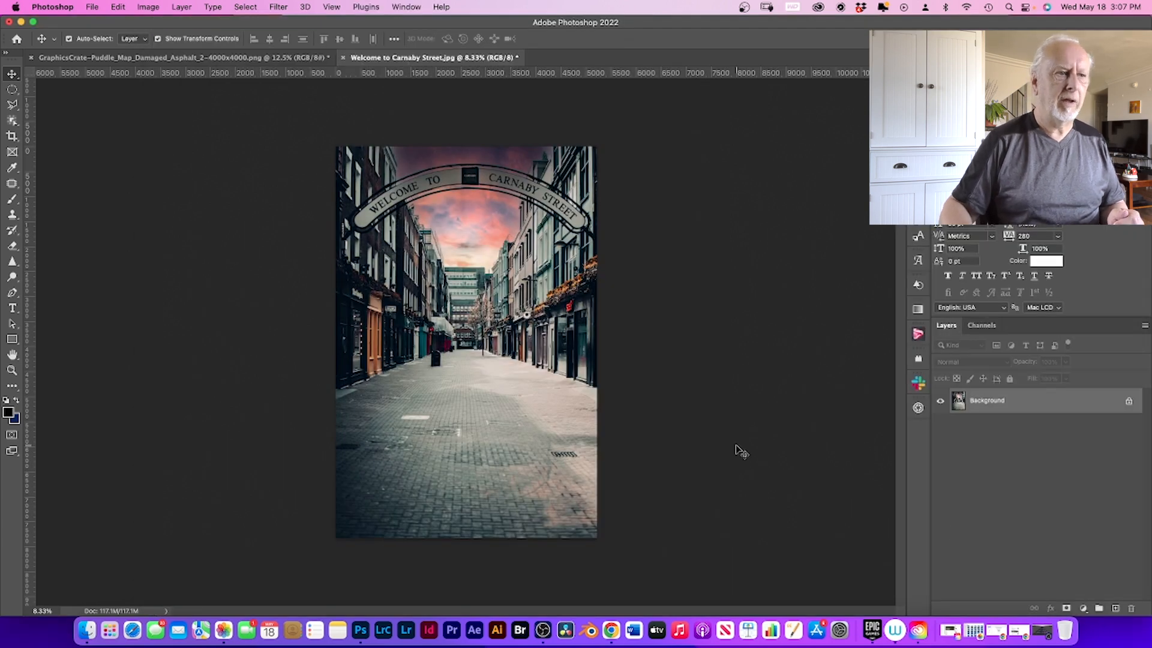
mouse_move(1104, 592)
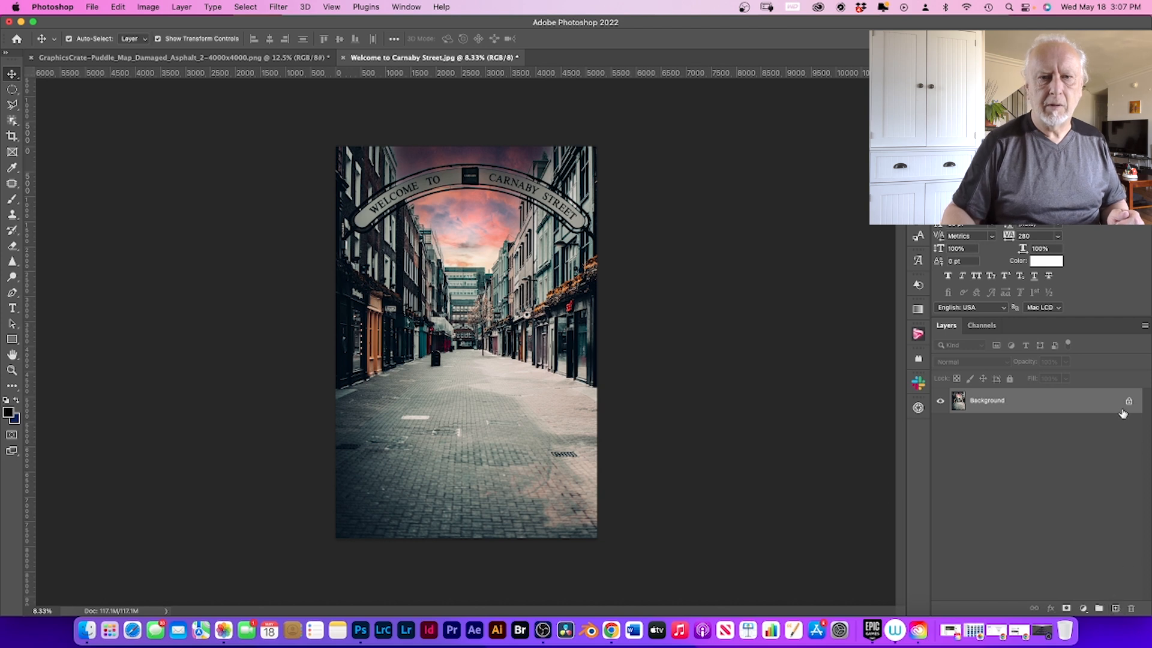
double_click(986, 400)
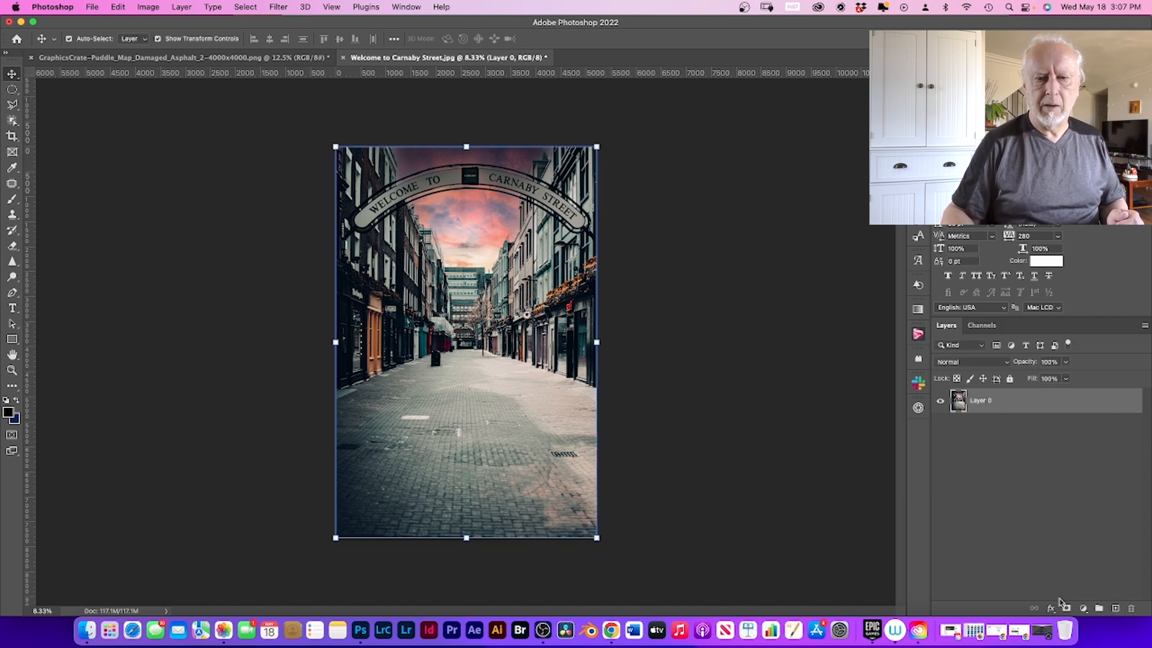
left_click(1115, 608)
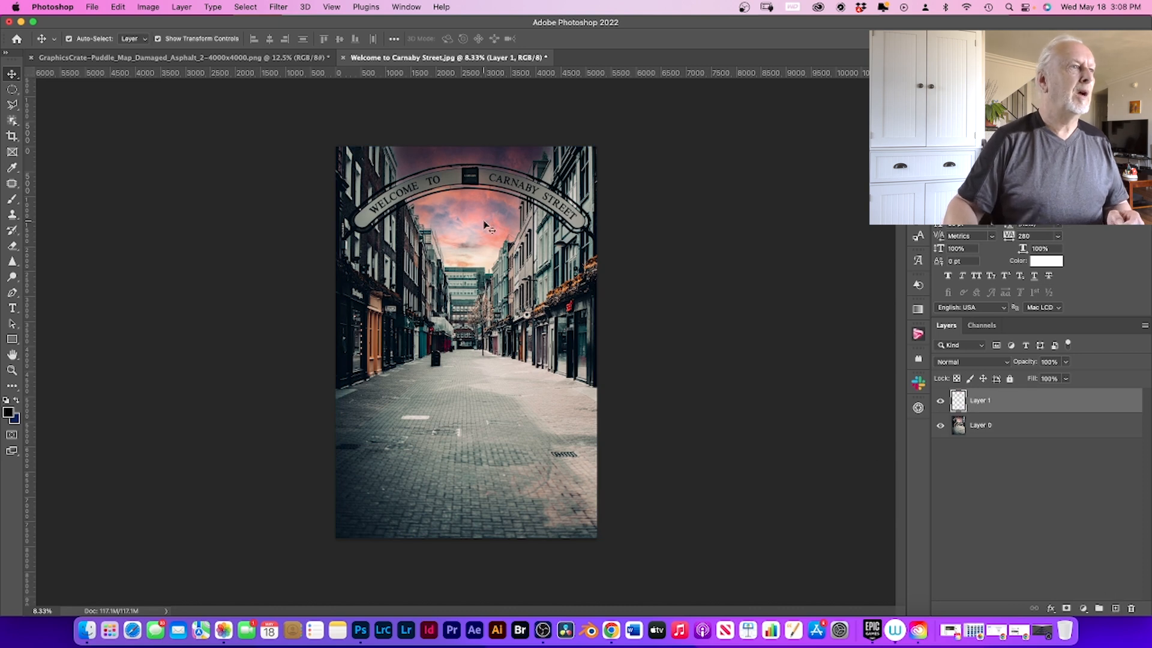
Step: Create a Vanishing Point perspective plane along the cobbled street floor's corners
left_click(278, 7)
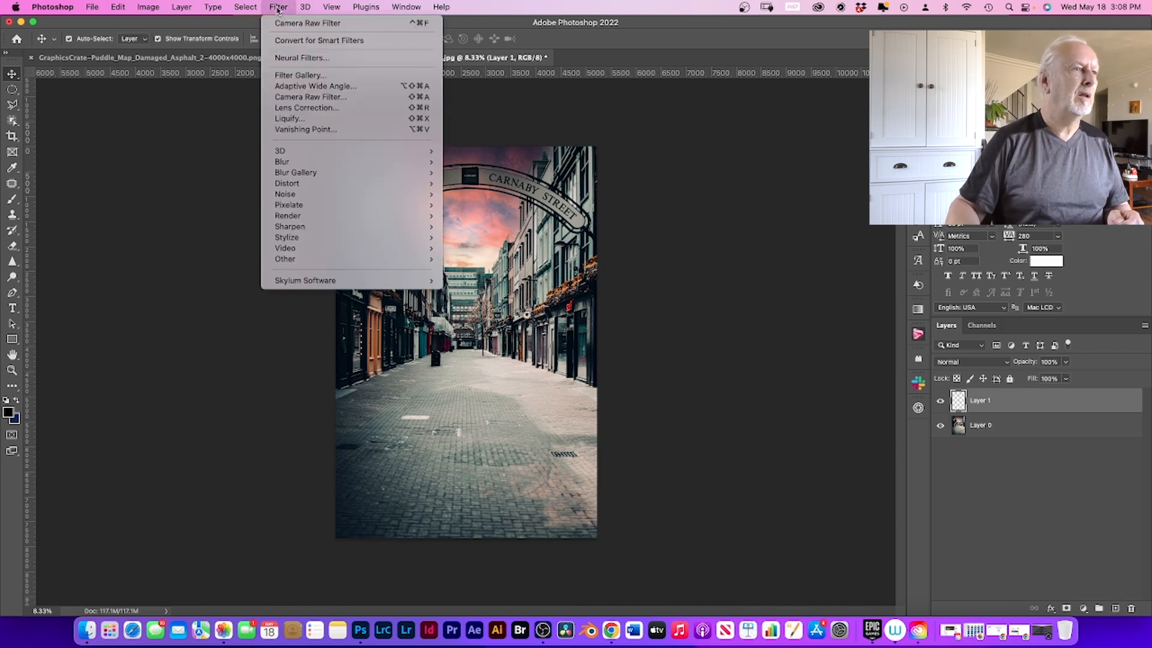
mouse_move(305, 129)
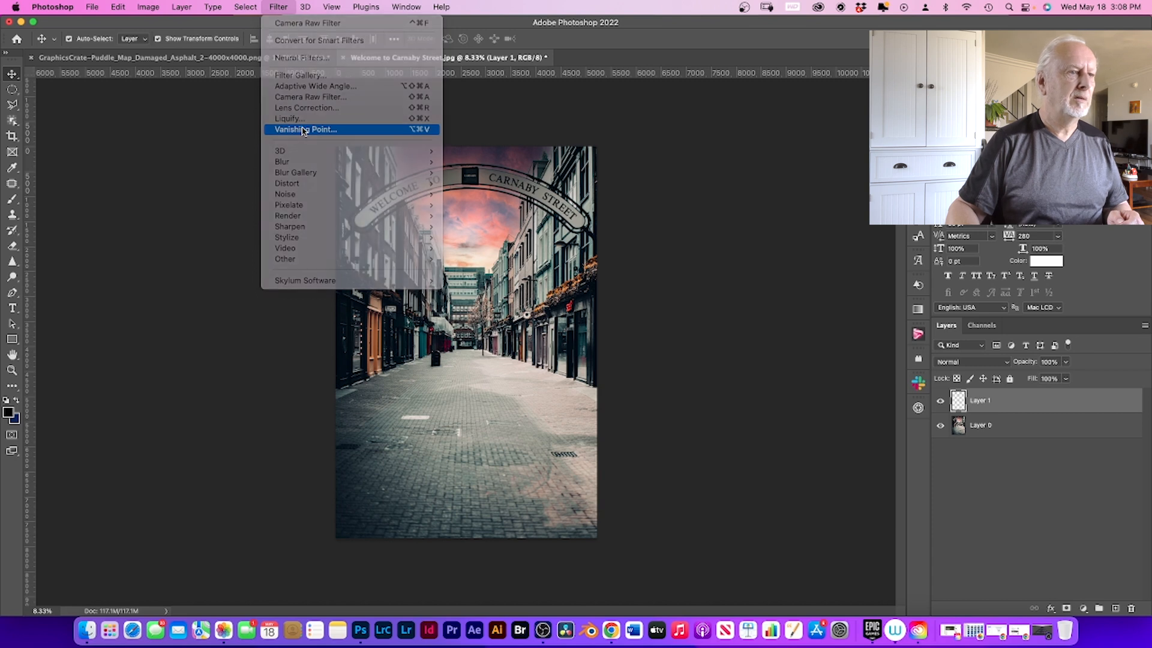
left_click(305, 129)
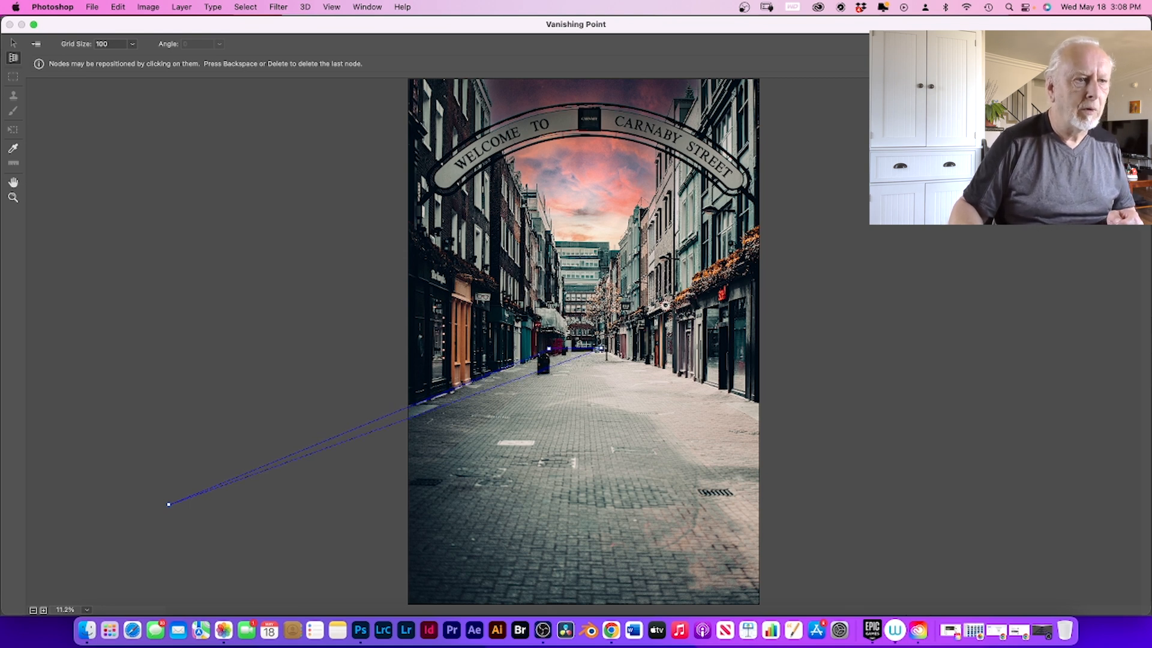
left_click(865, 441)
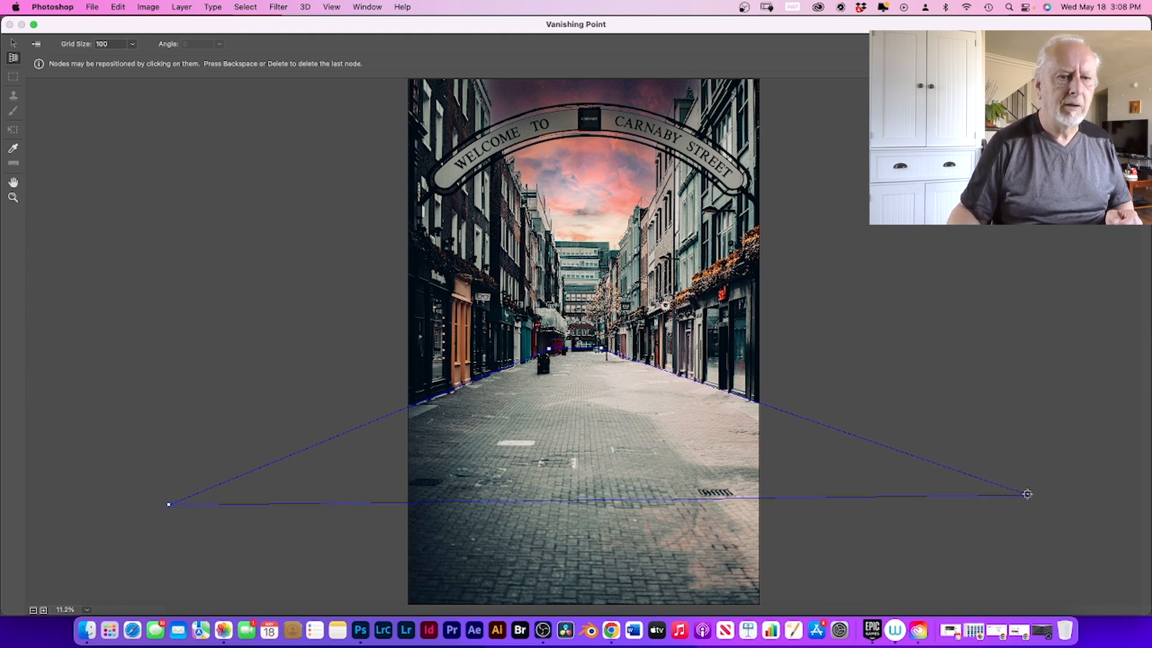
left_click(1027, 494)
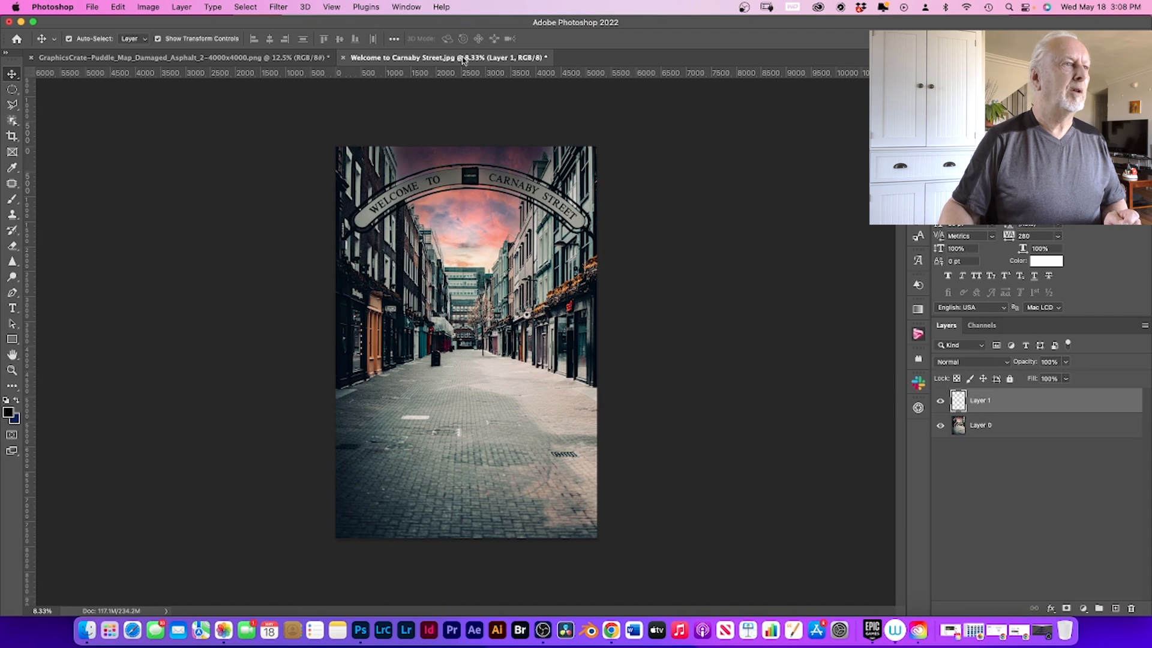
mouse_move(184, 58)
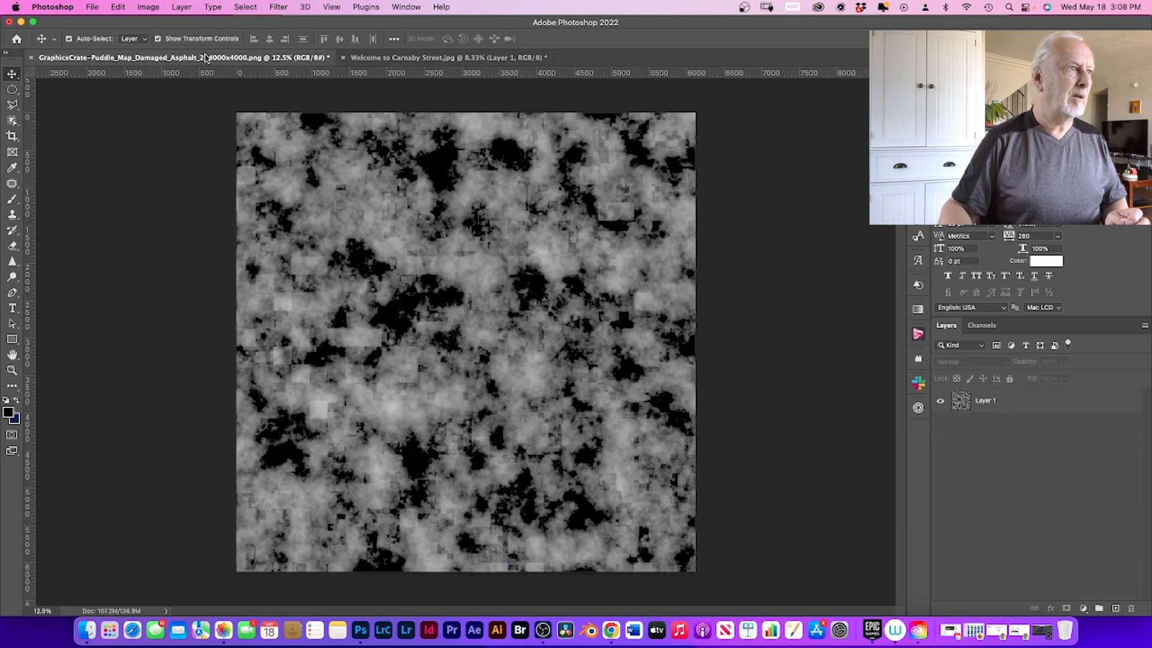
mouse_move(220, 204)
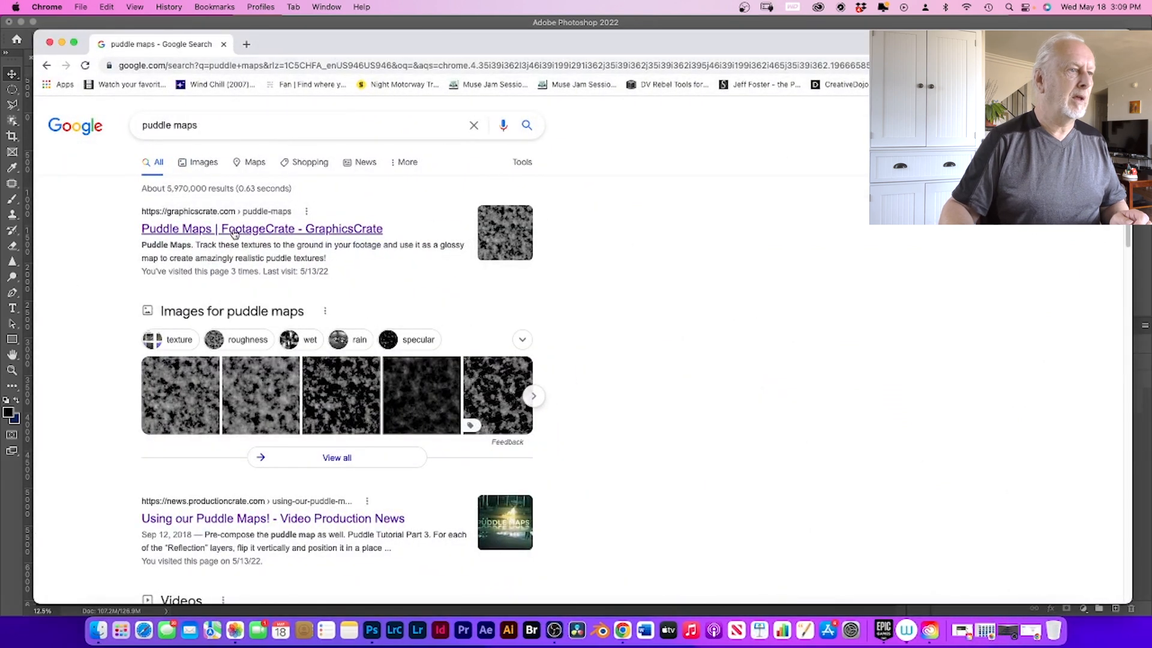
mouse_move(338, 233)
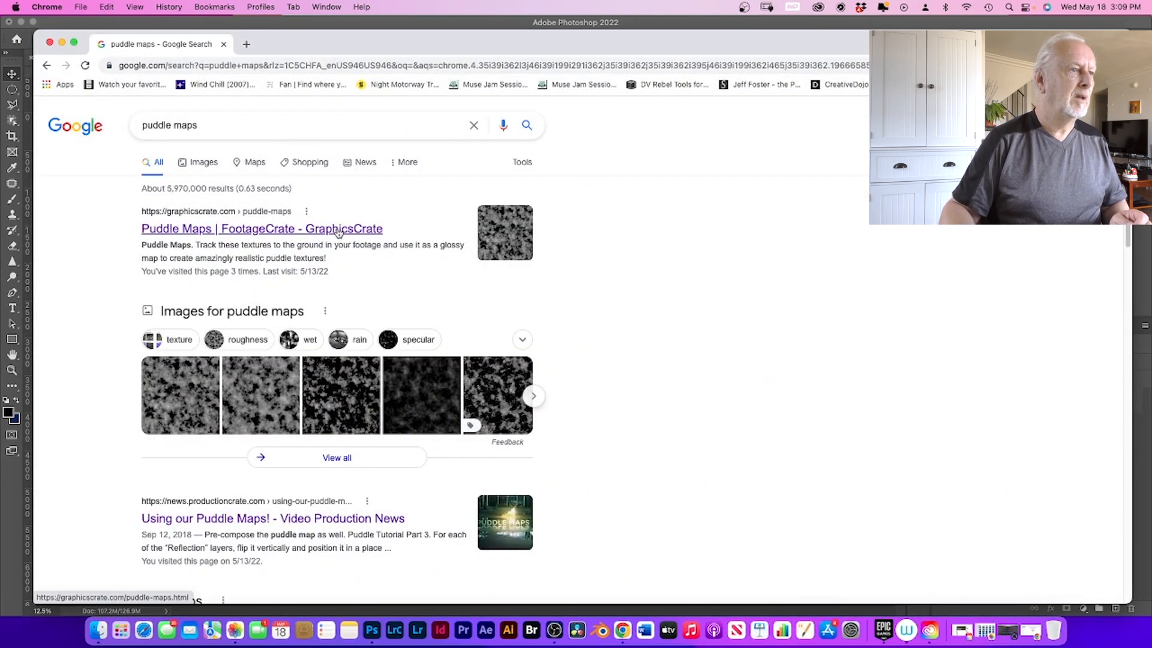
Step: Download the free 4000x4000 Puddle Map Damaged Asphalt texture from GraphicsCrate
left_click(260, 228)
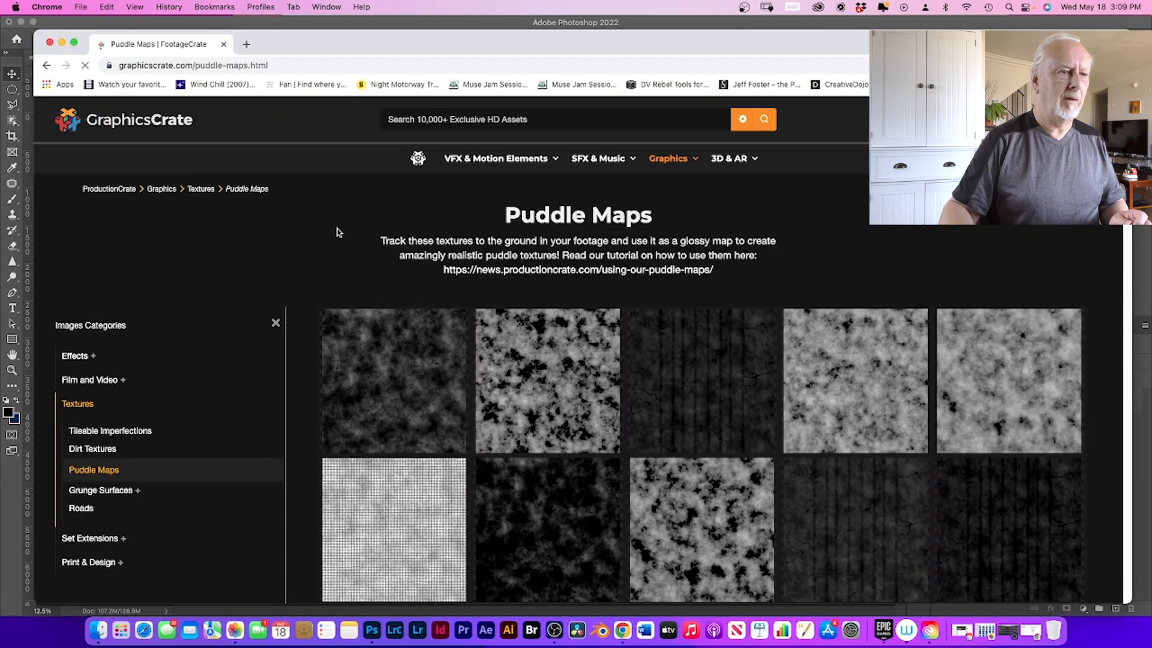
mouse_move(562, 411)
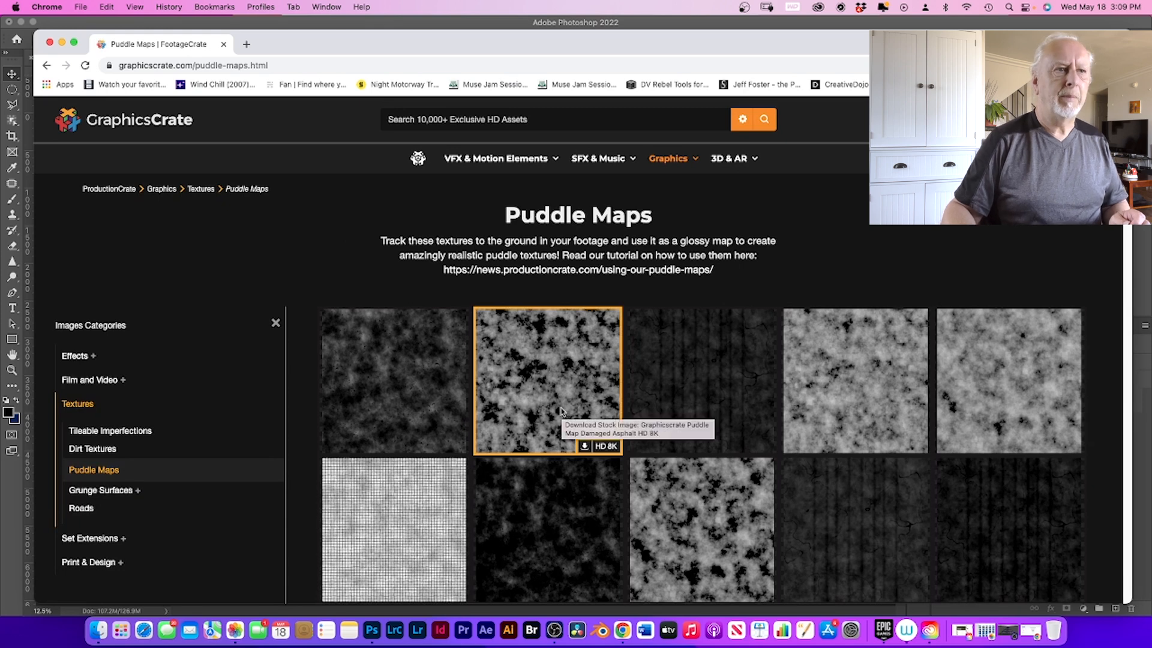
scroll("down", 3)
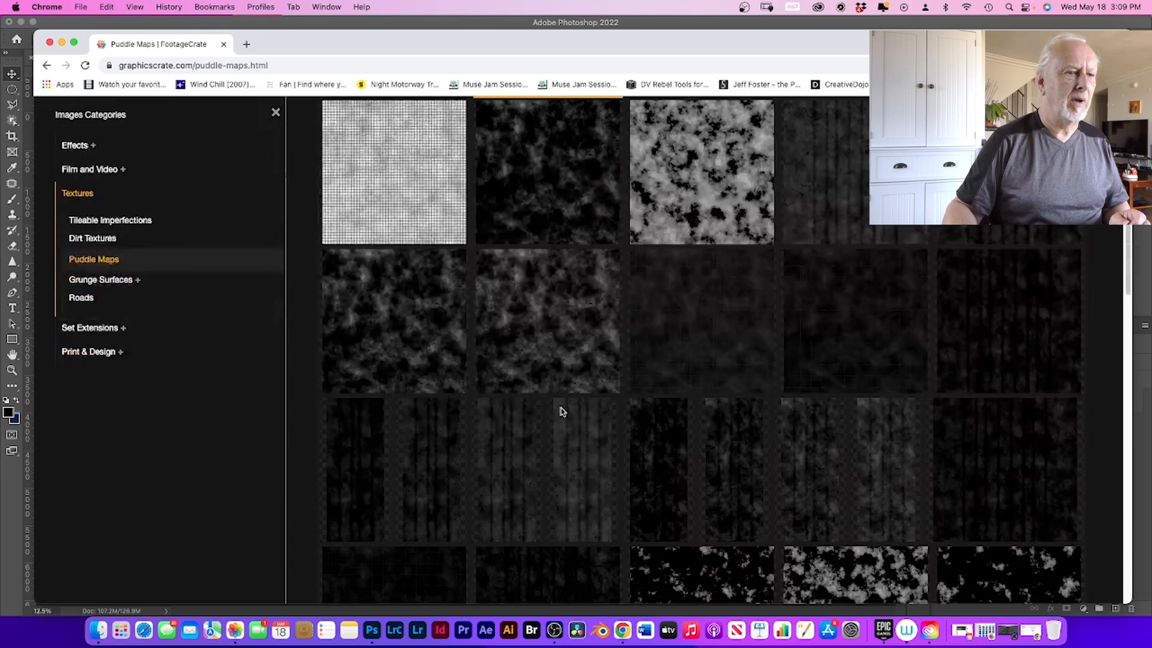
scroll("down", 3)
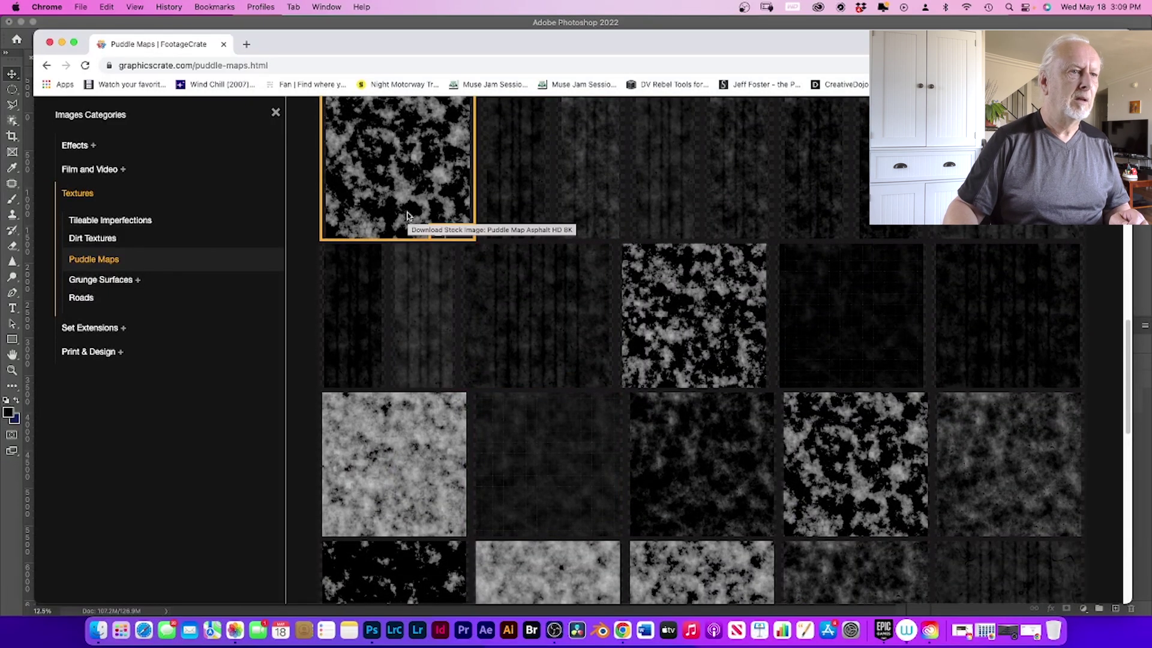
mouse_move(400, 468)
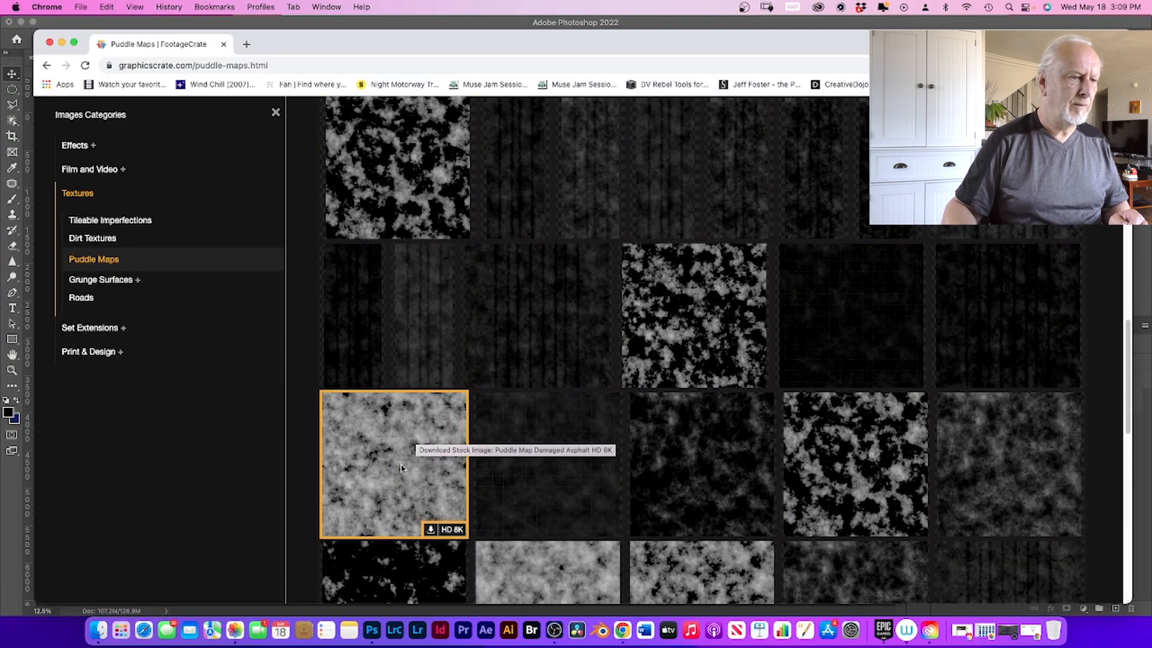
left_click(431, 530)
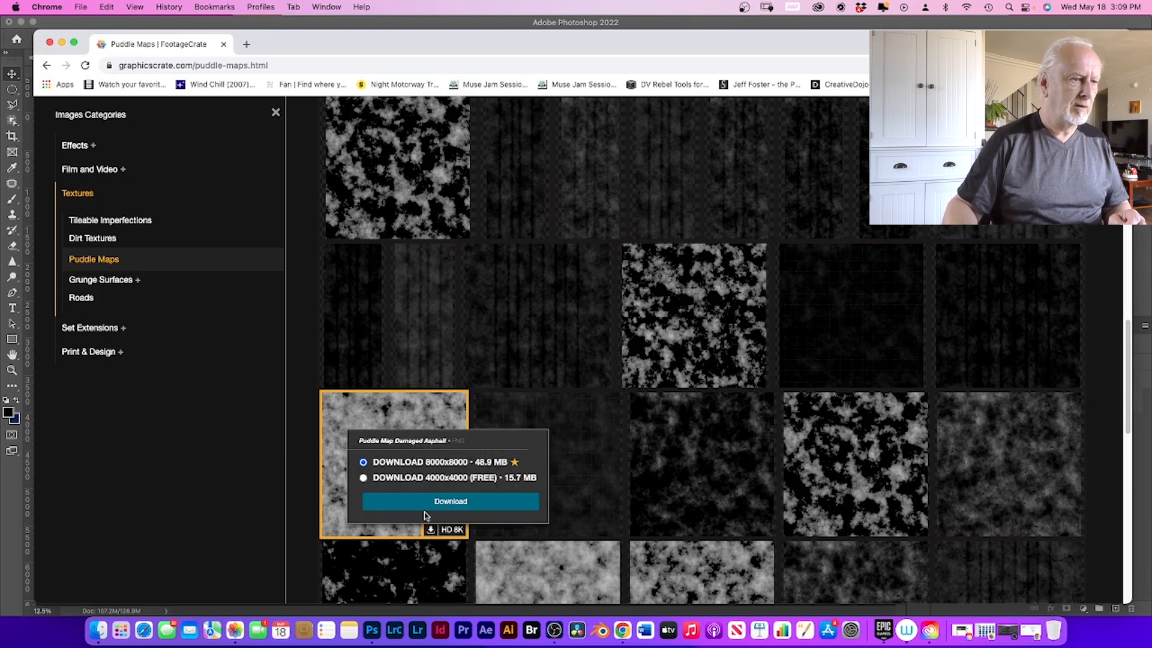
left_click(363, 477)
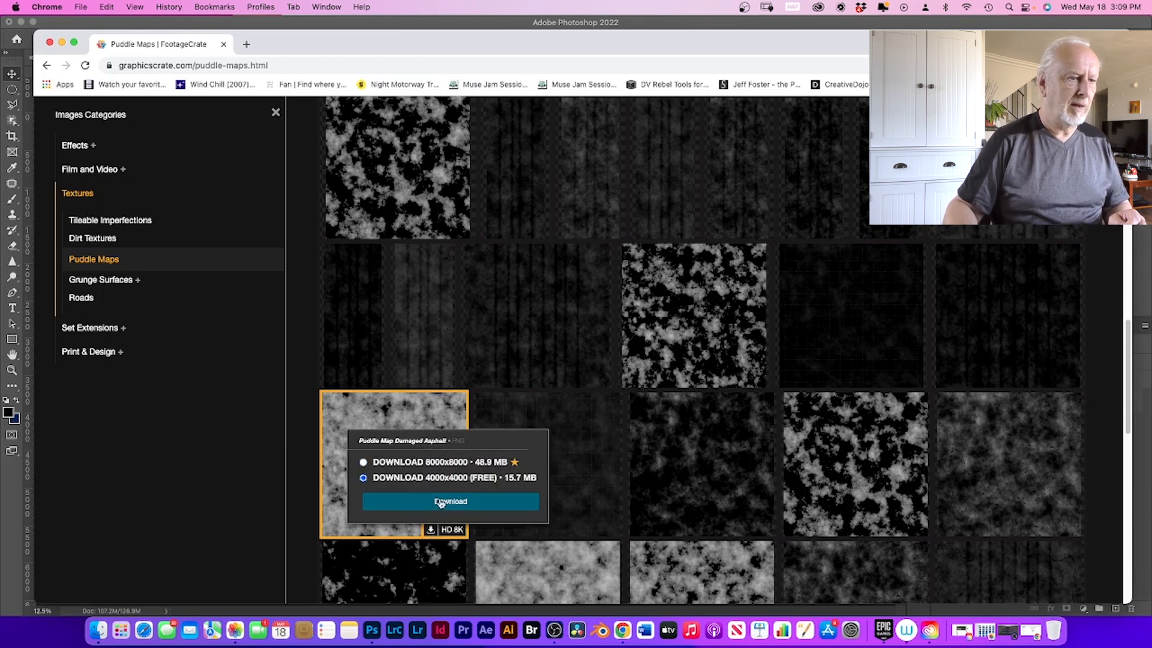
mouse_move(399, 482)
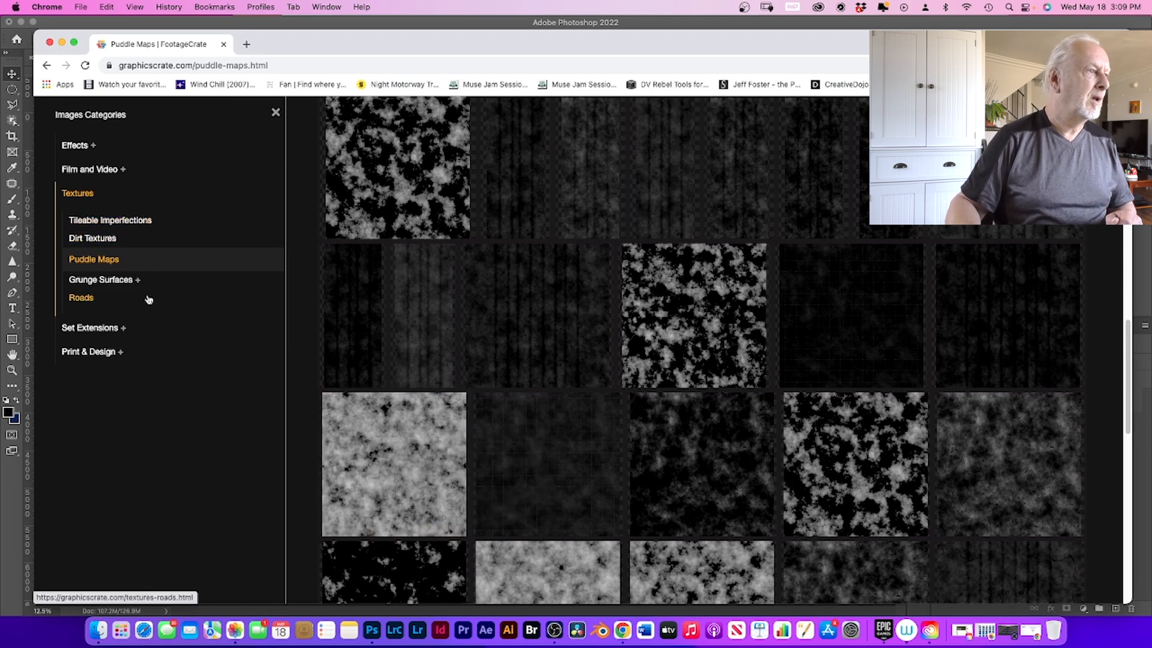
mouse_move(141, 301)
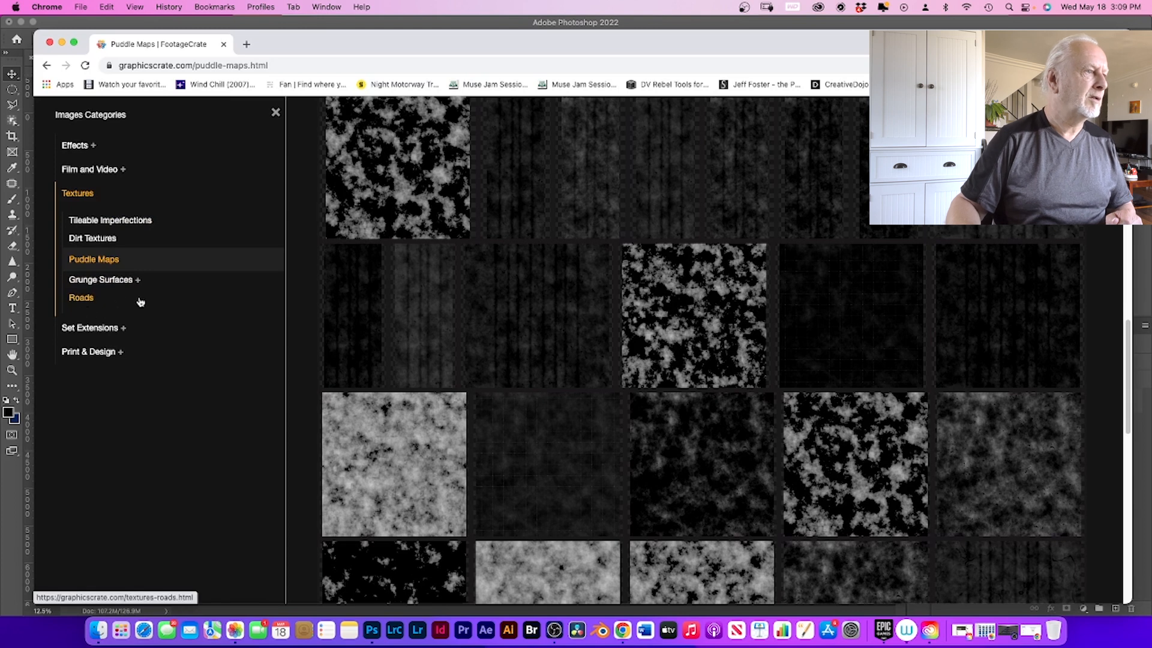
mouse_move(305, 271)
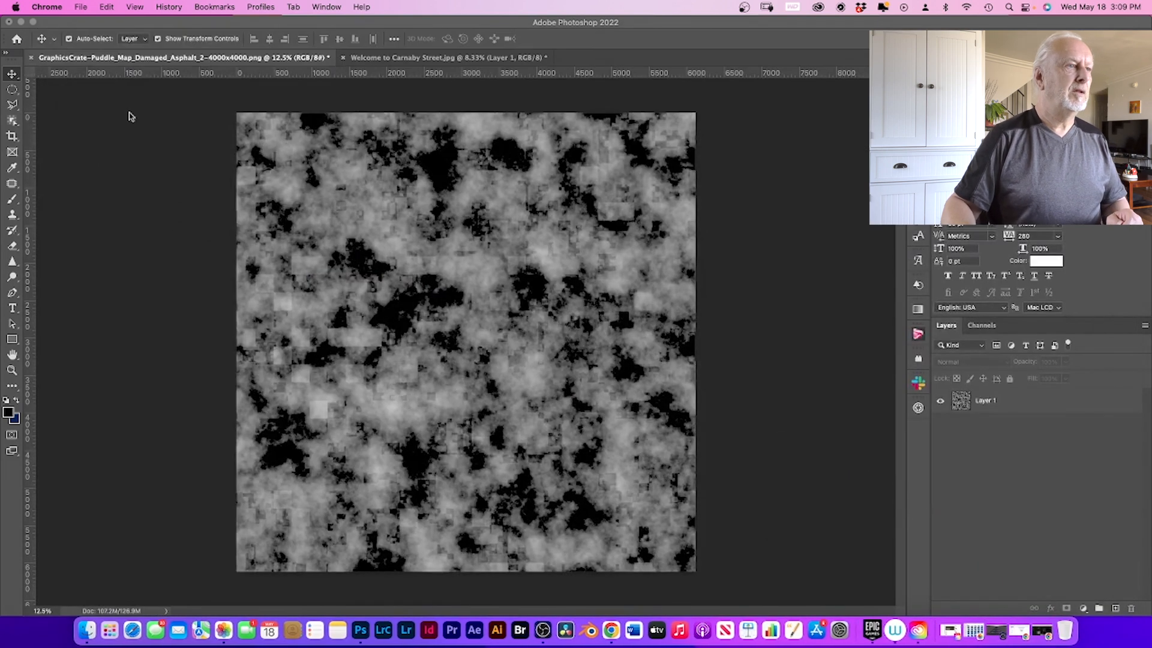
mouse_move(432, 242)
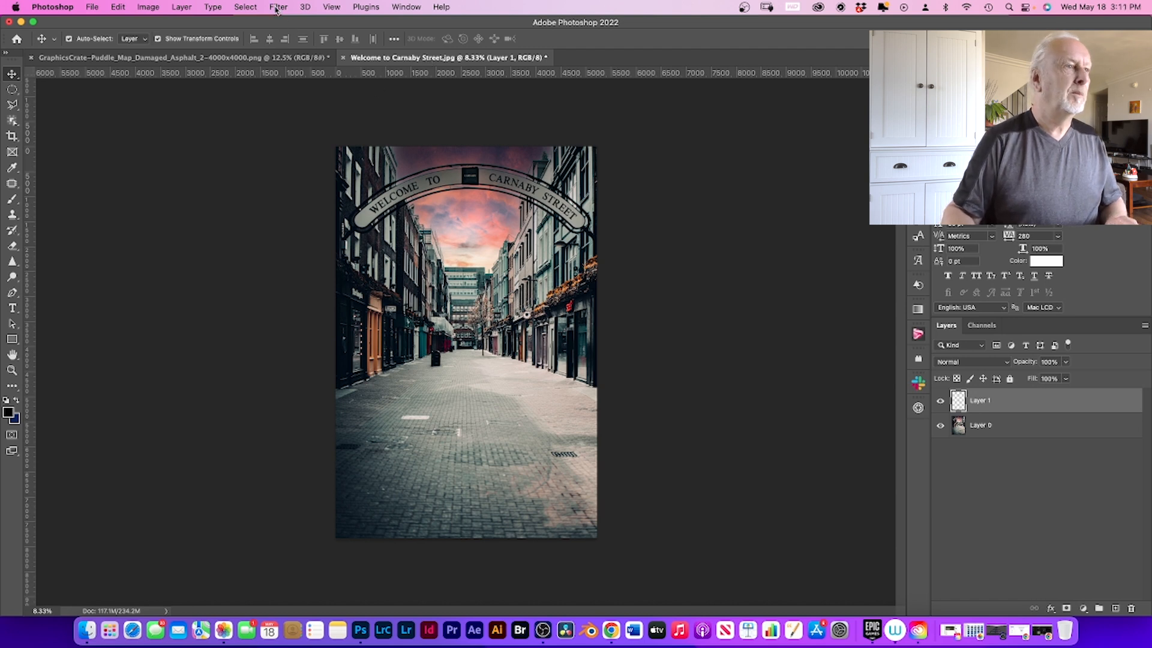
Step: Reopen Vanishing Point to paste the puddle map onto the street-floor plane
left_click(277, 6)
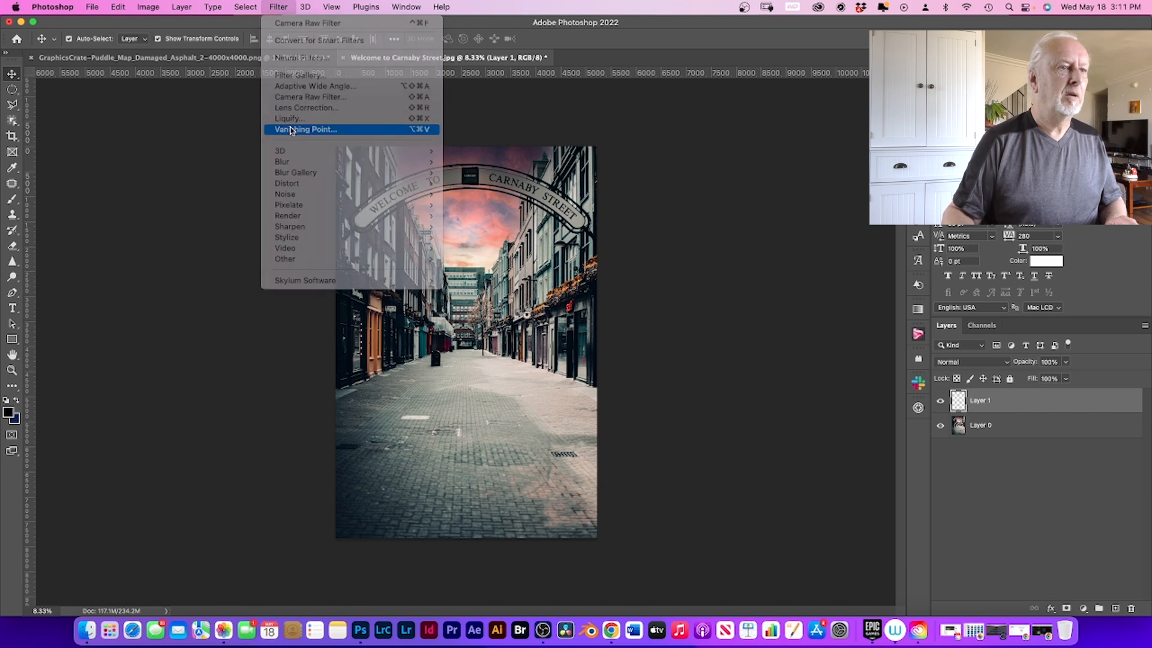
left_click(304, 130)
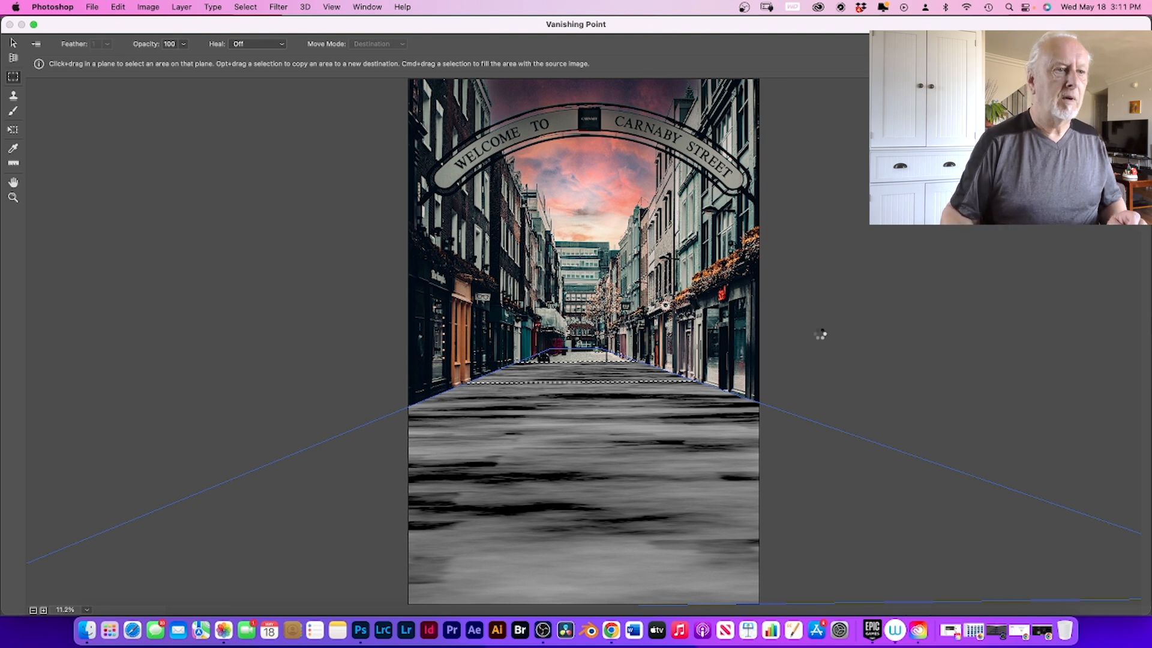
mouse_move(818, 333)
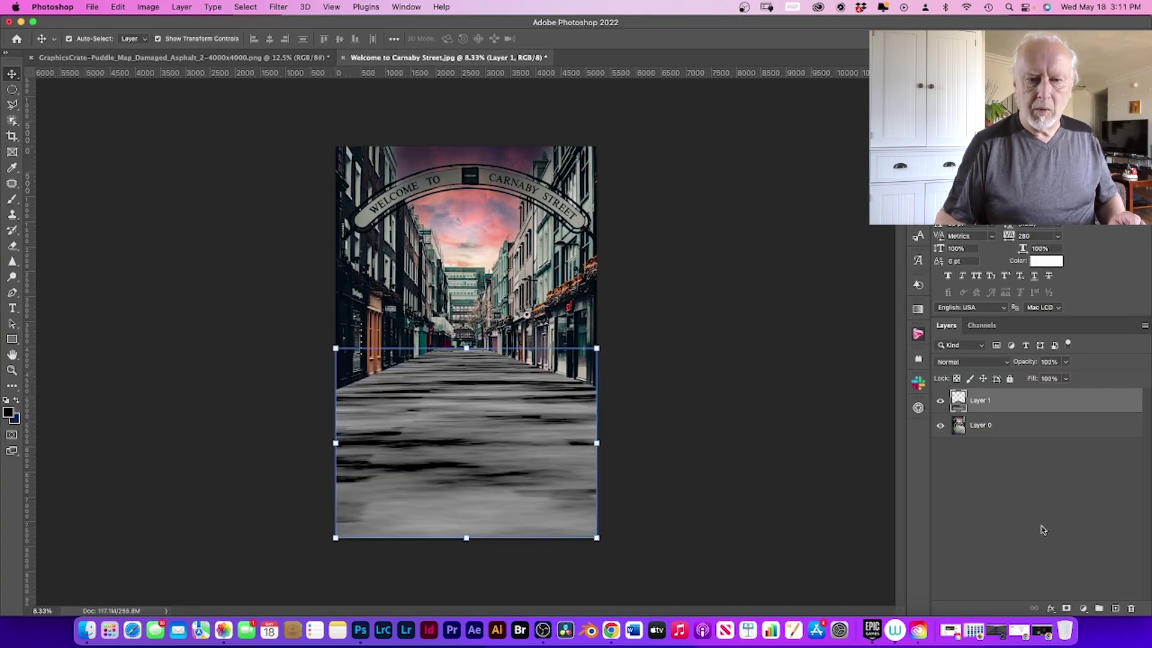
Step: Add a near-black Solid Color fill layer beneath the puddle texture
left_click(1083, 608)
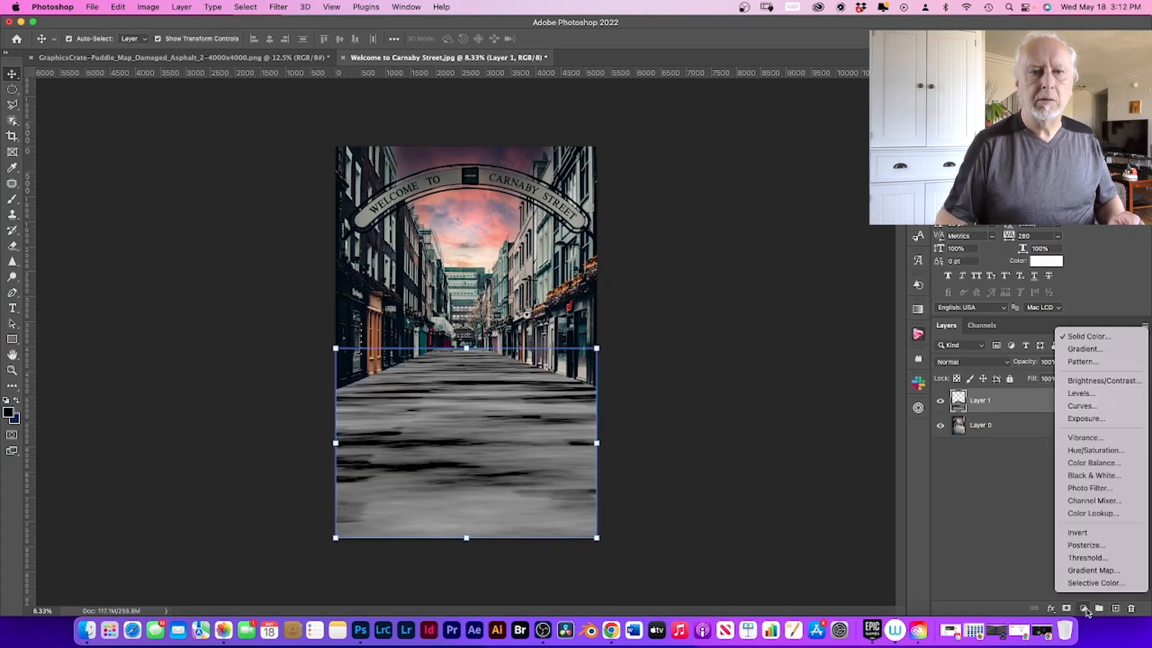
left_click(1087, 336)
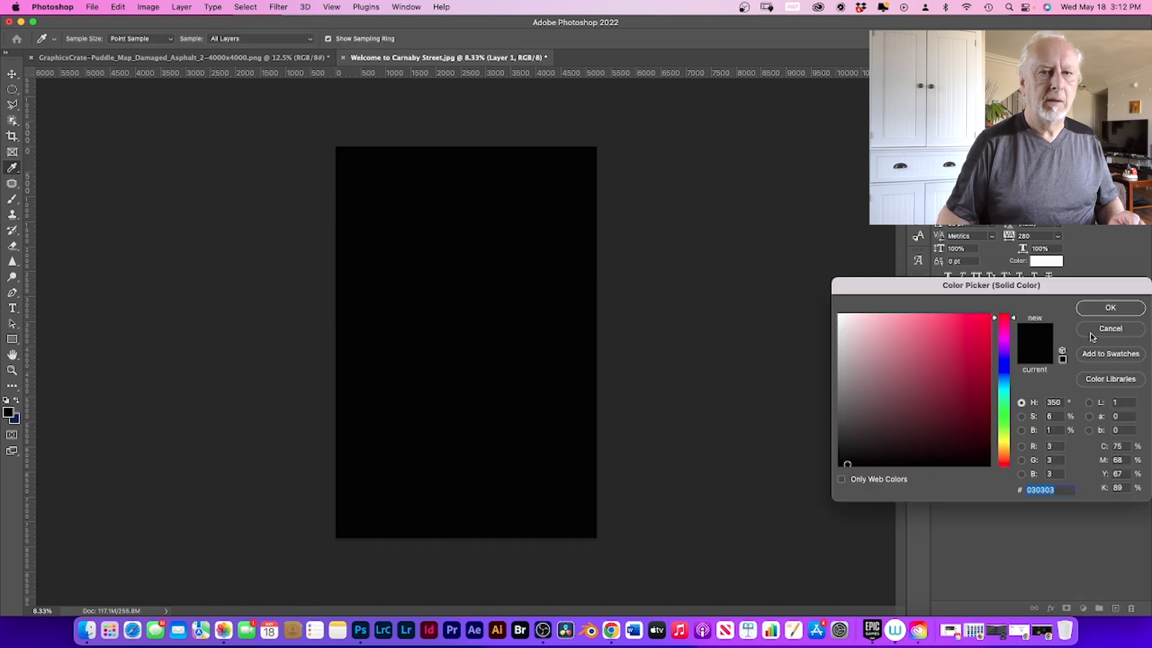
left_click(1110, 307)
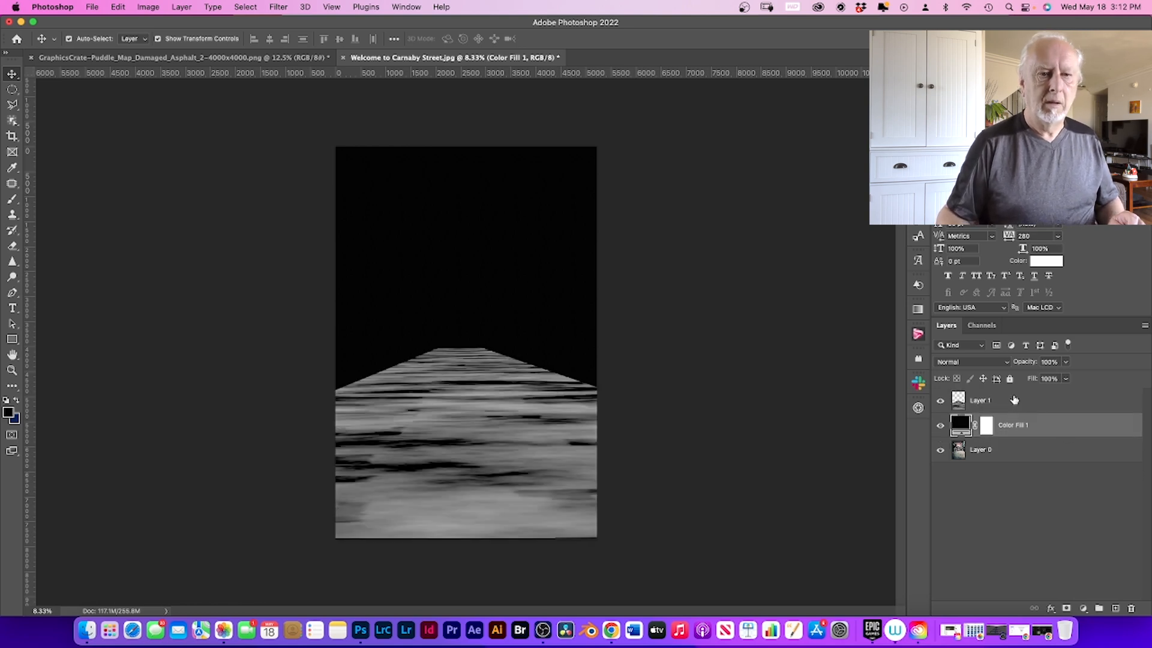
Step: Add a Curves adjustment layer to the puddle texture Layer 1
left_click(981, 399)
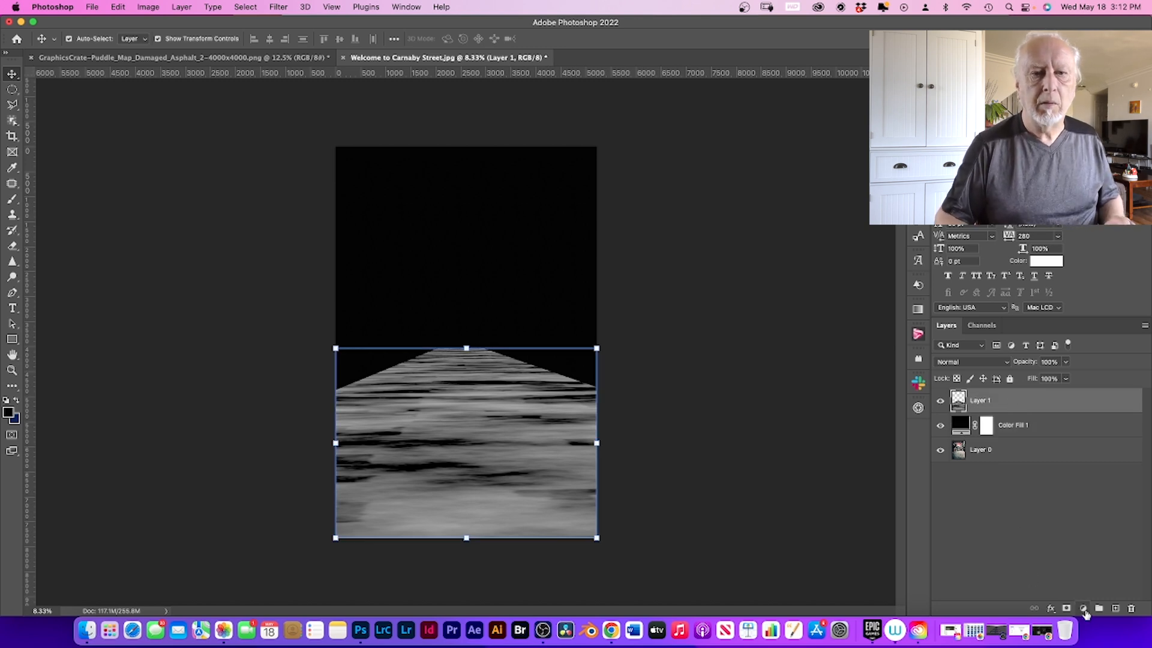
left_click(1083, 608)
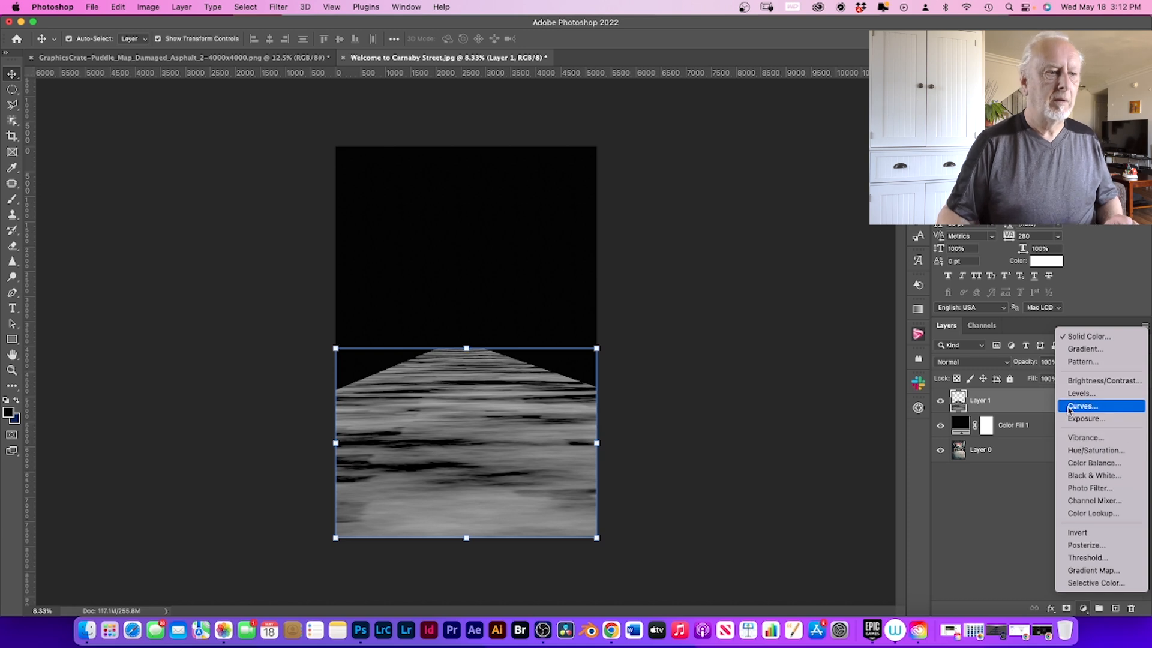
left_click(1081, 406)
type("Map")
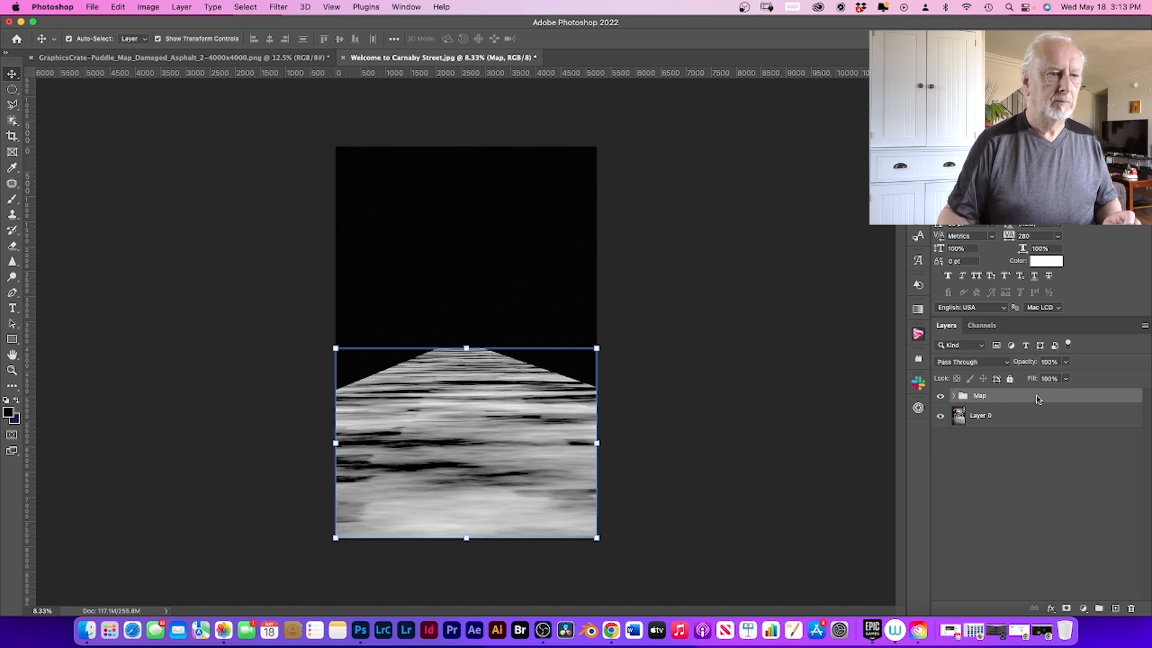
mouse_move(1010, 387)
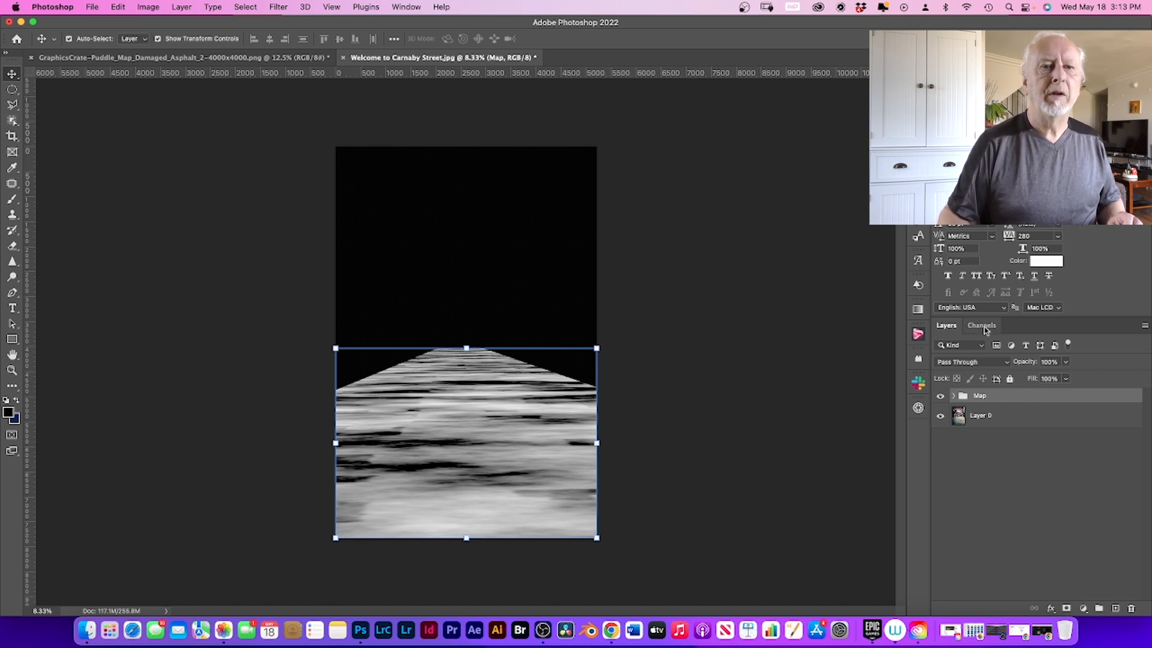
Step: Save the puddle map's luminosity as channel Alpha 1, then select Layer 0
left_click(982, 325)
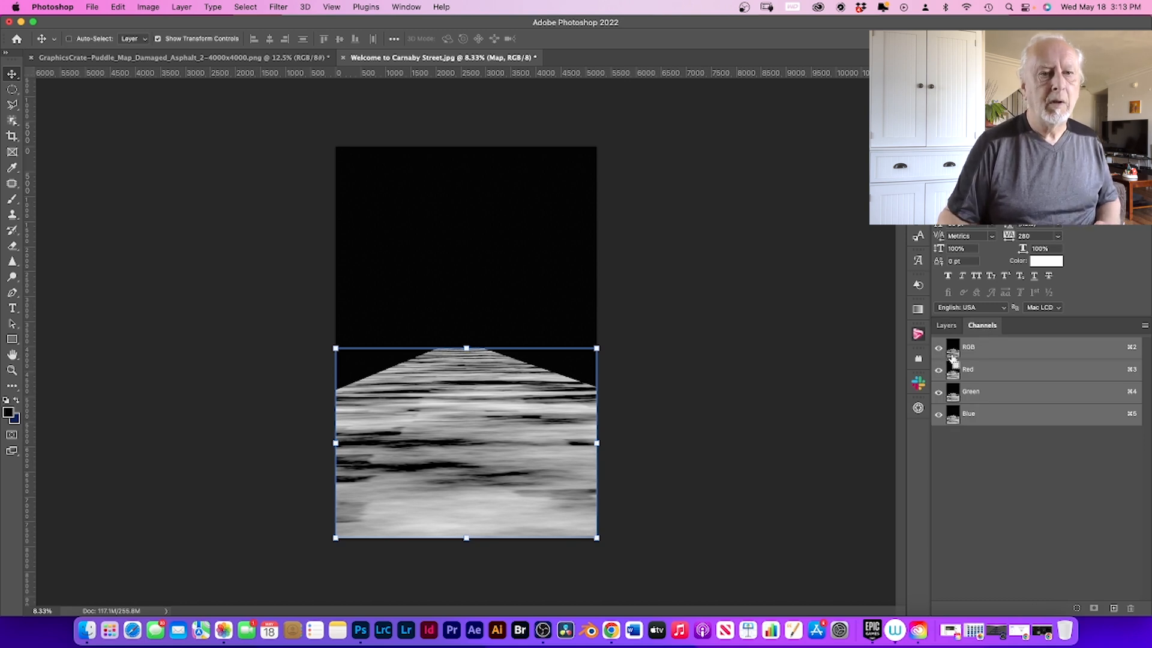
mouse_move(952, 369)
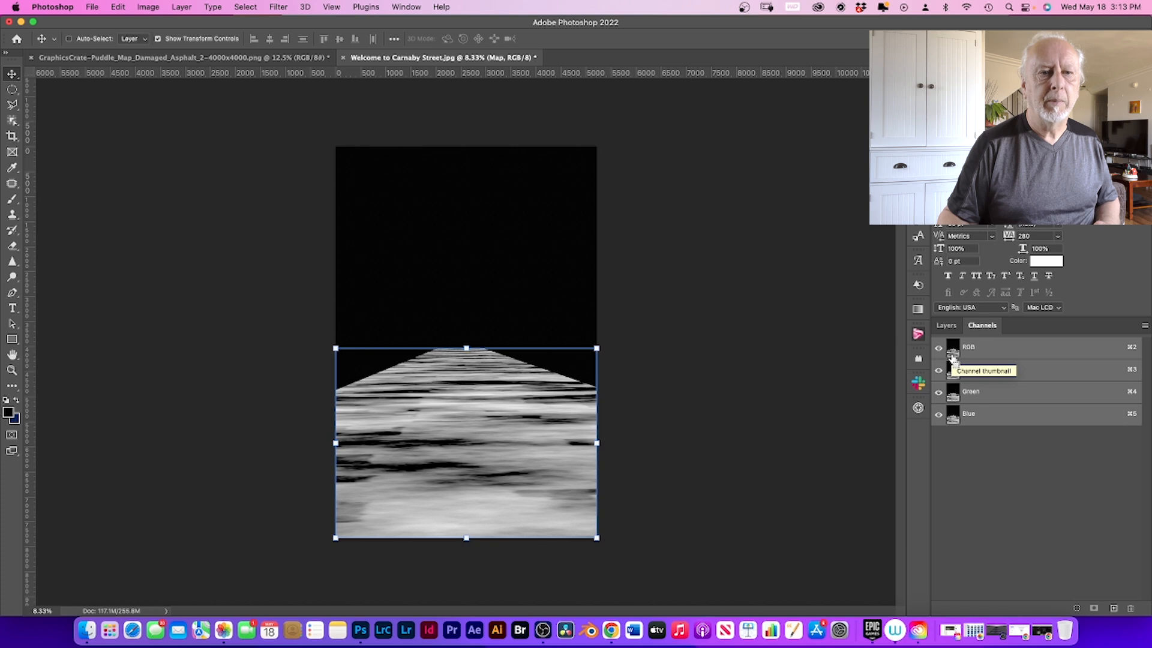
left_click(968, 369)
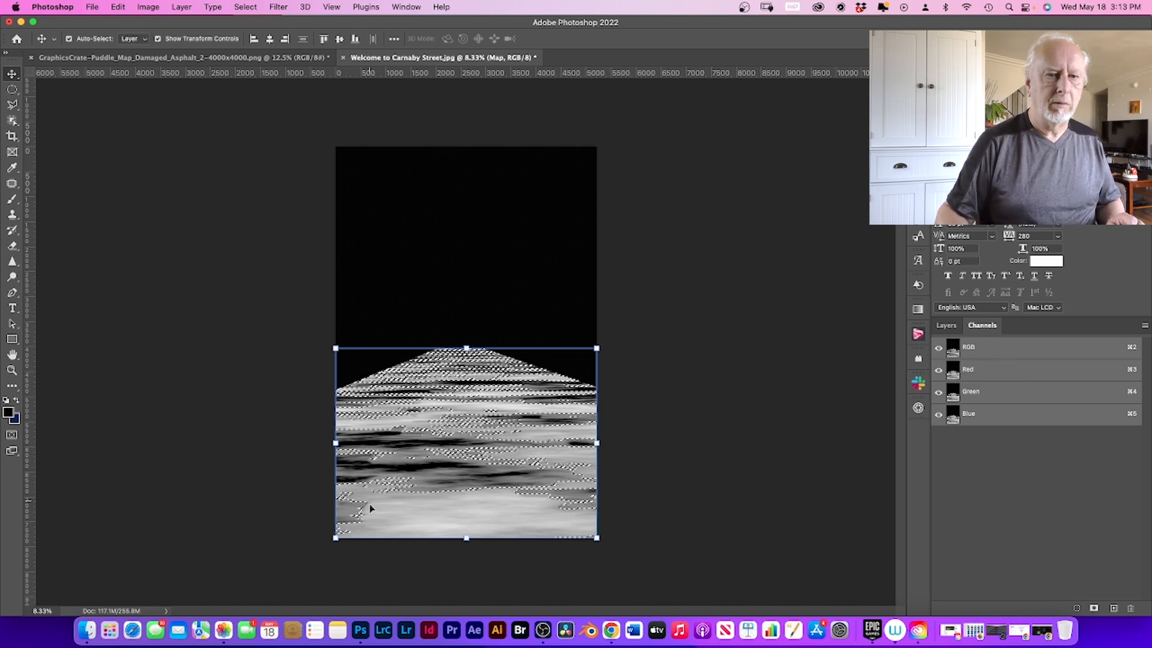
mouse_move(1012, 620)
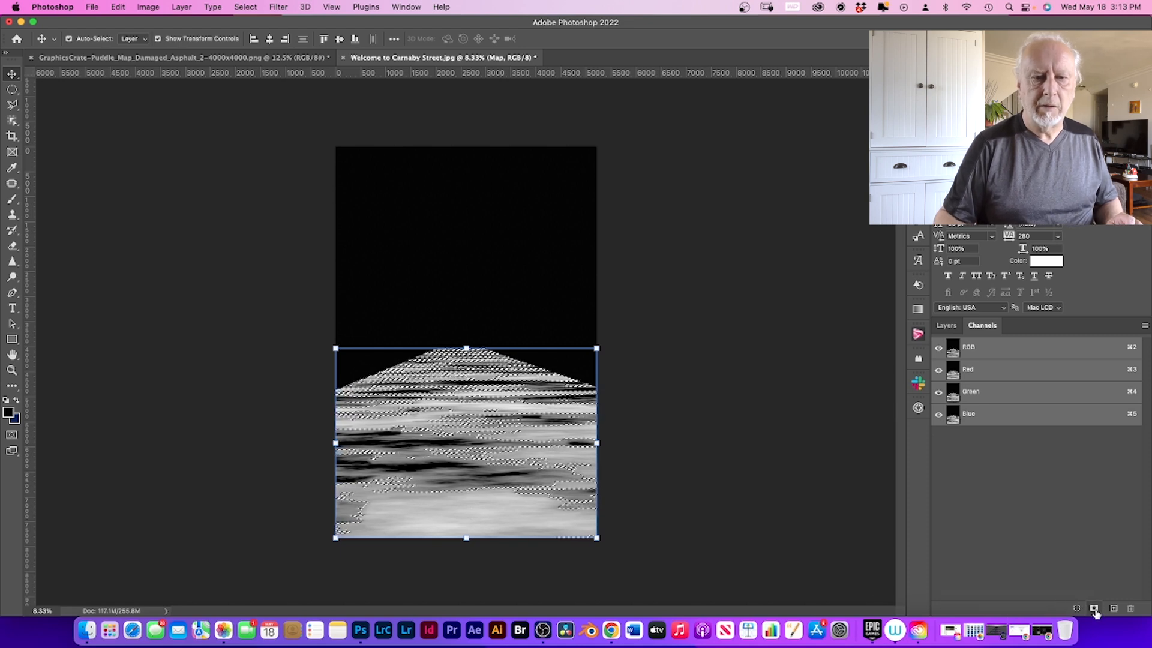
left_click(1093, 608)
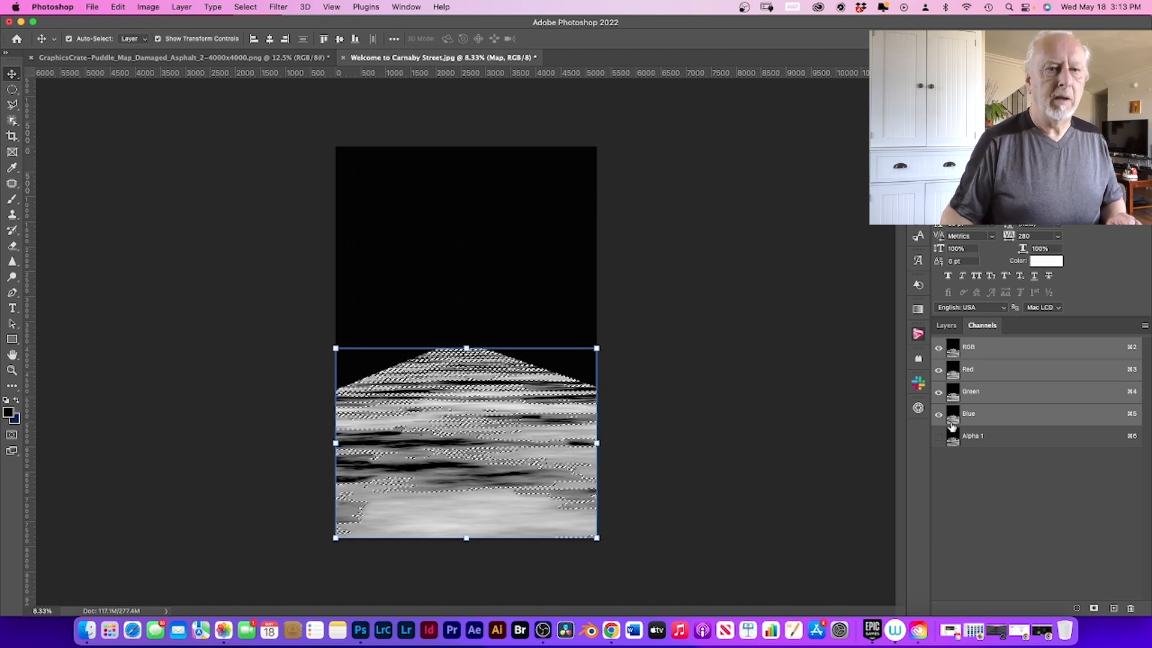
left_click(946, 325)
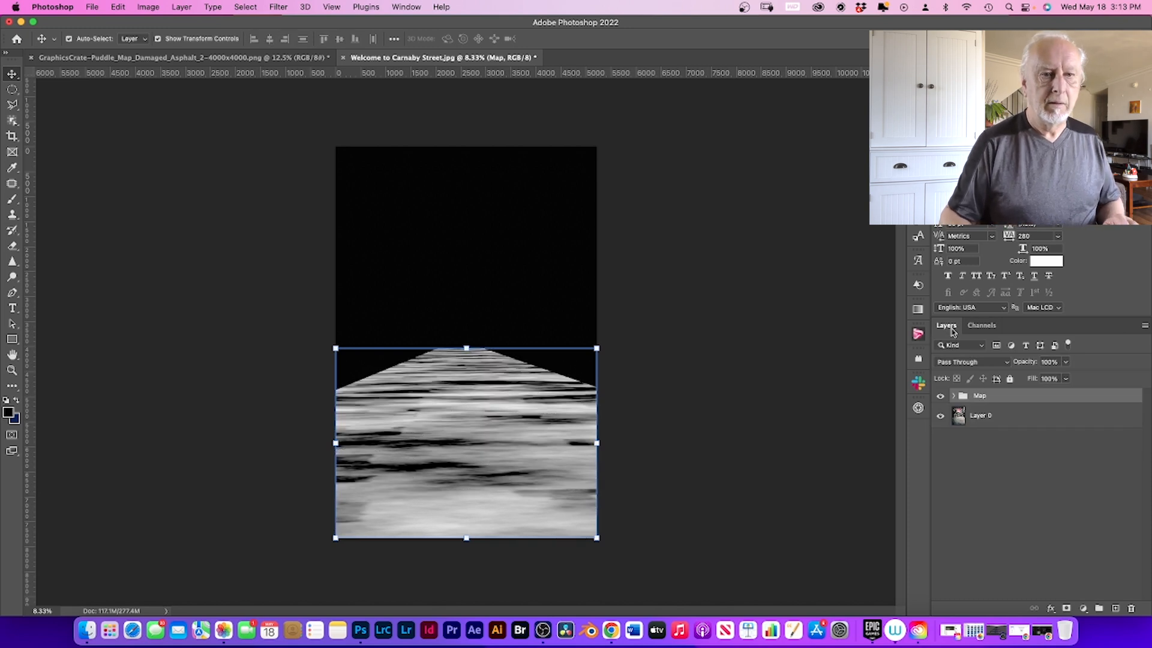
left_click(940, 396)
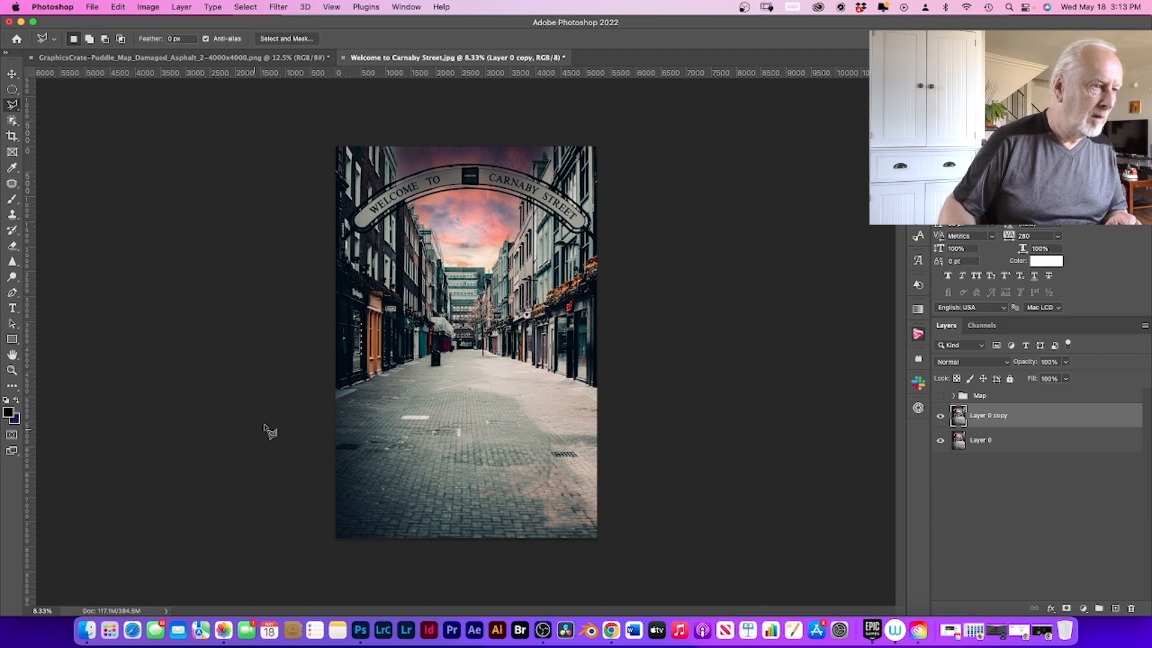
mouse_move(390, 382)
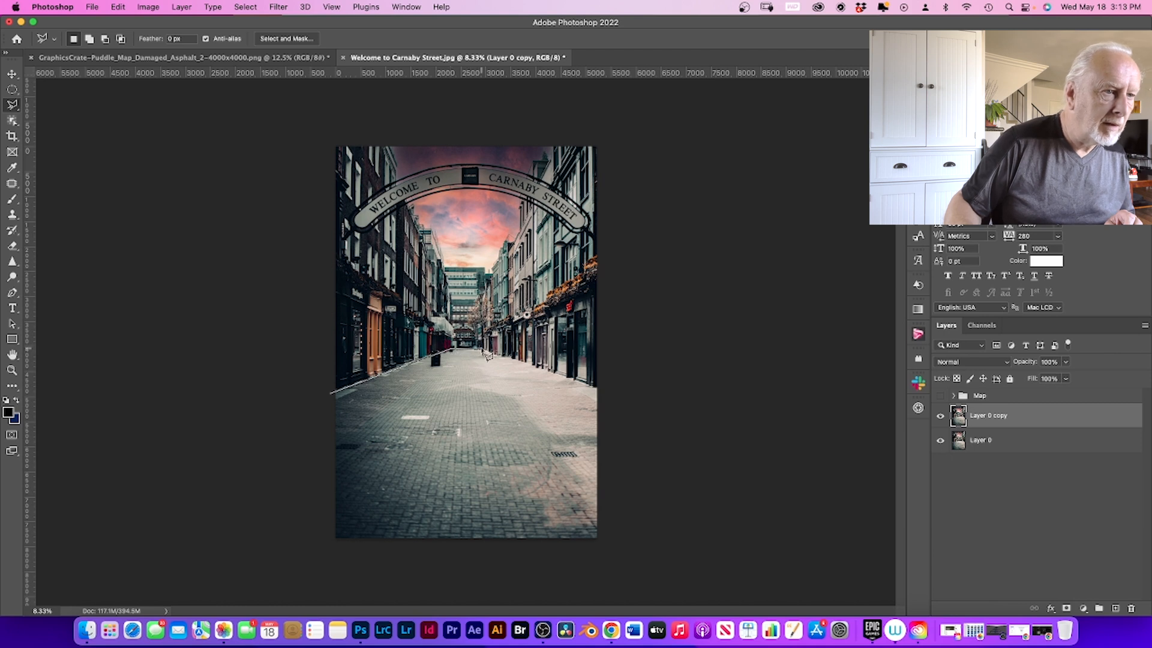
mouse_move(606, 395)
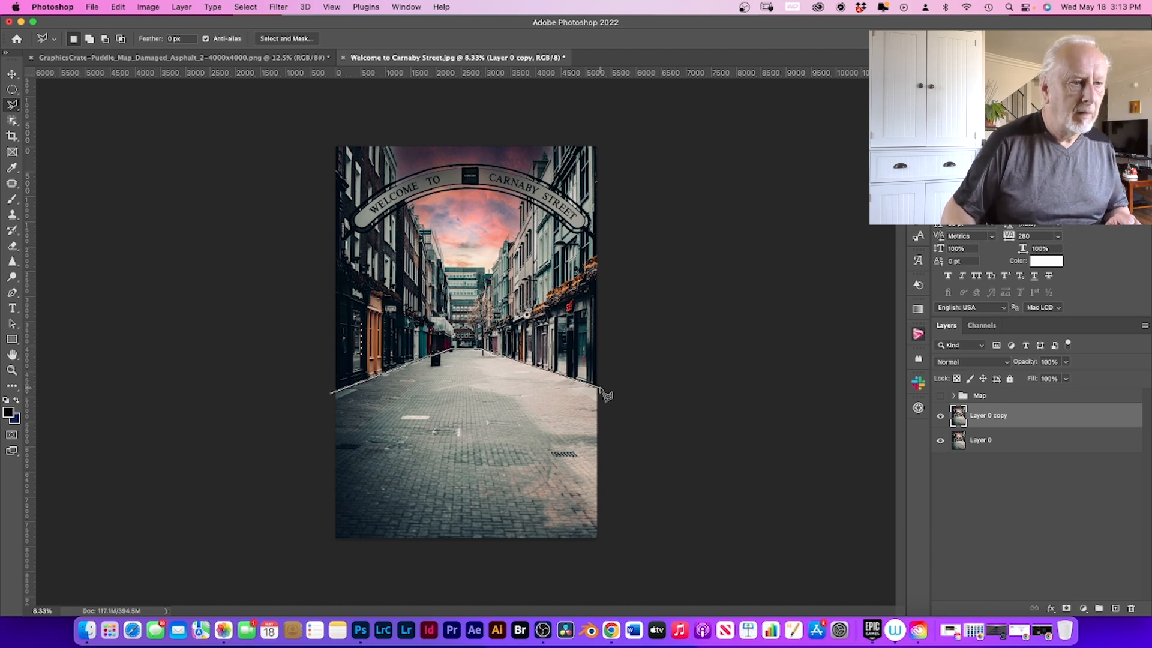
Step: Lasso the street floor on Layer 0 copy and add it as a layer mask
left_click(400, 589)
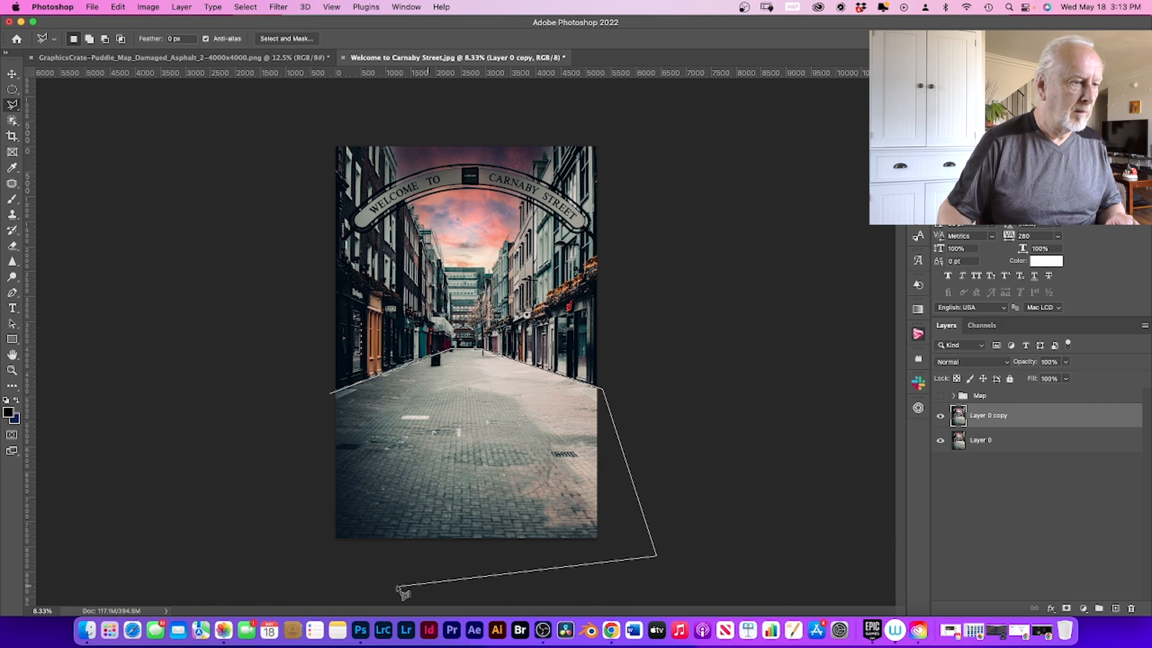
left_click(338, 404)
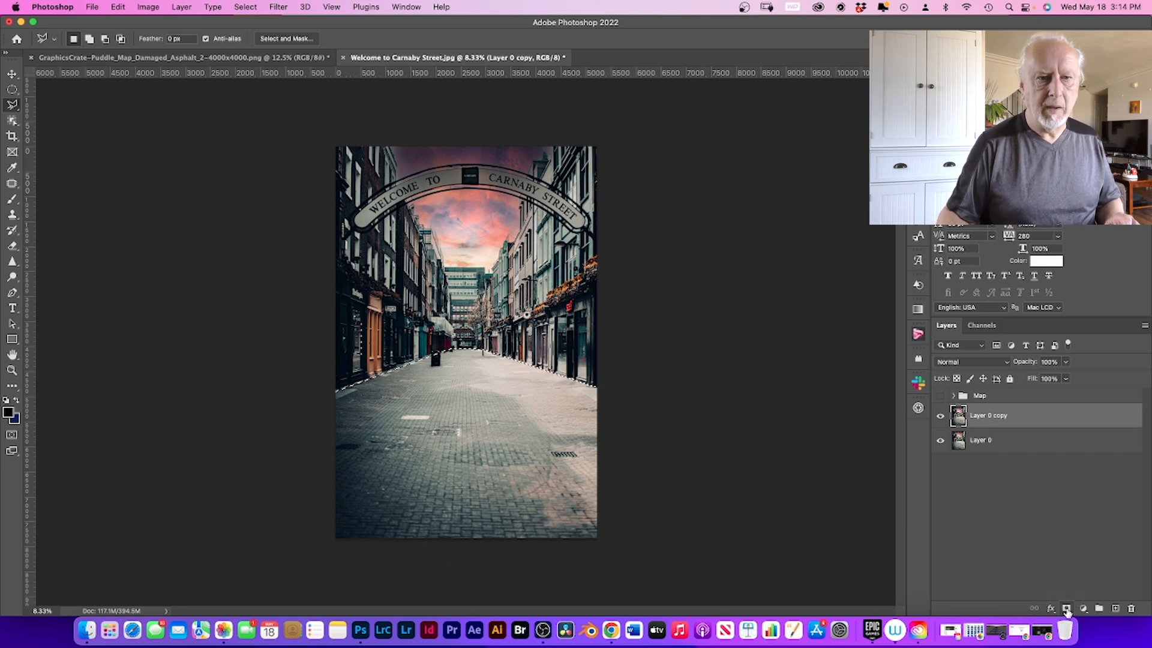
left_click(1066, 608)
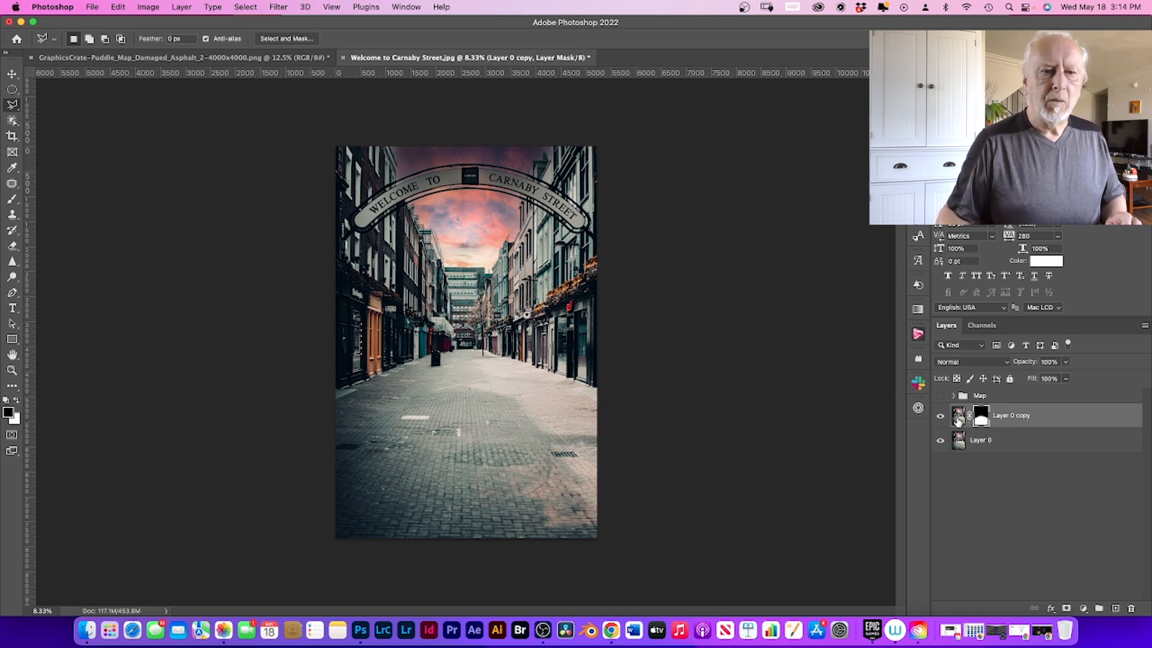
mouse_move(599, 455)
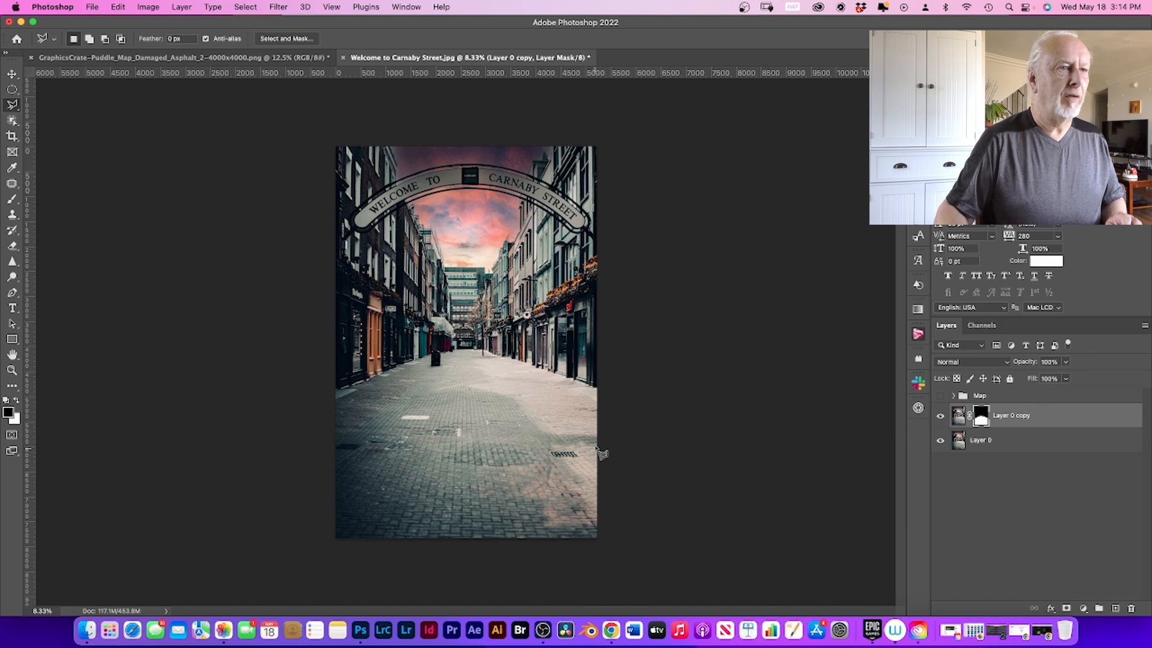
mouse_move(551, 419)
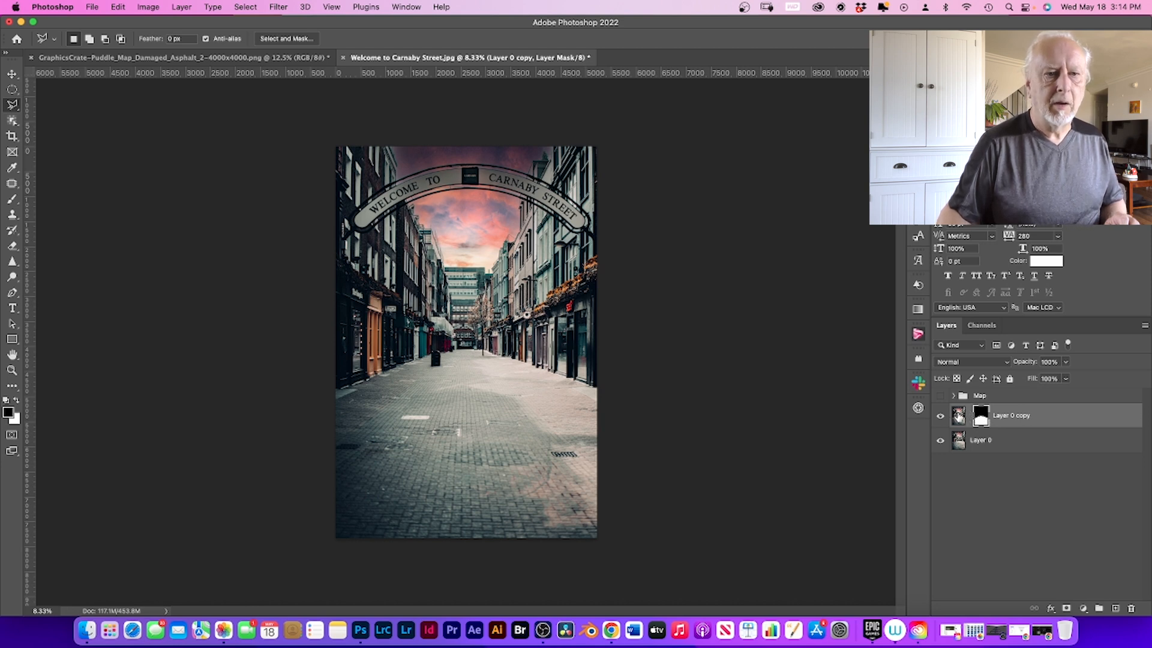
Step: Flip Layer 0 copy vertically into a mirrored reflection, group it into Group 1 and collapse it
left_click(957, 415)
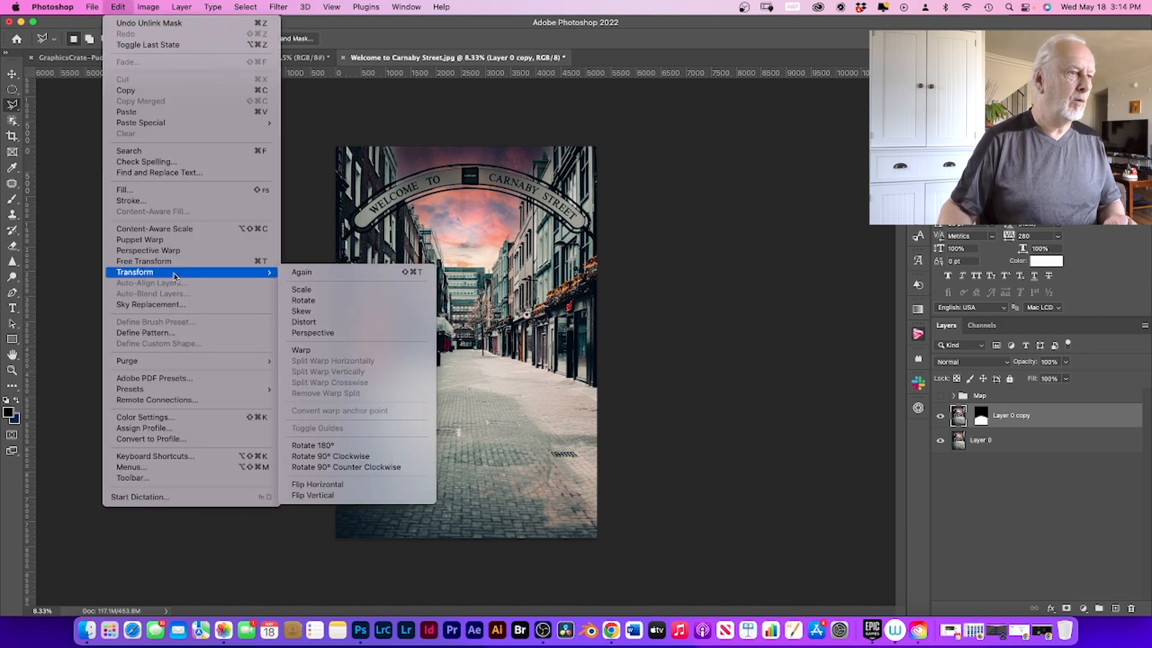
mouse_move(312, 495)
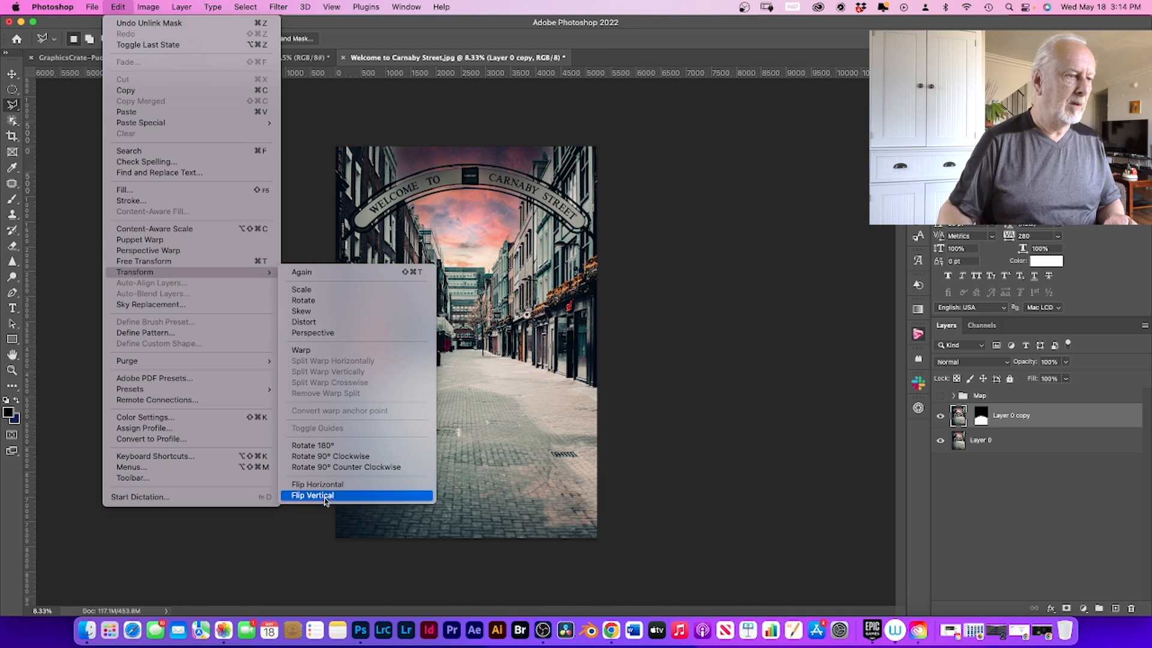
left_click(312, 494)
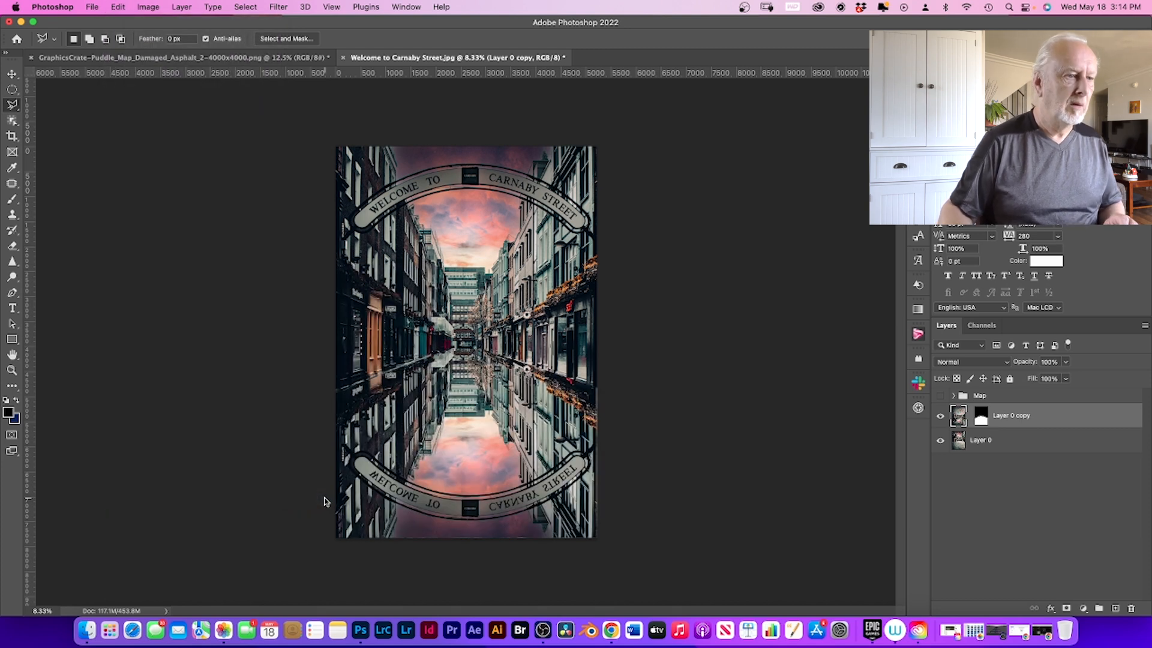
left_click(12, 74)
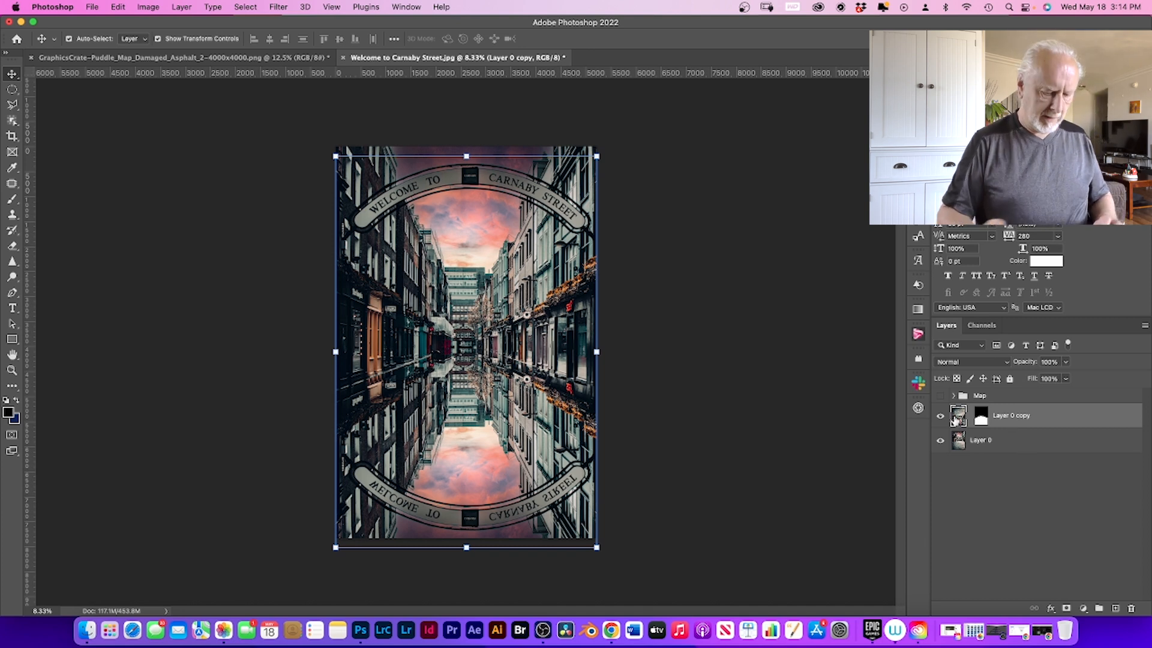
mouse_move(958, 415)
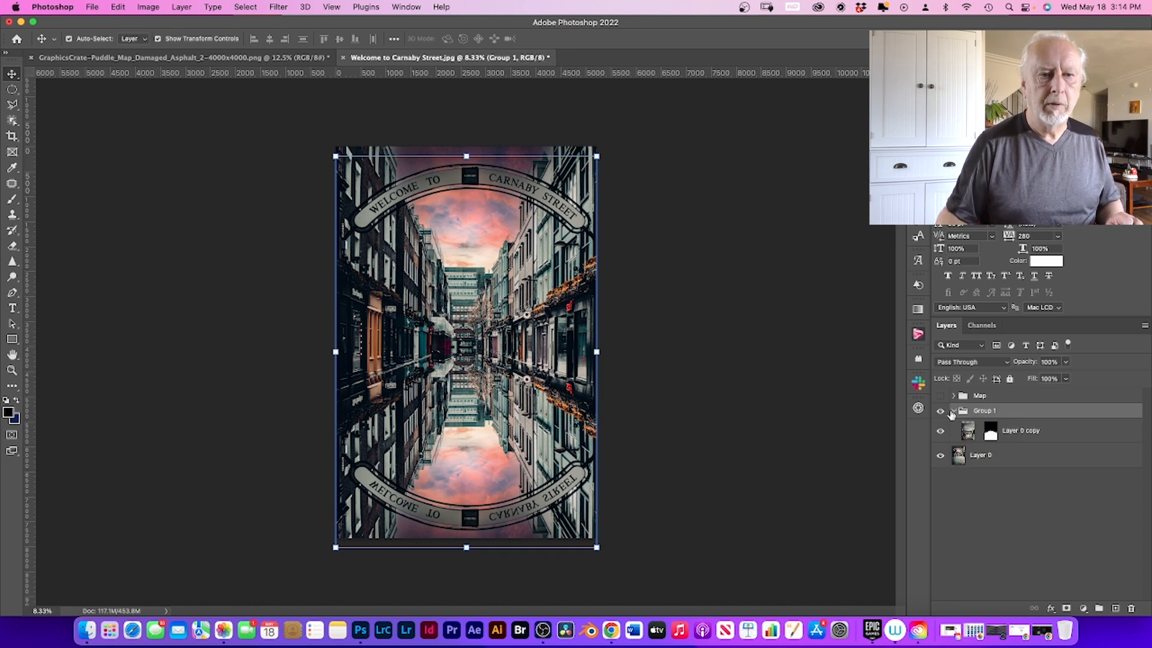
left_click(952, 409)
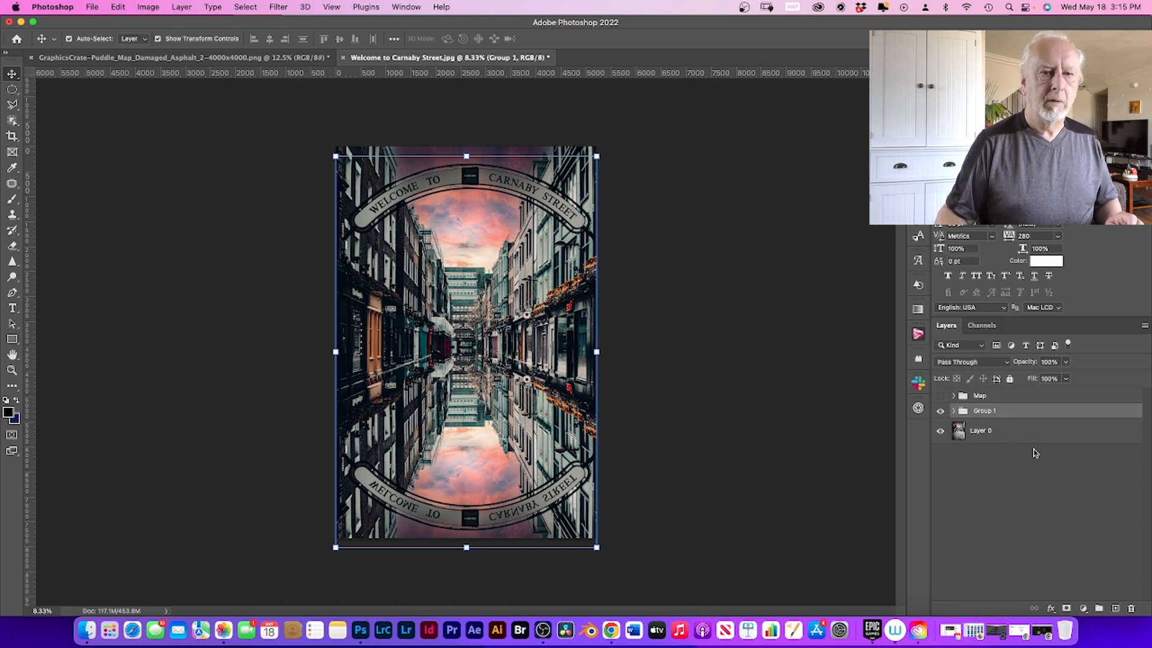
mouse_move(1030, 522)
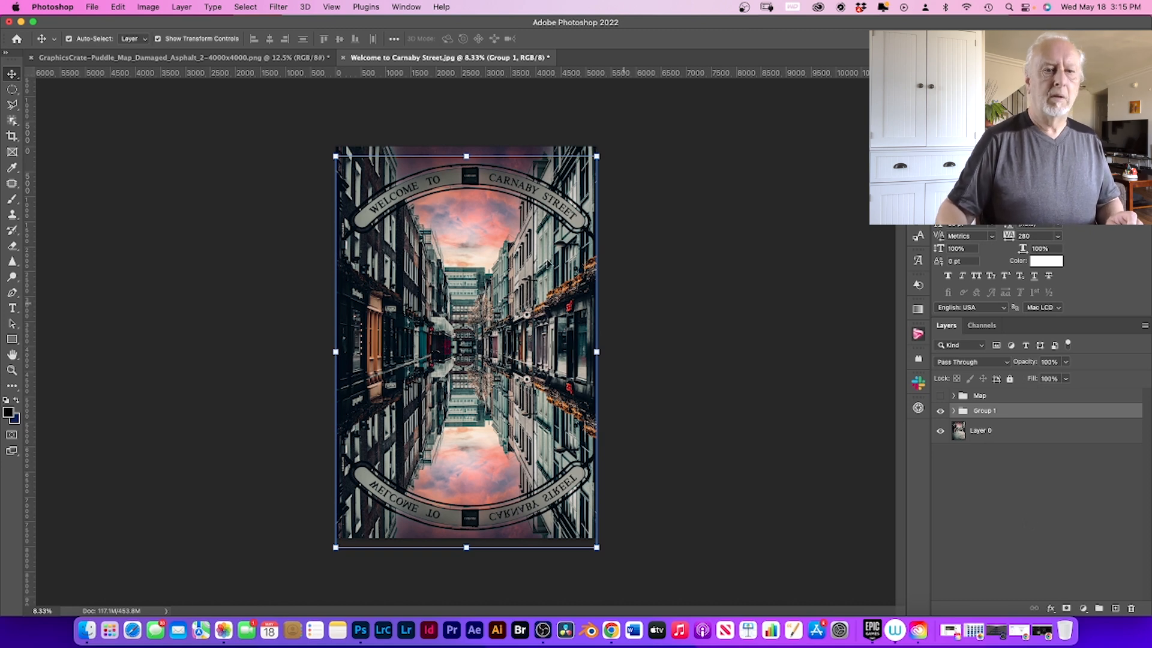
mouse_move(241, 16)
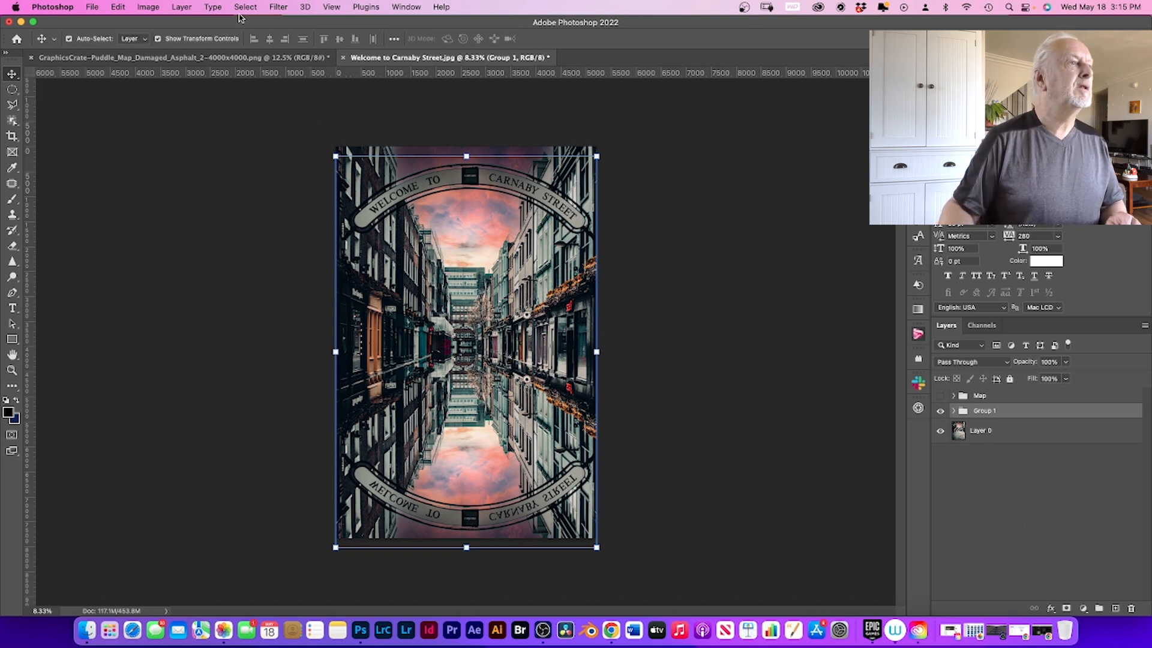
Step: Load the Alpha 1 puddle channel as a selection and add it as Group 1's layer mask
left_click(245, 6)
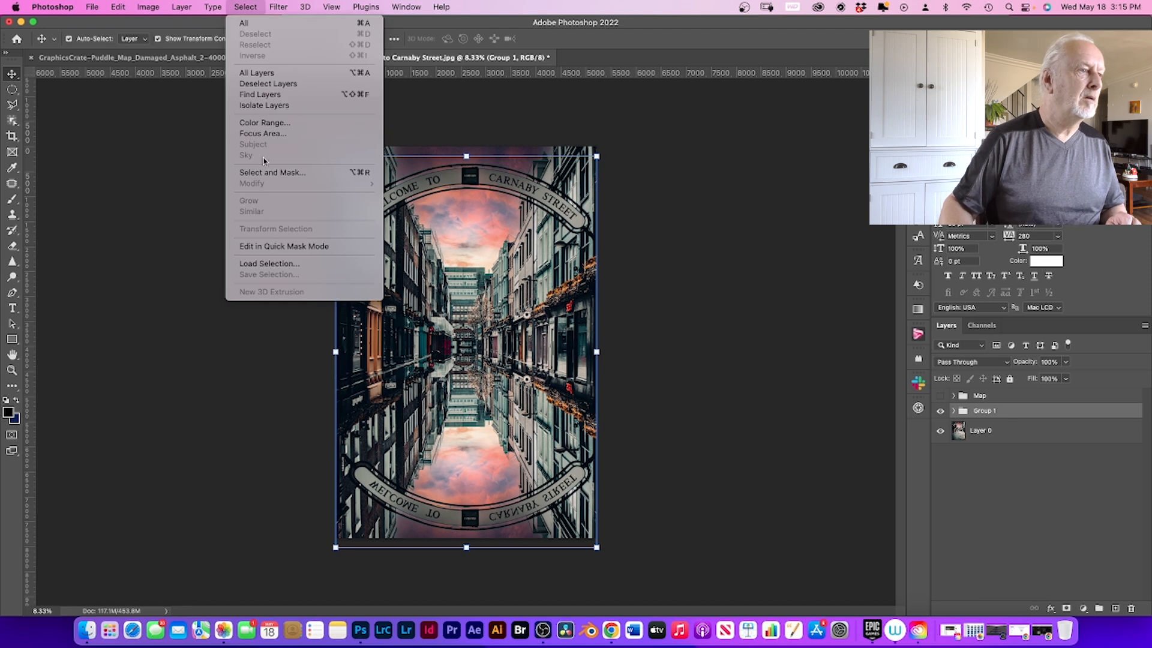
mouse_move(269, 264)
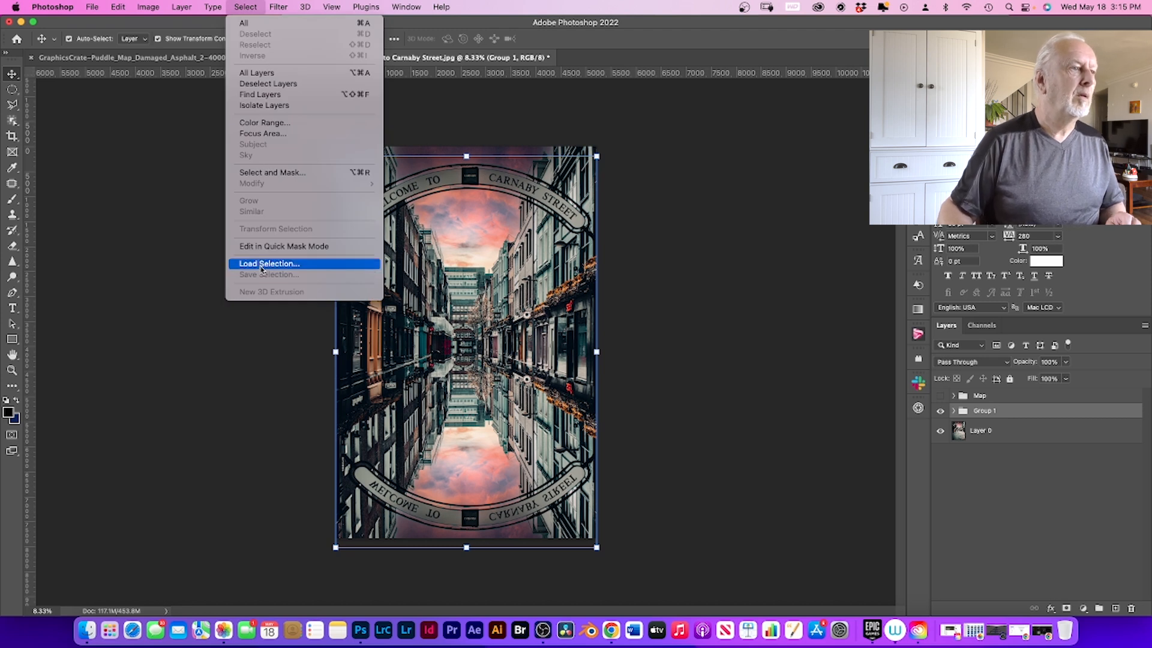
left_click(269, 264)
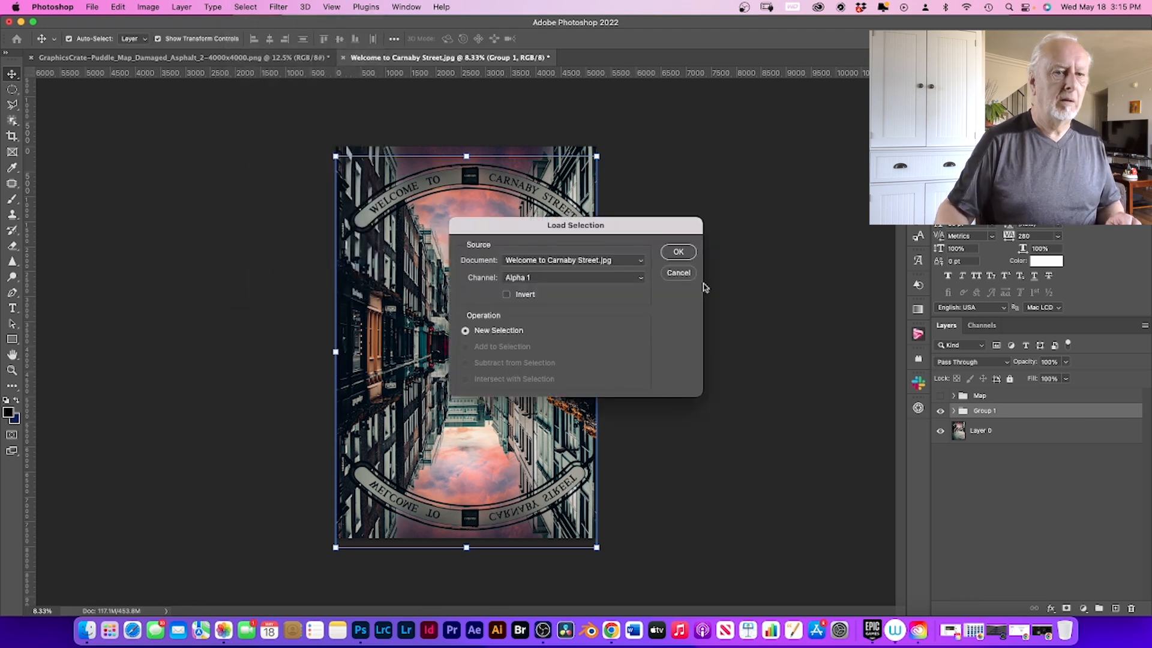
left_click(677, 251)
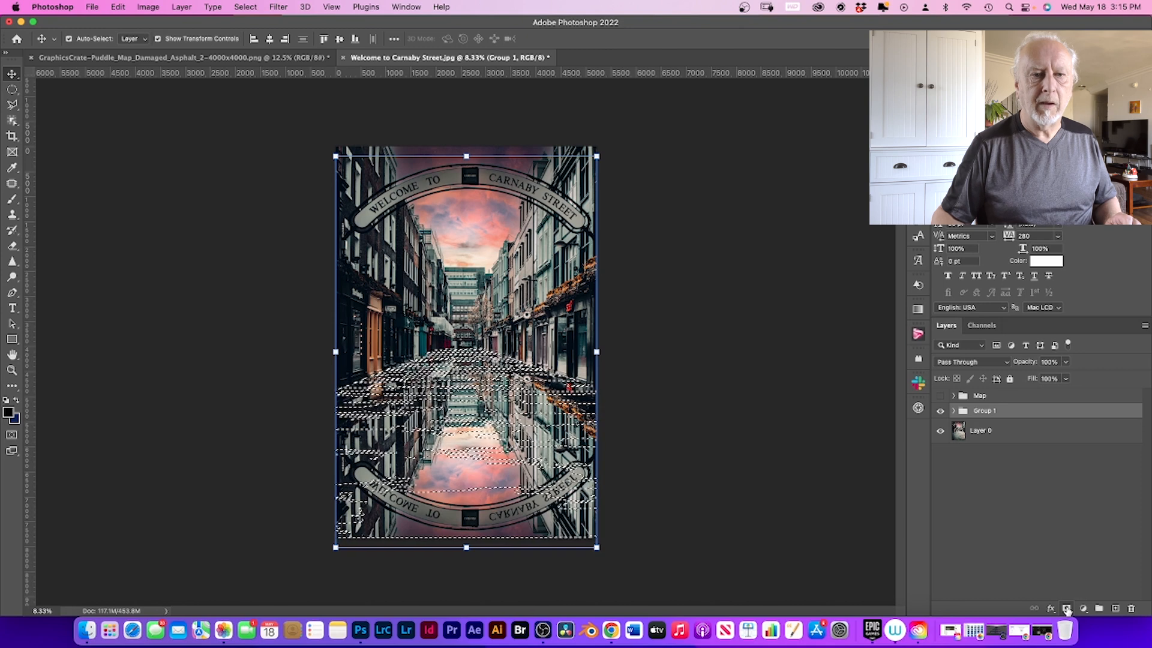
left_click(1067, 608)
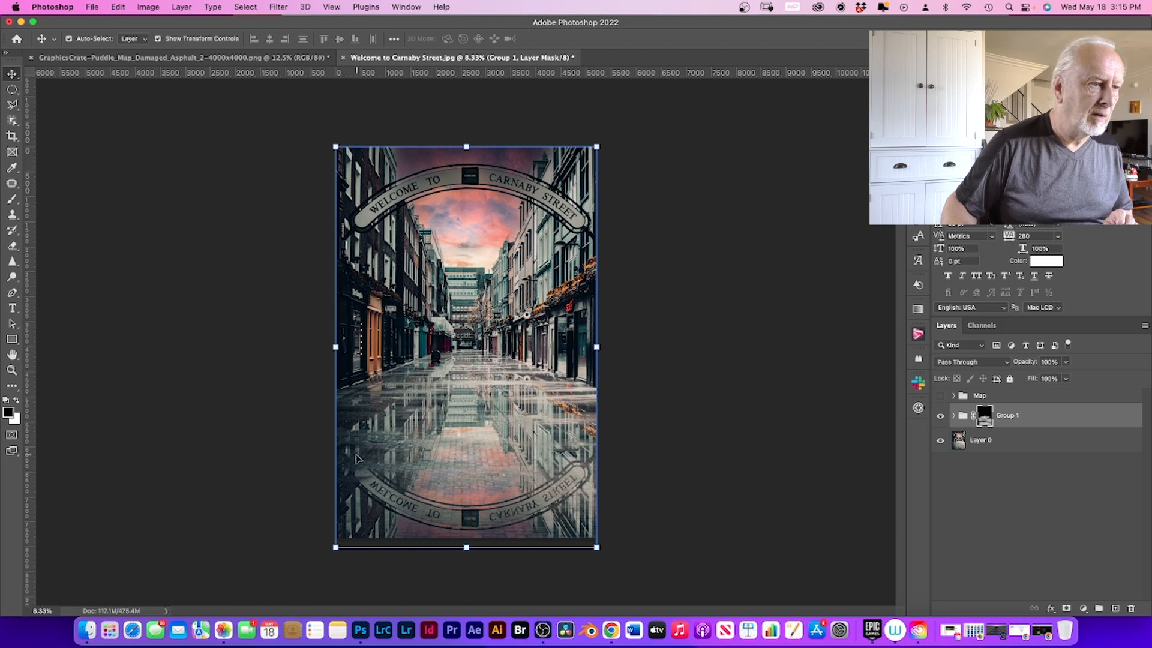
mouse_move(474, 481)
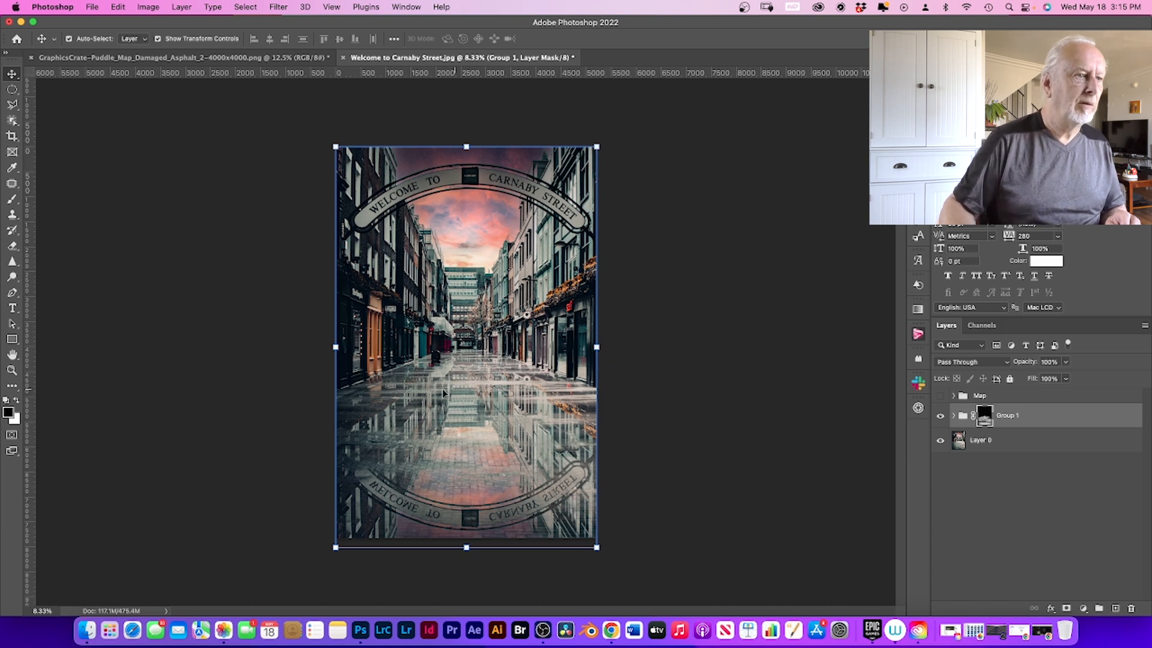
mouse_move(547, 386)
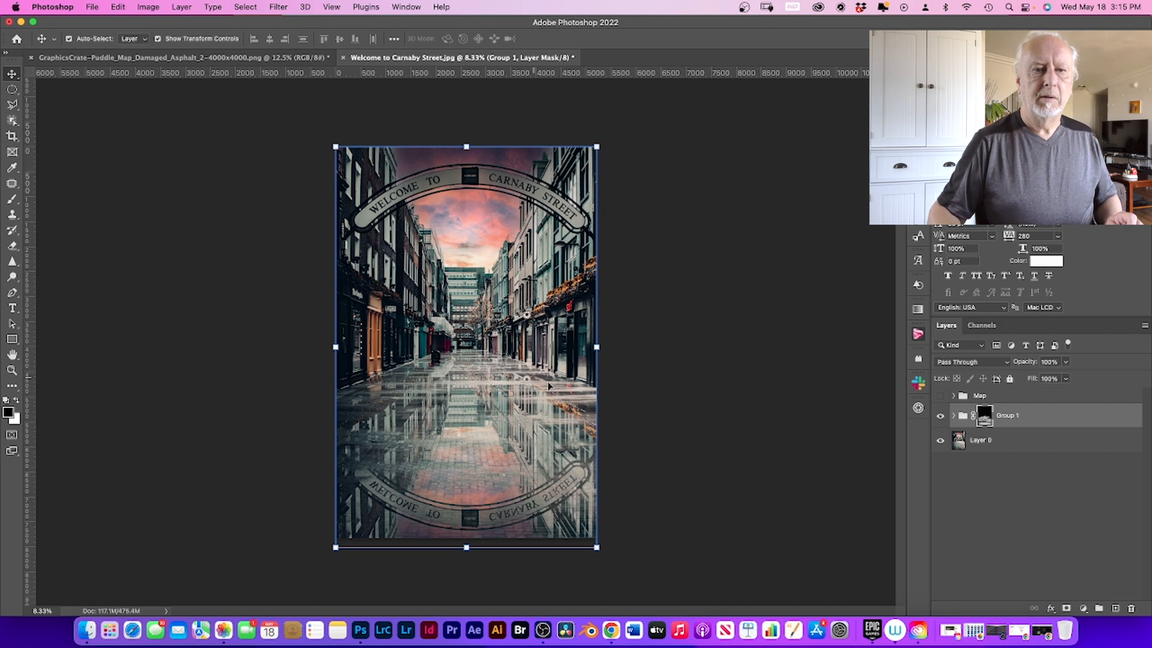
mouse_move(1031, 423)
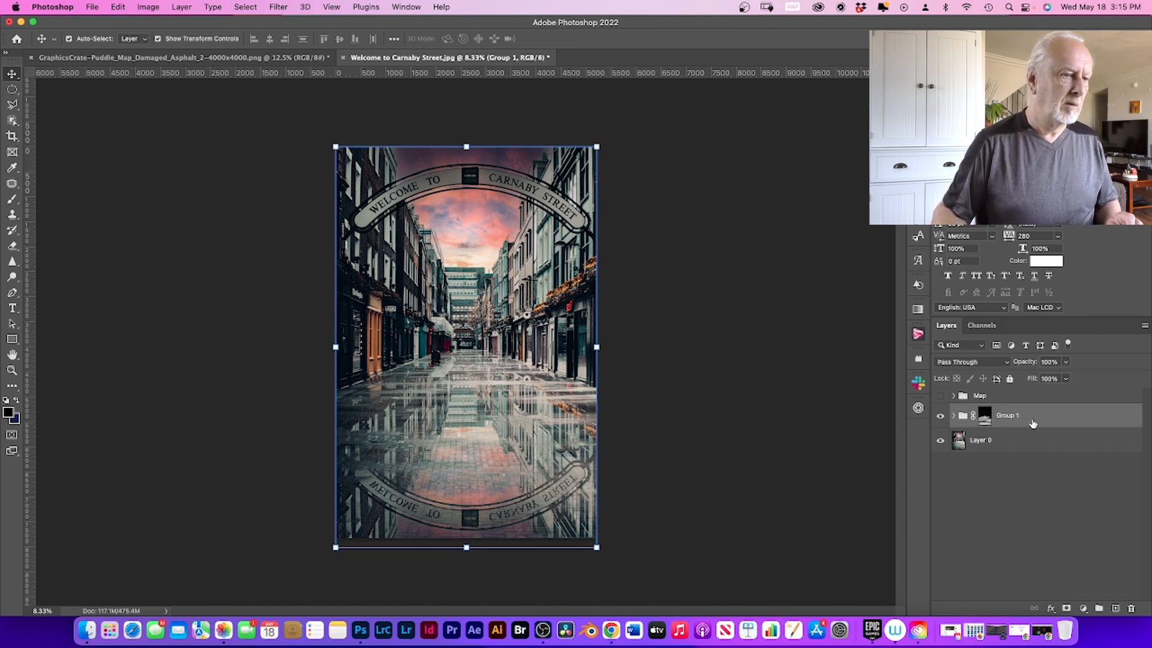
mouse_move(1073, 594)
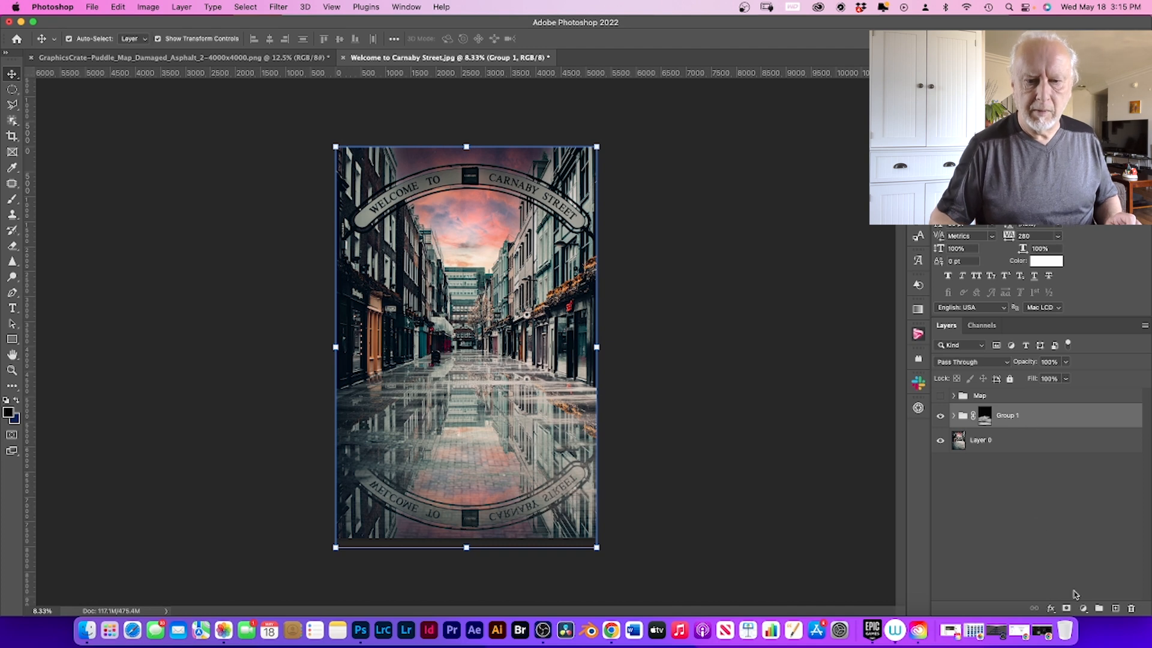
Step: Add a Curves 2 adjustment layer above Group 1 to darken the reflection
left_click(1082, 608)
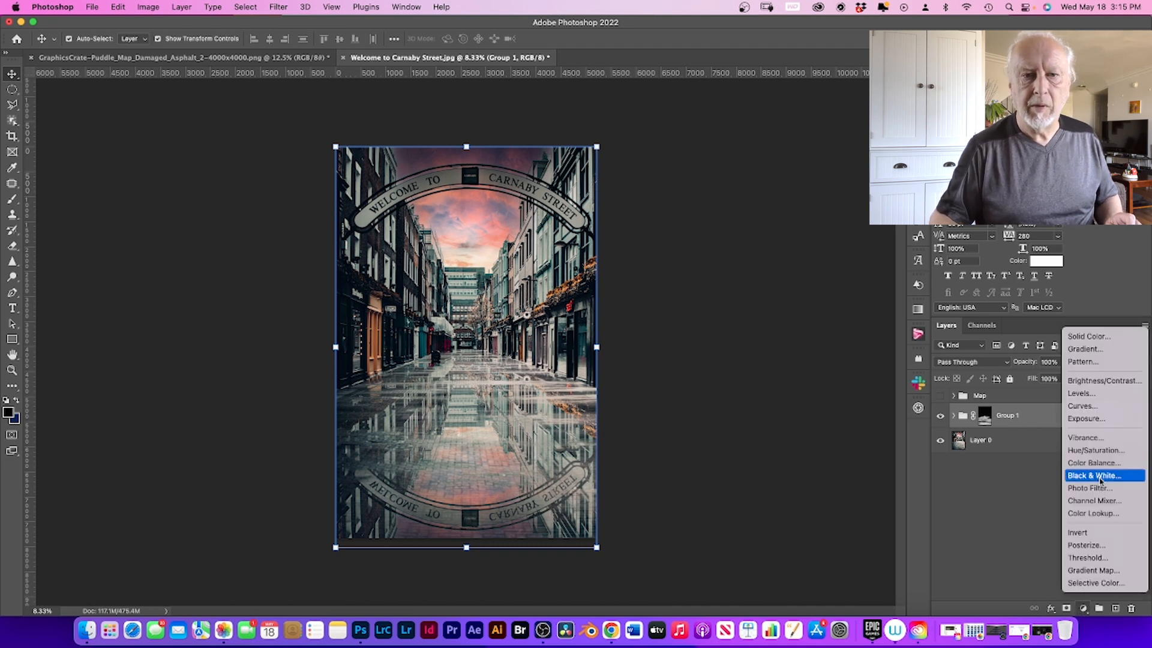
left_click(1082, 405)
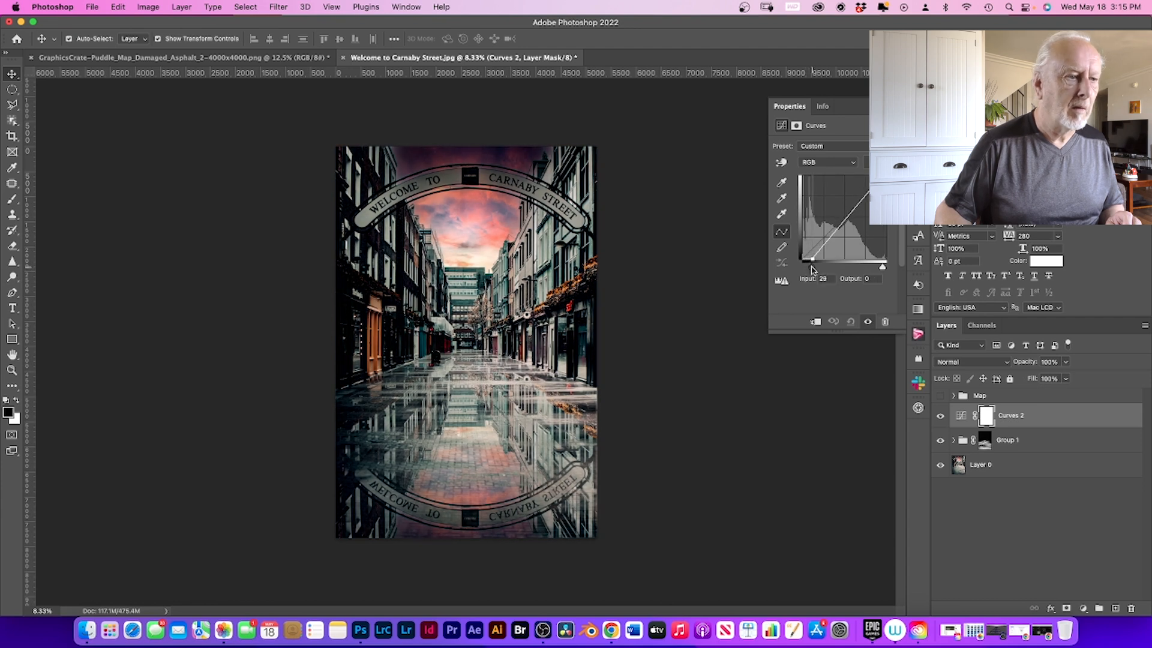
mouse_move(811, 323)
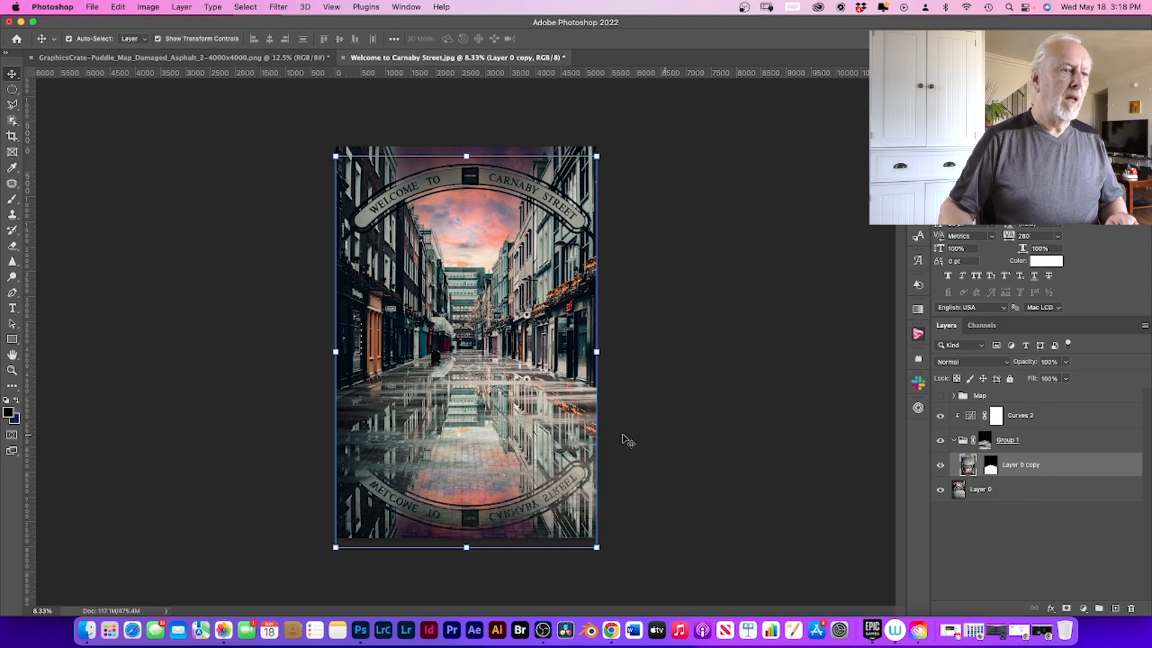
mouse_move(395, 461)
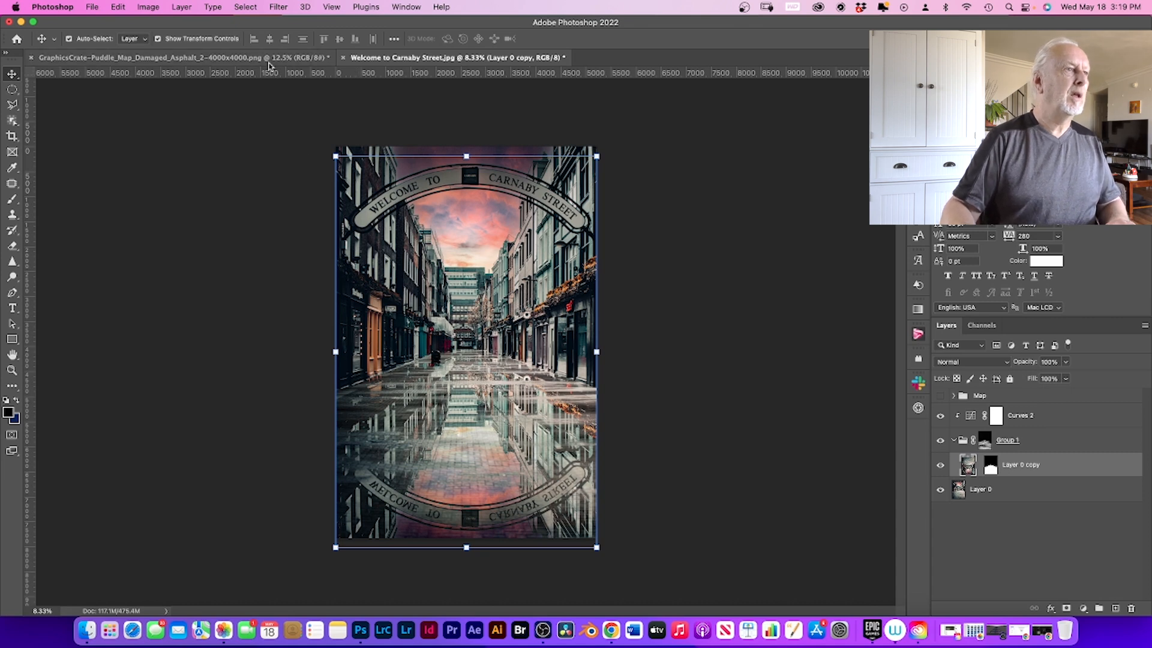
Step: Apply a Blur Gallery Path Blur to the mirrored Layer 0 copy
left_click(277, 6)
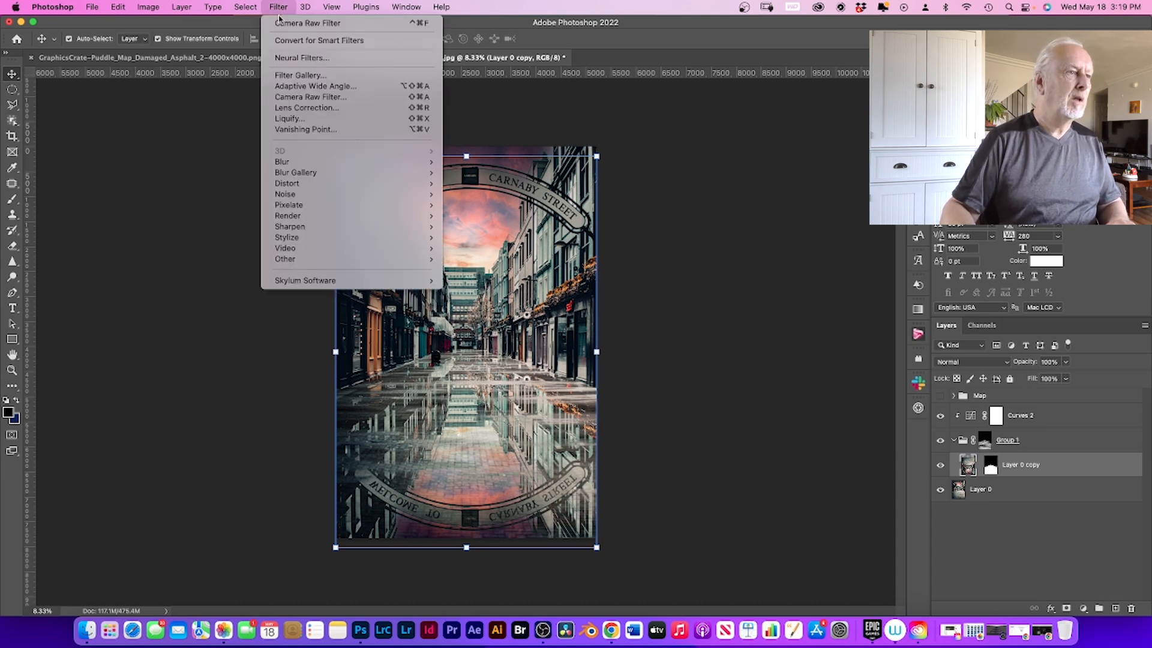
mouse_move(295, 172)
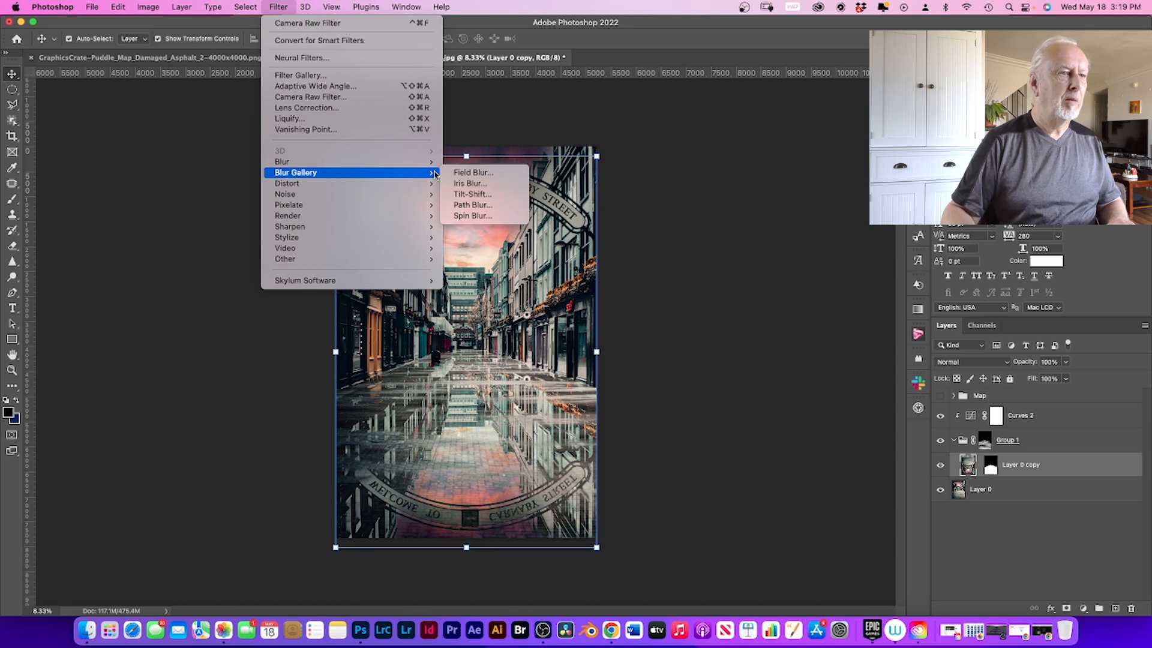
mouse_move(472, 205)
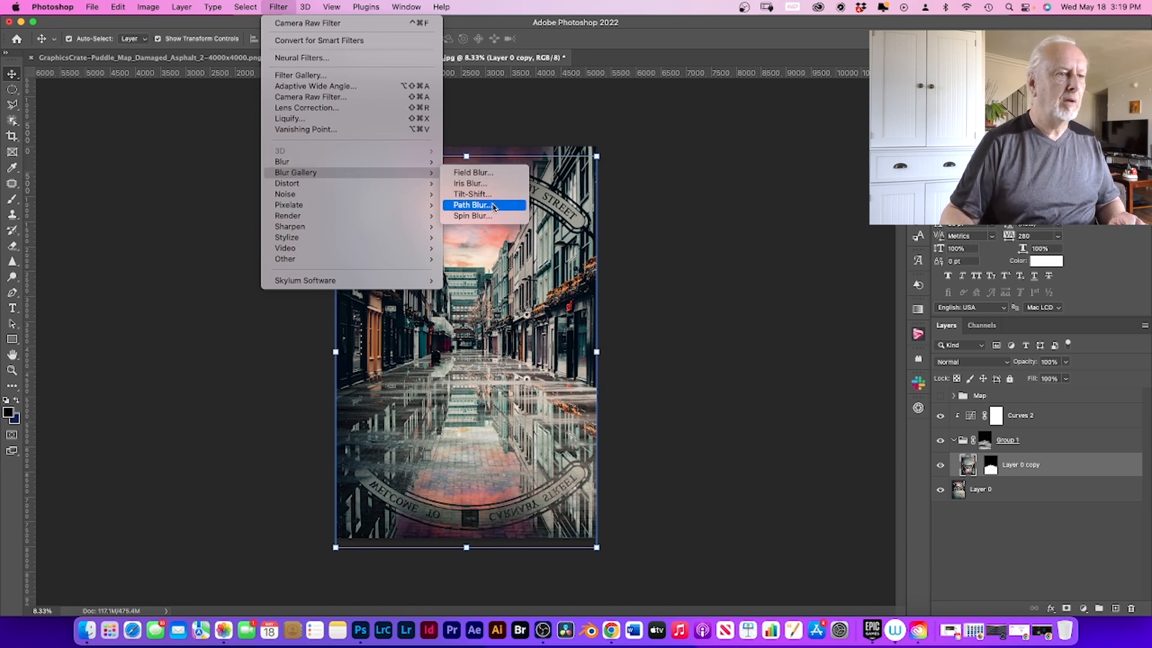
left_click(471, 216)
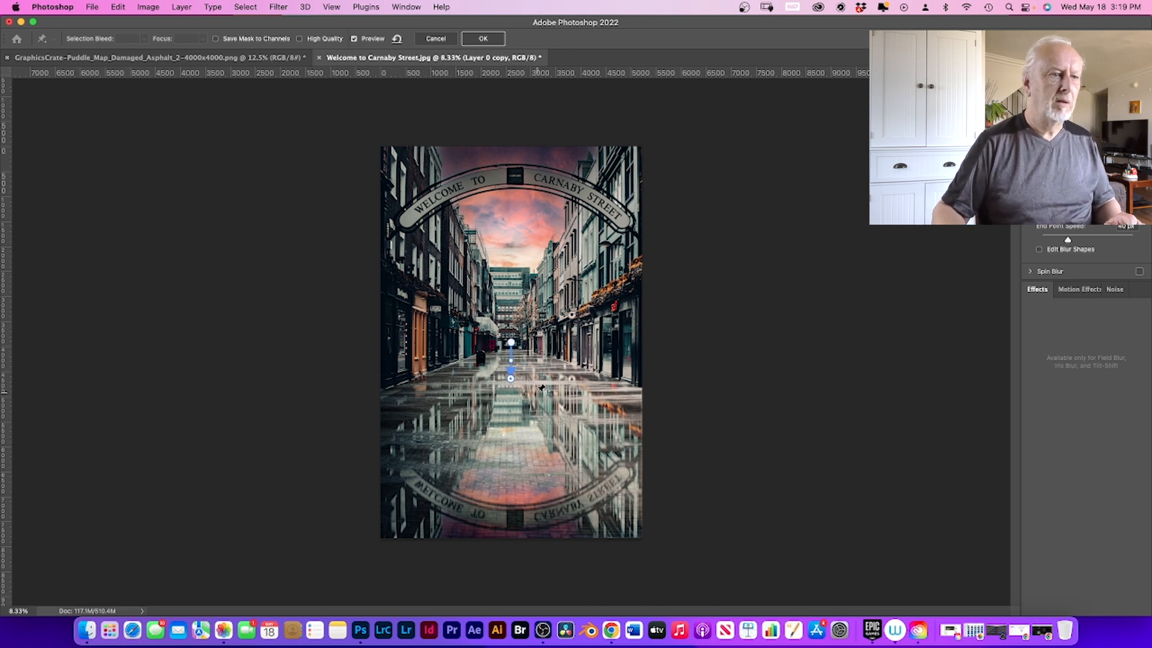
mouse_move(785, 299)
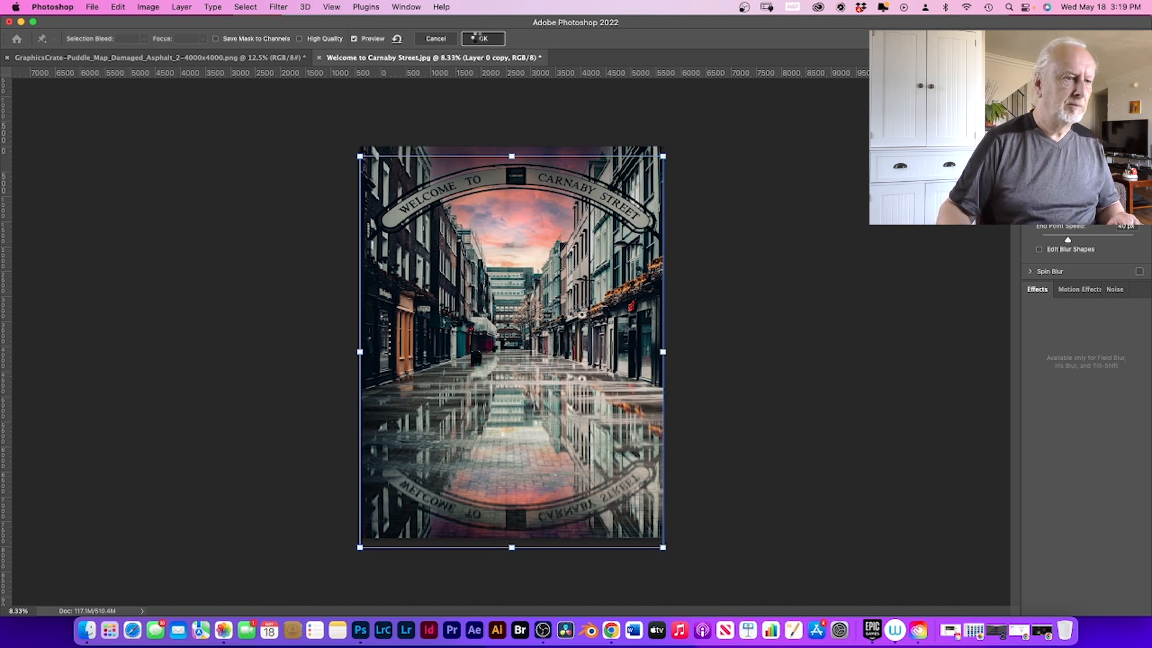
left_click(483, 38)
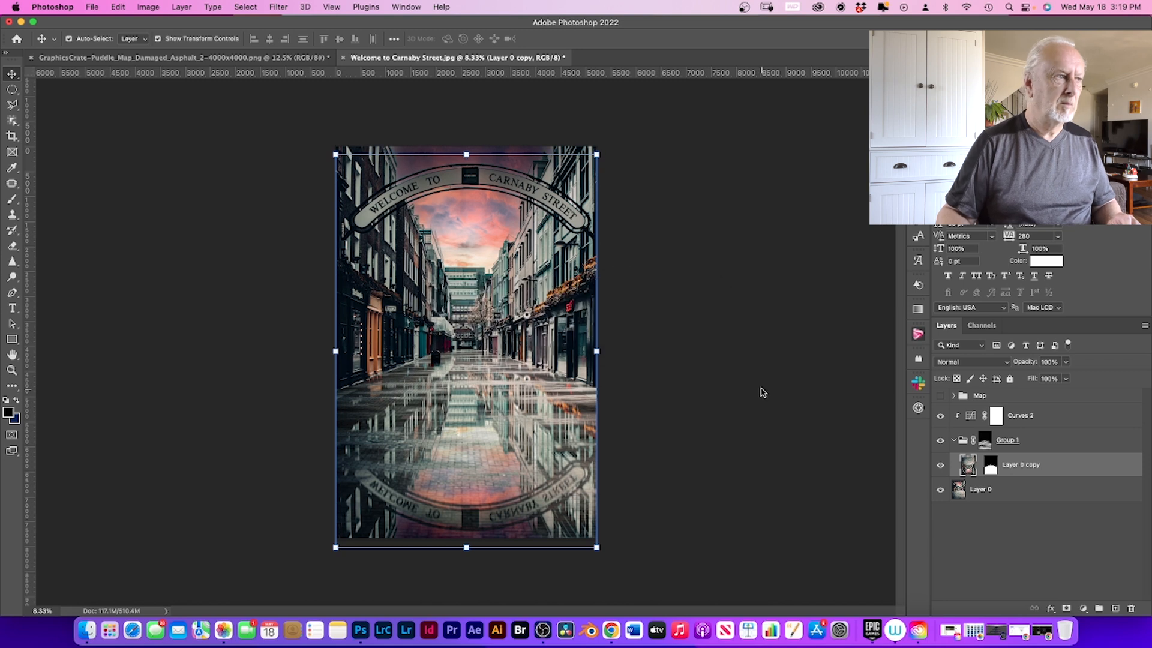
mouse_move(169, 160)
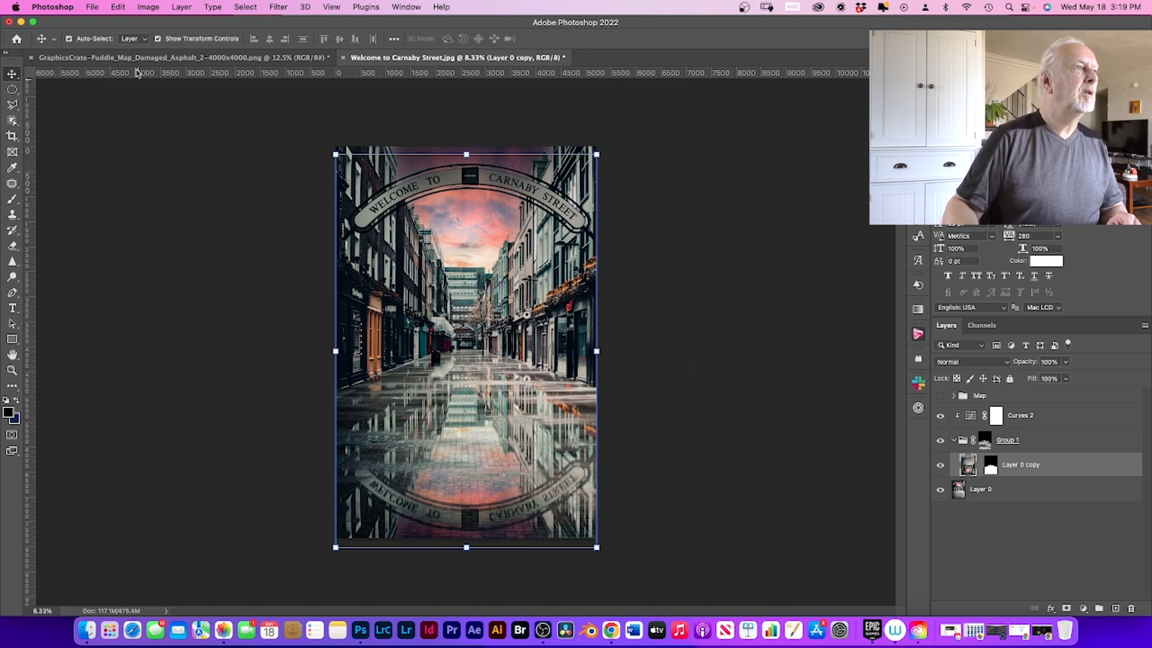
Step: Start an Edit > Transform > Skew on the blurred reflection copy
left_click(117, 7)
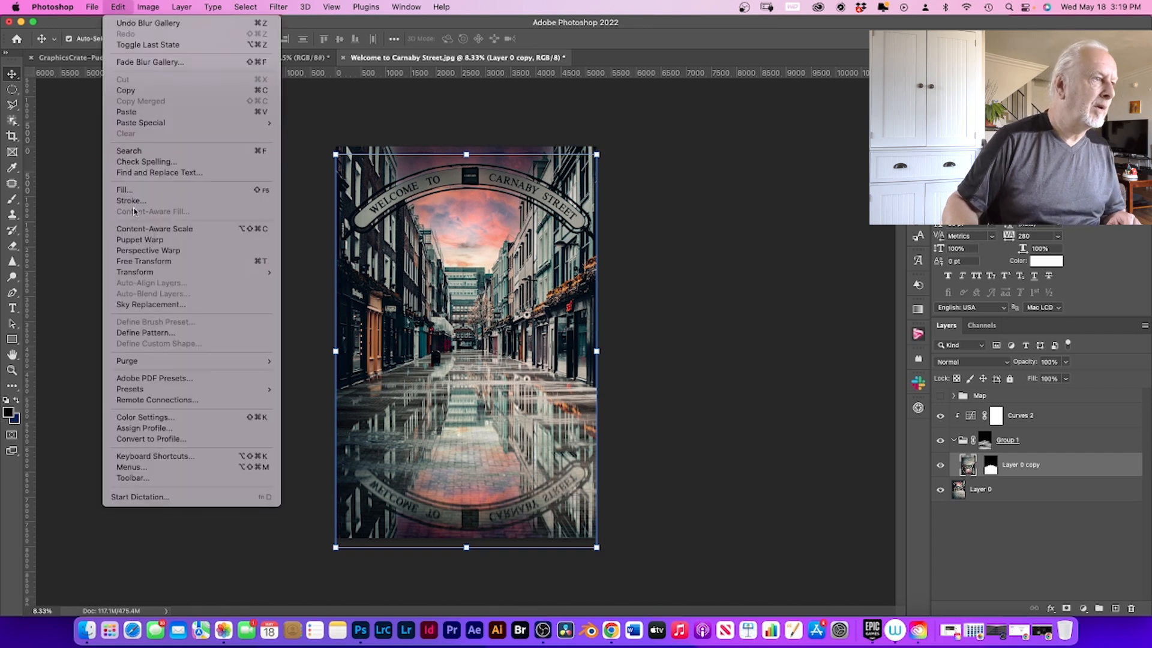
mouse_move(307, 343)
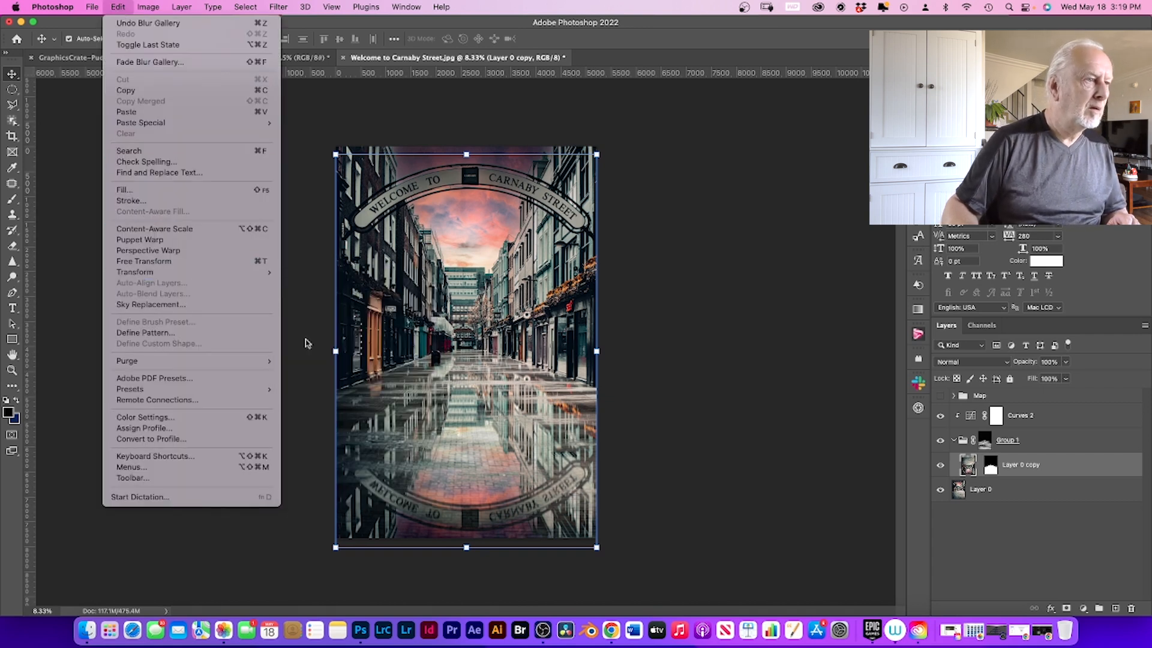
mouse_move(135, 272)
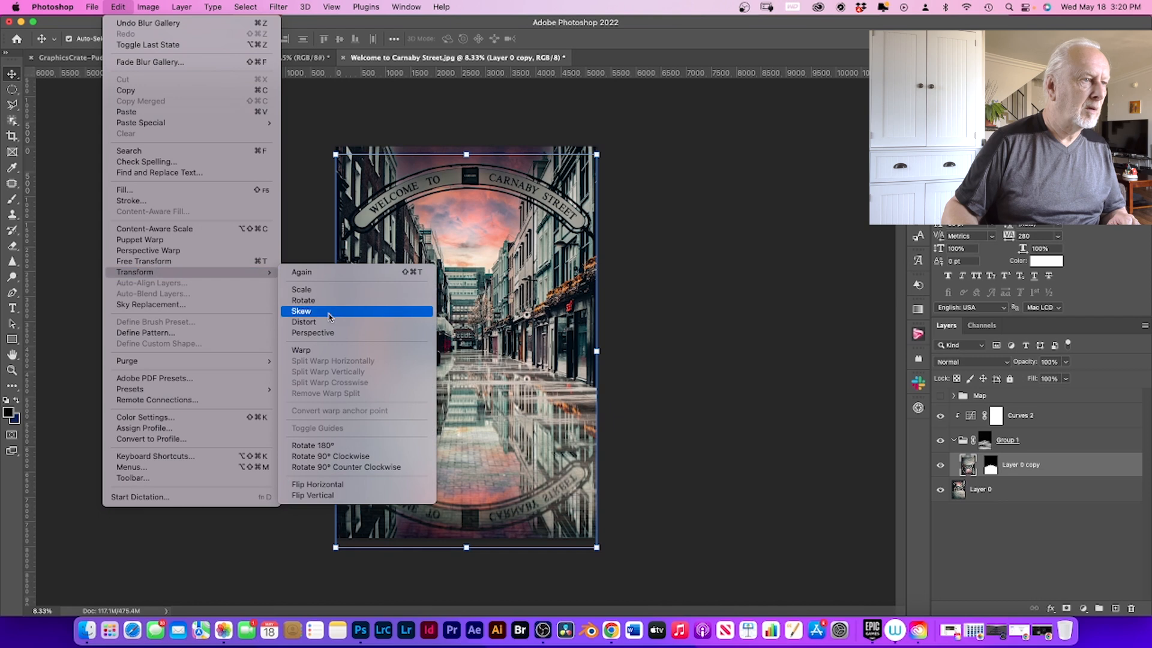
left_click(300, 311)
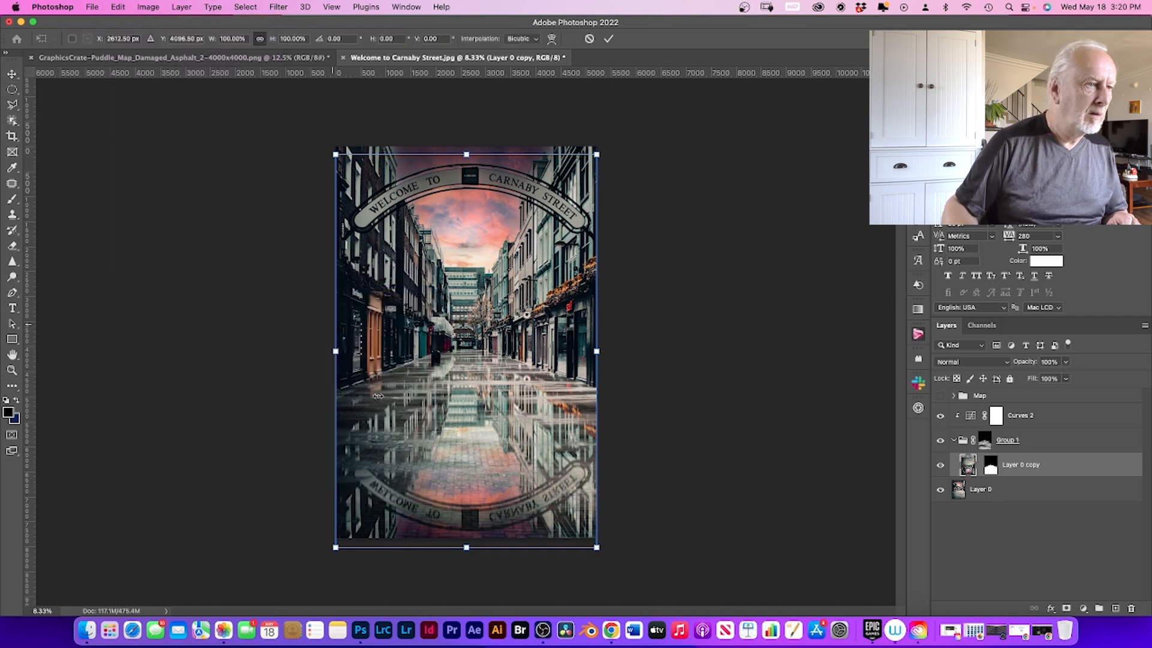
mouse_move(331, 351)
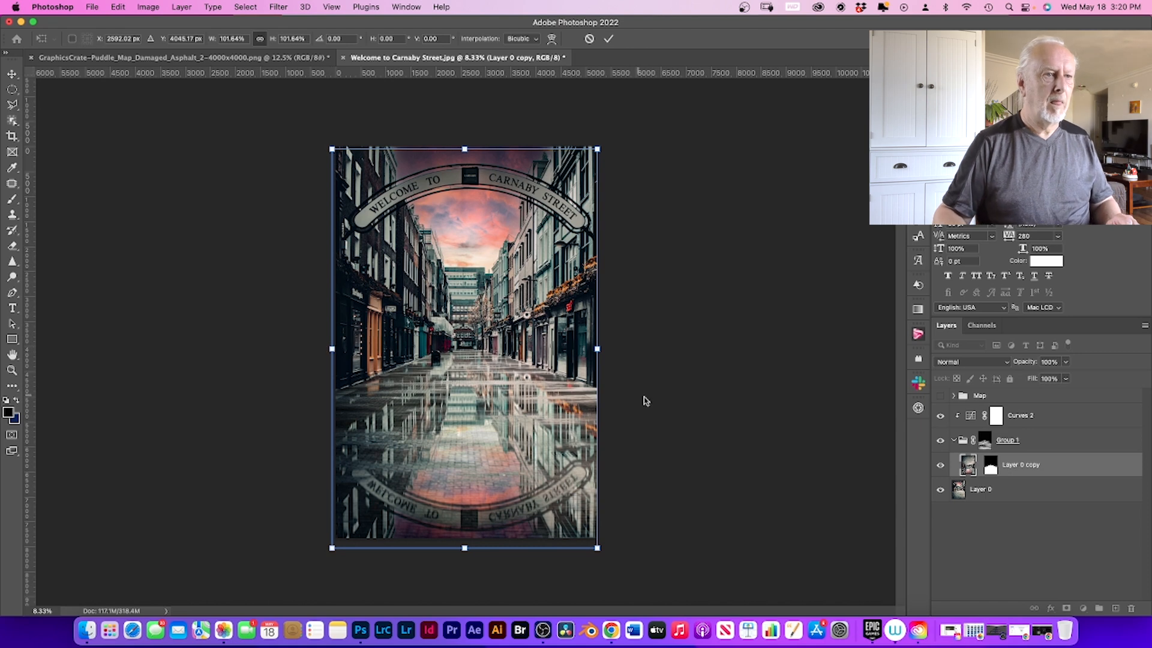
mouse_move(681, 187)
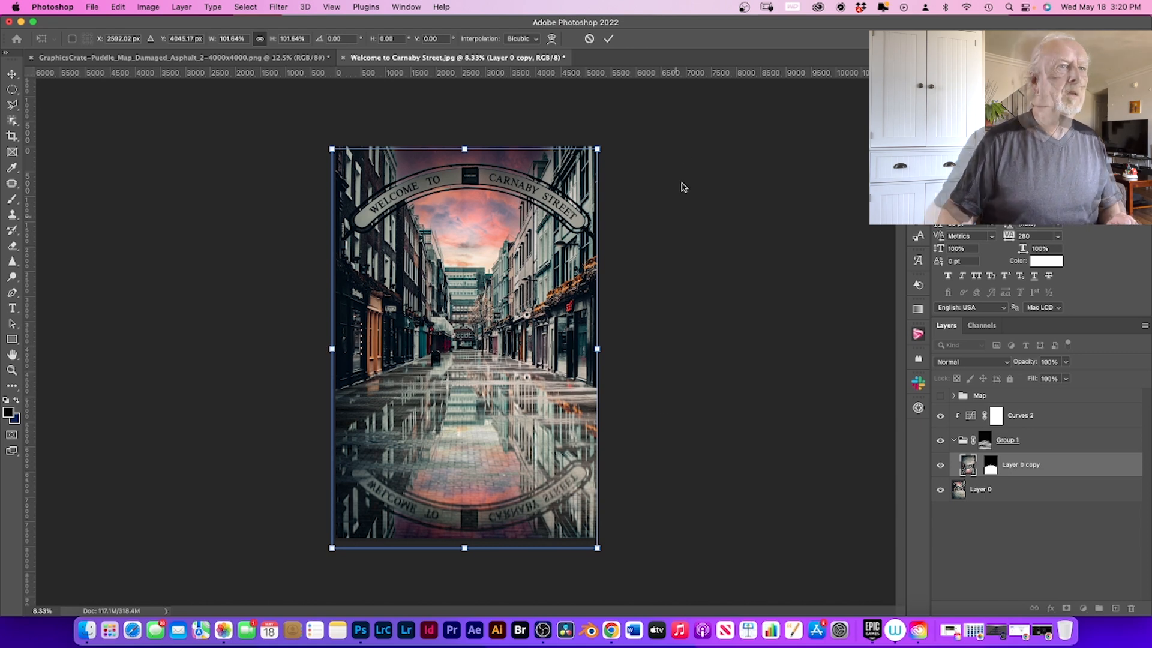
Step: Add a black-to-white Gradient Map 1 layer above Curves 2 and hide it
left_click(1082, 608)
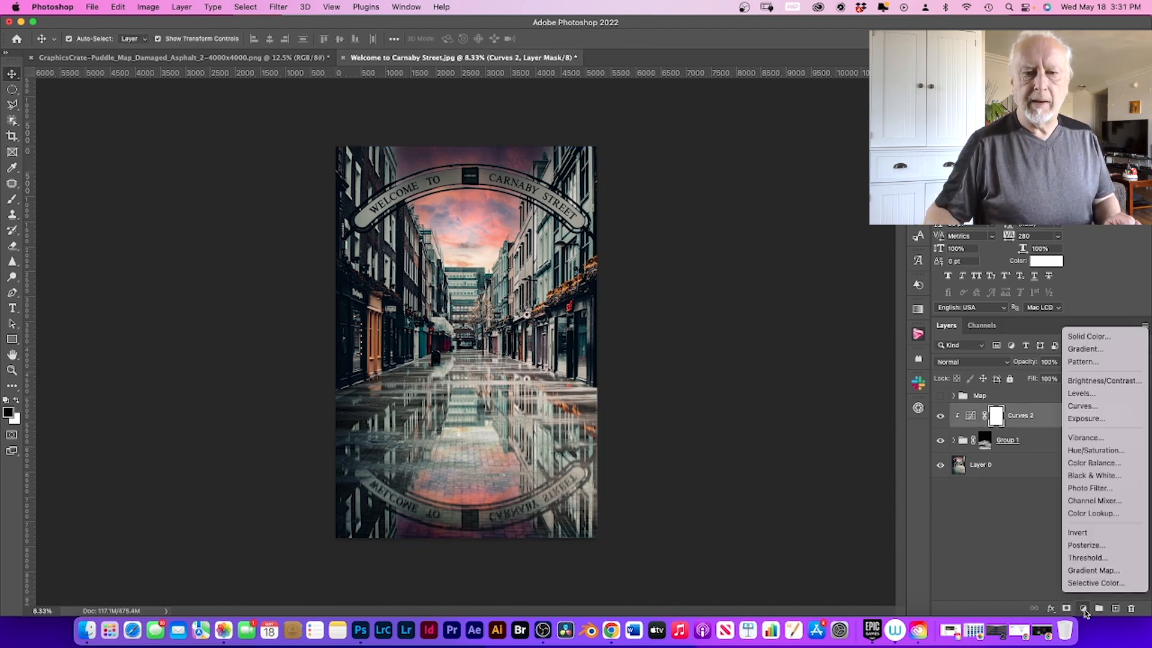
left_click(1093, 570)
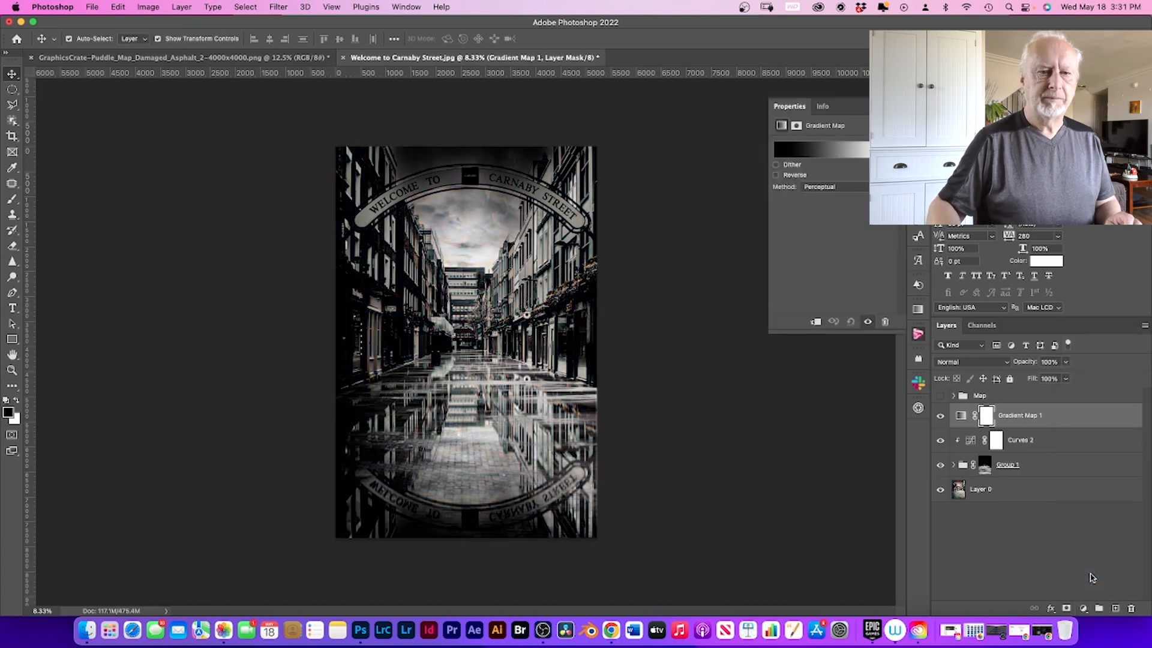
left_click(939, 417)
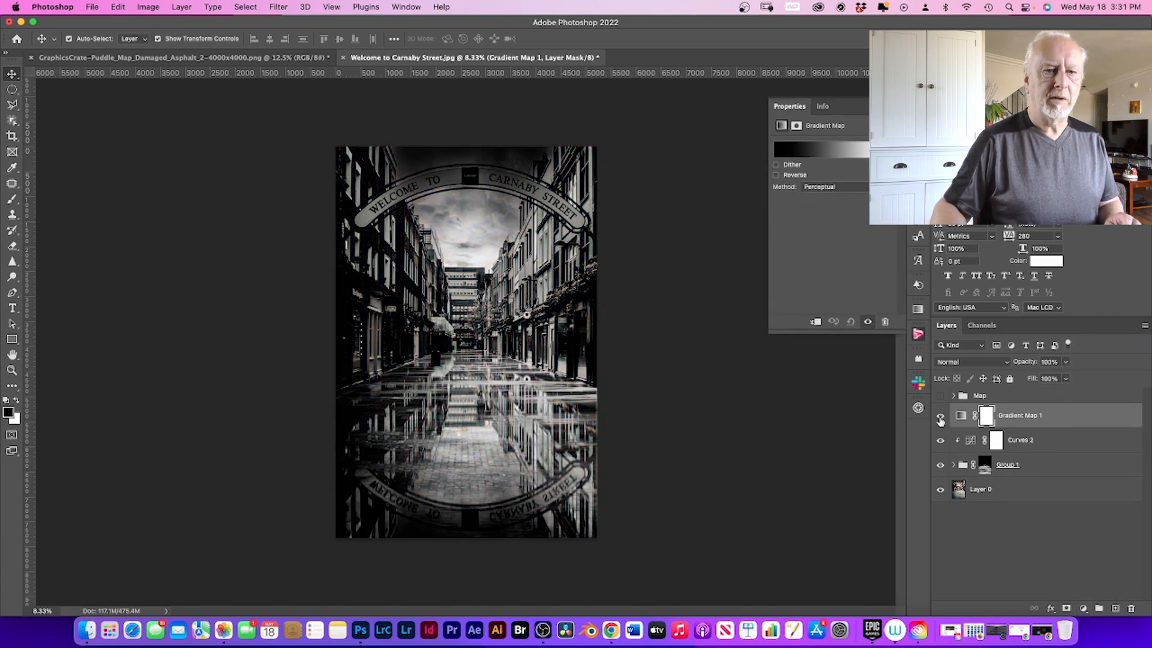
left_click(940, 416)
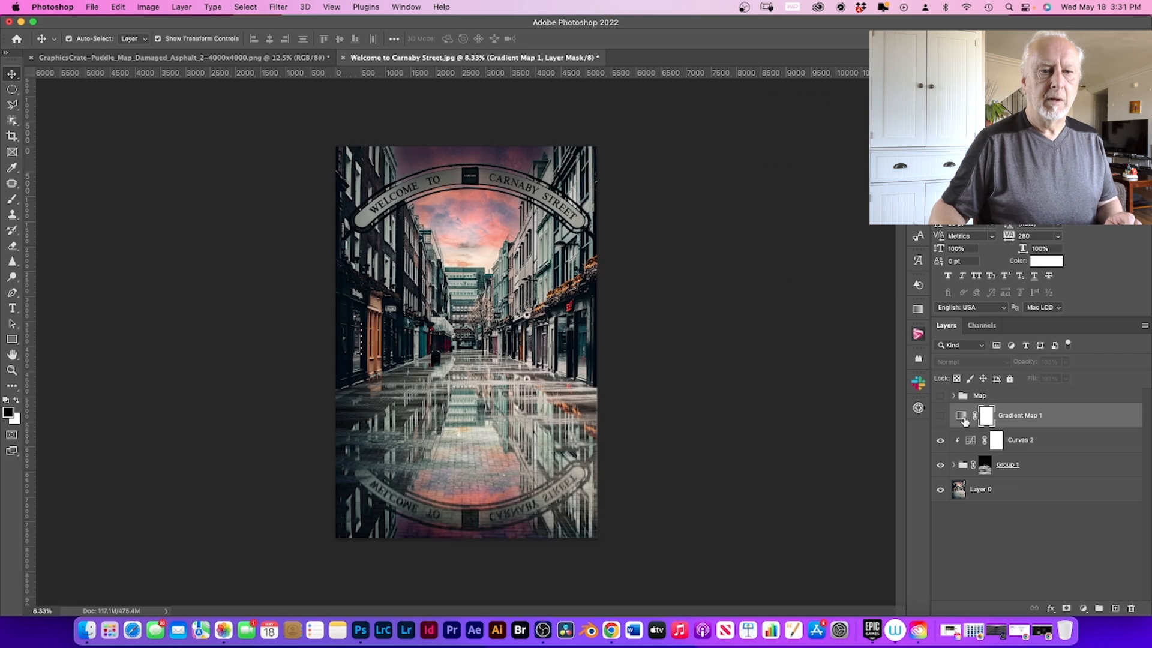
left_click(986, 415)
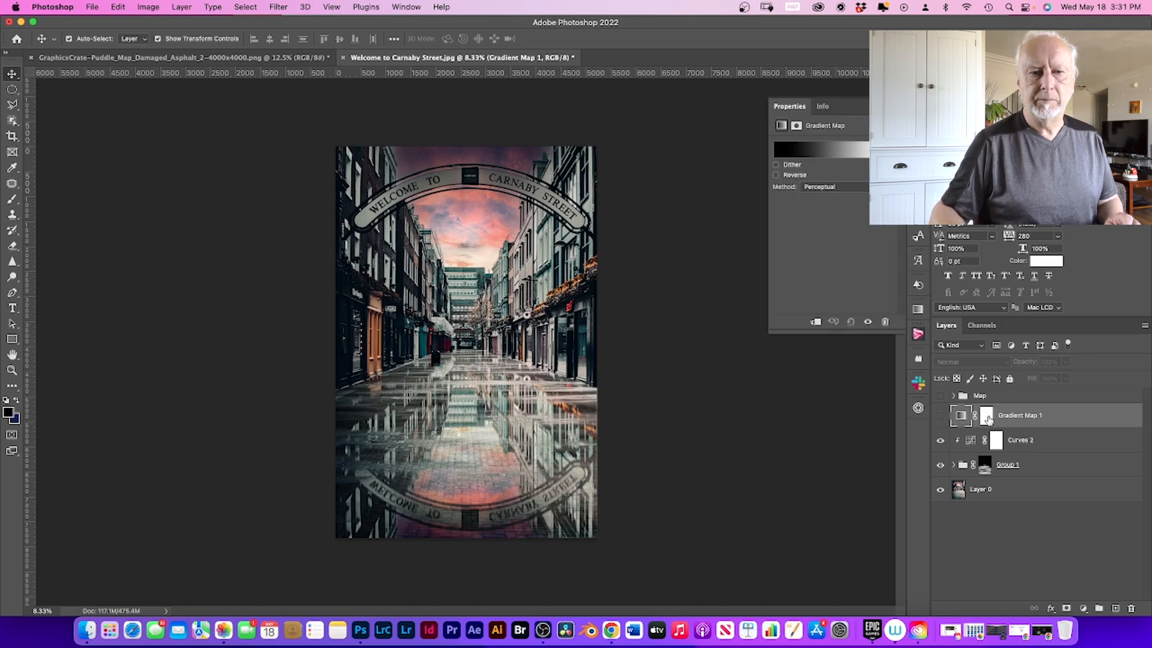
mouse_move(960, 415)
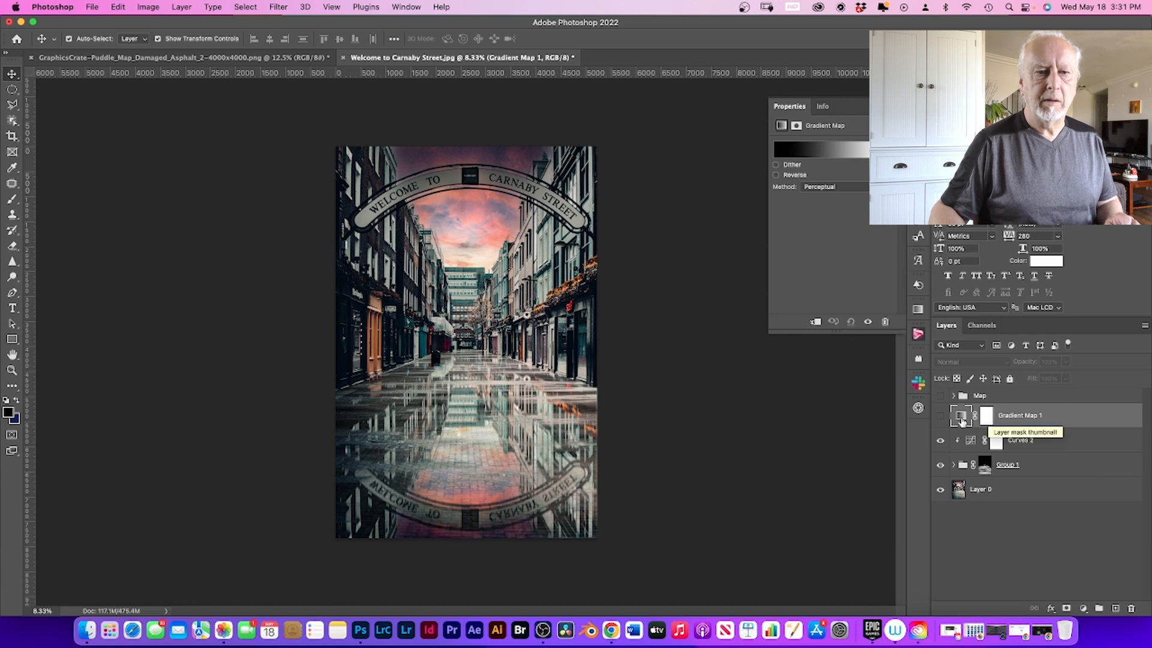
mouse_move(961, 416)
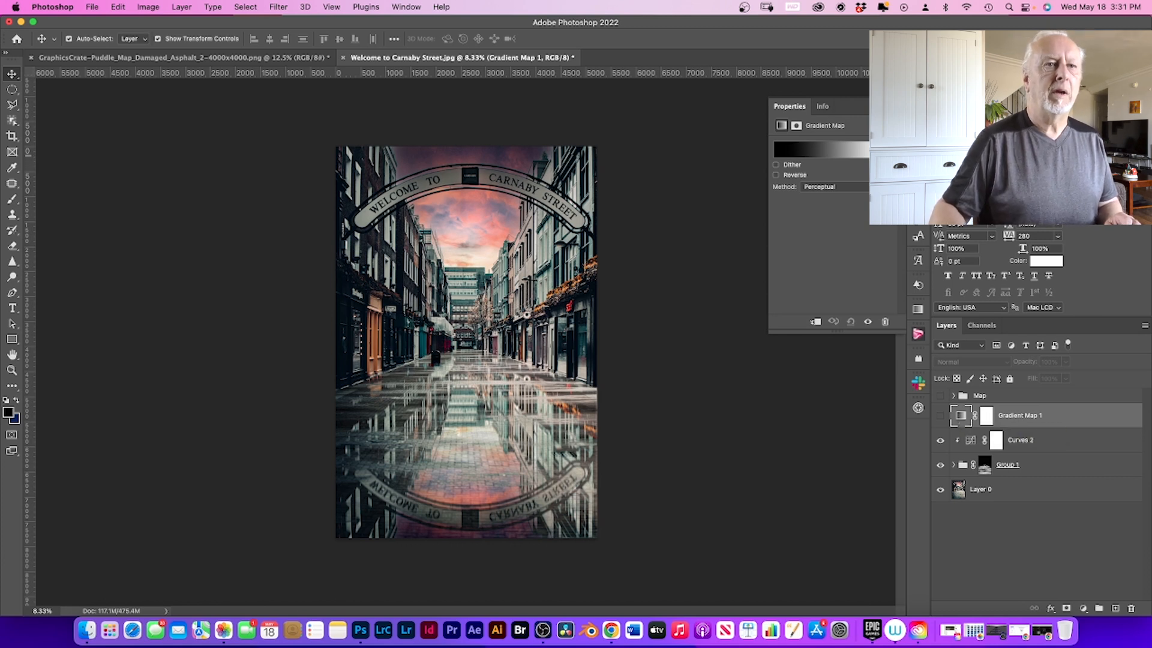
Step: In the Gradient Editor, recolour the white and black end stops of the gradient
left_click(820, 148)
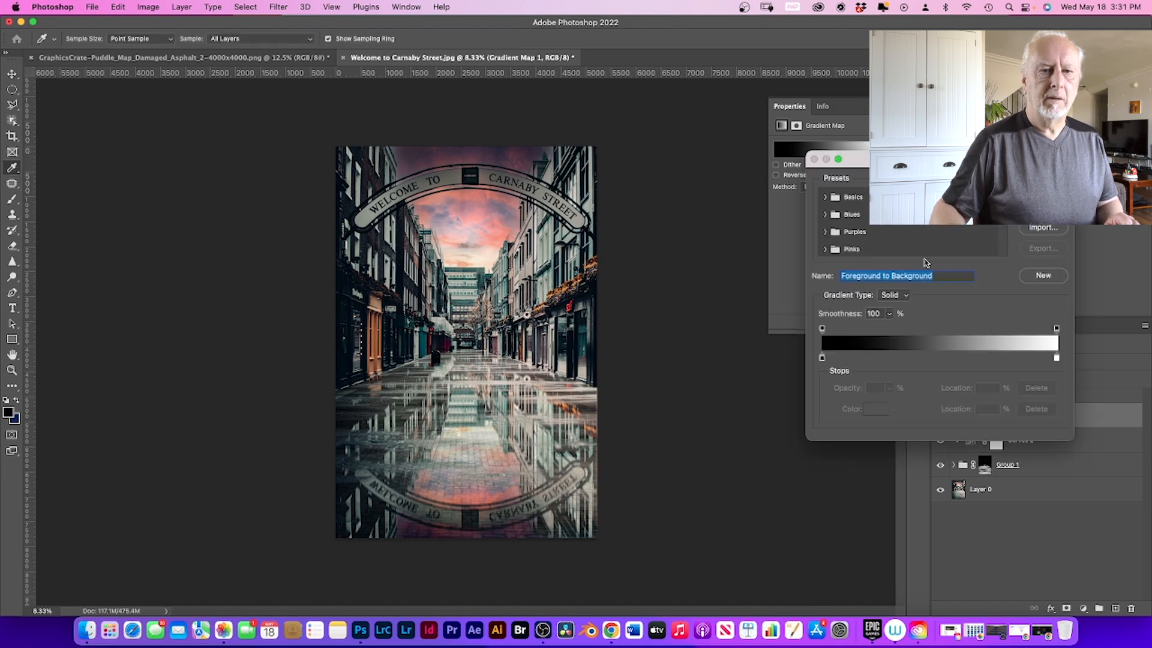
left_click(1056, 358)
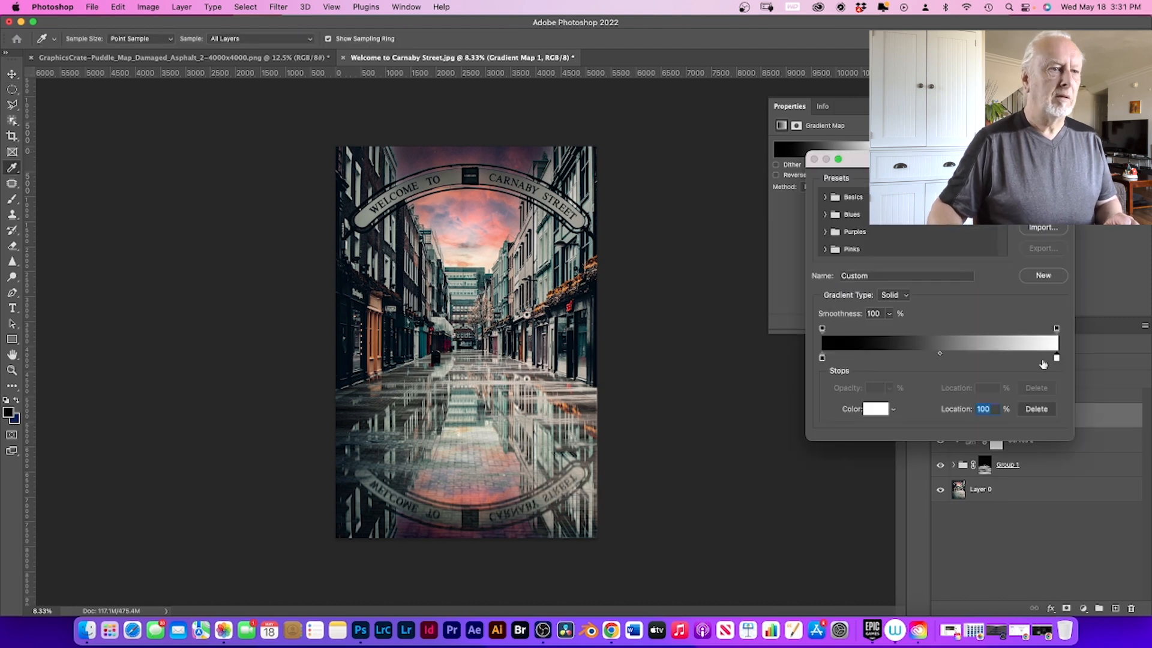
mouse_move(576, 408)
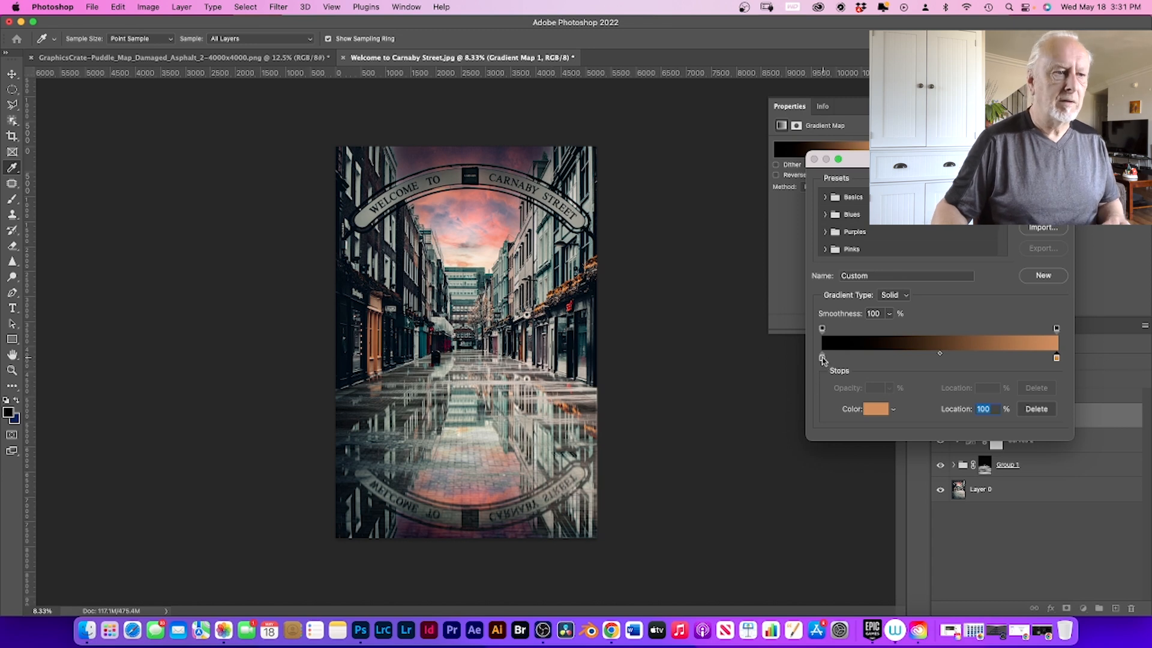
left_click(822, 357)
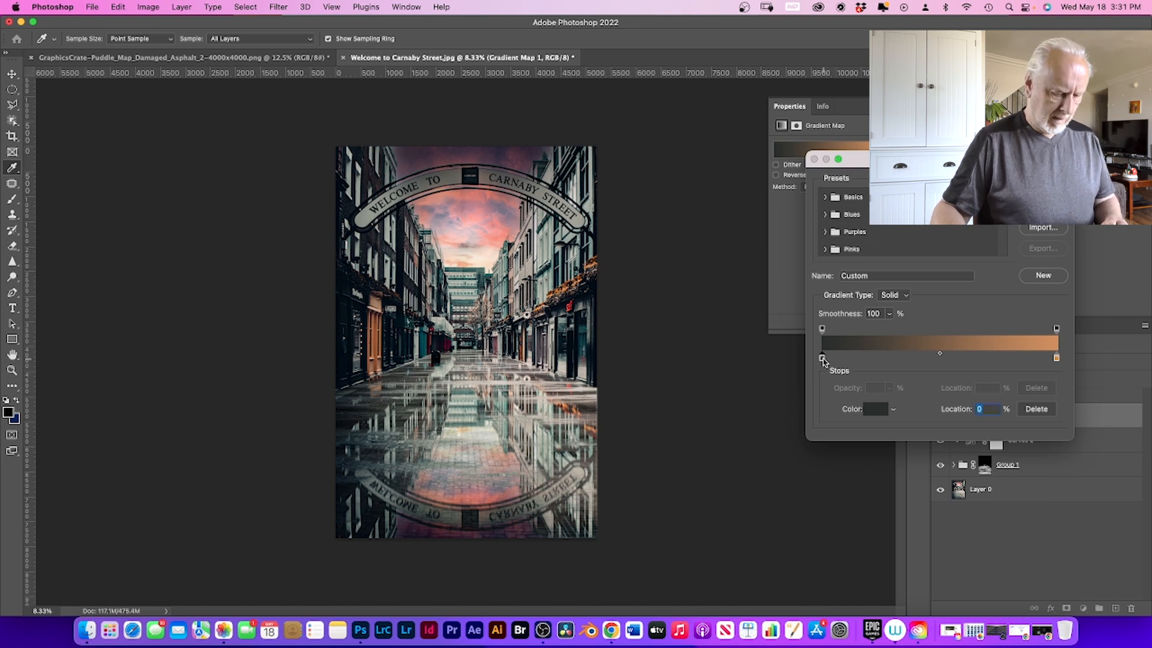
mouse_move(821, 360)
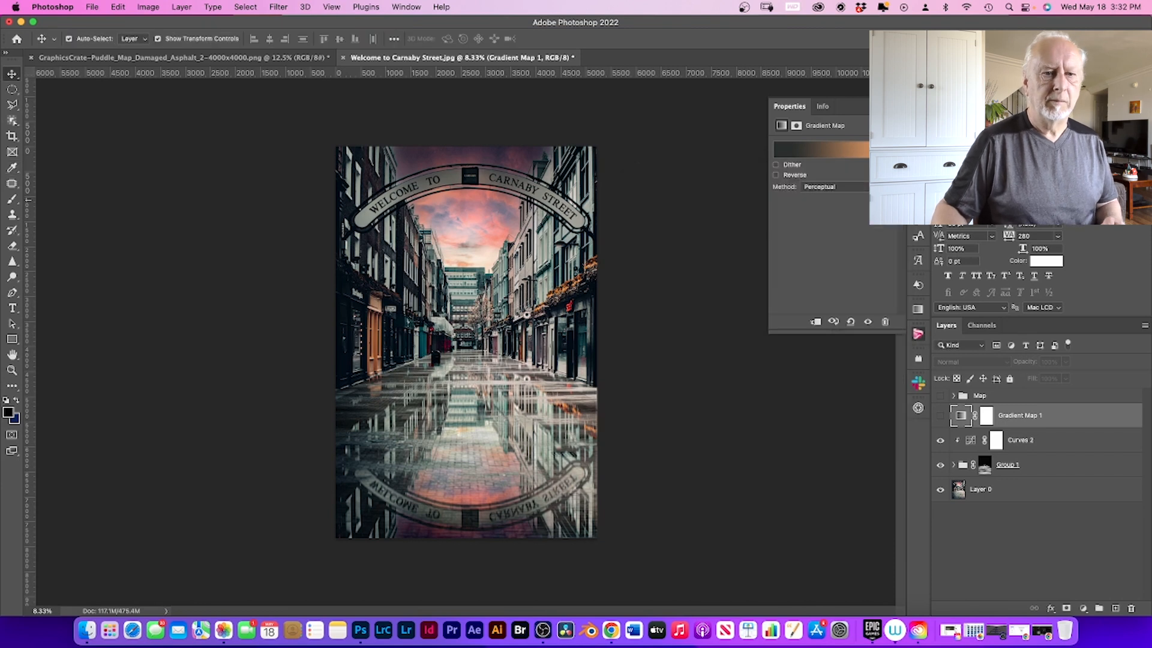
Step: Show Gradient Map 1, adjust its opacity and dark colour stops, and confirm
left_click(940, 415)
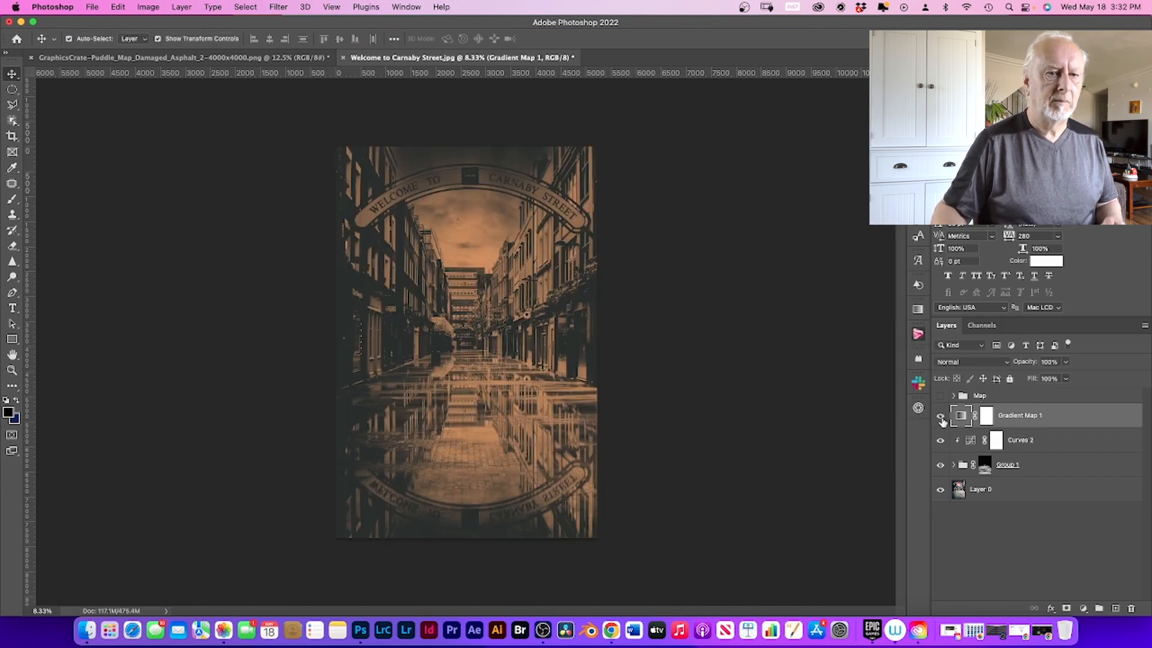
left_click(960, 415)
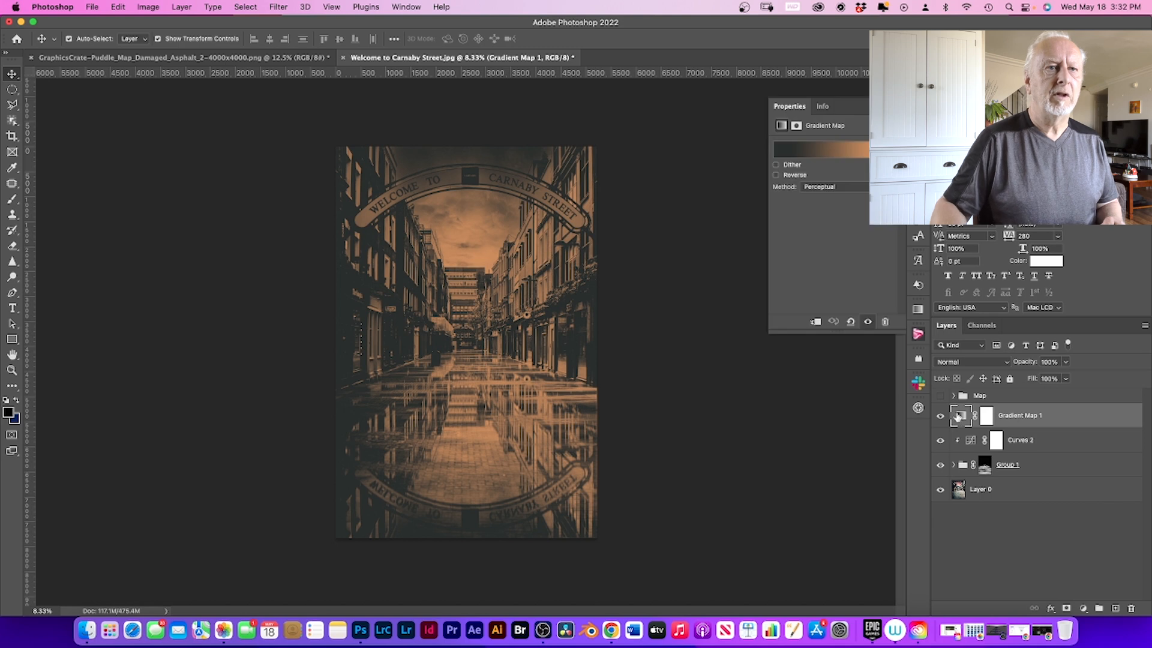
left_click(818, 150)
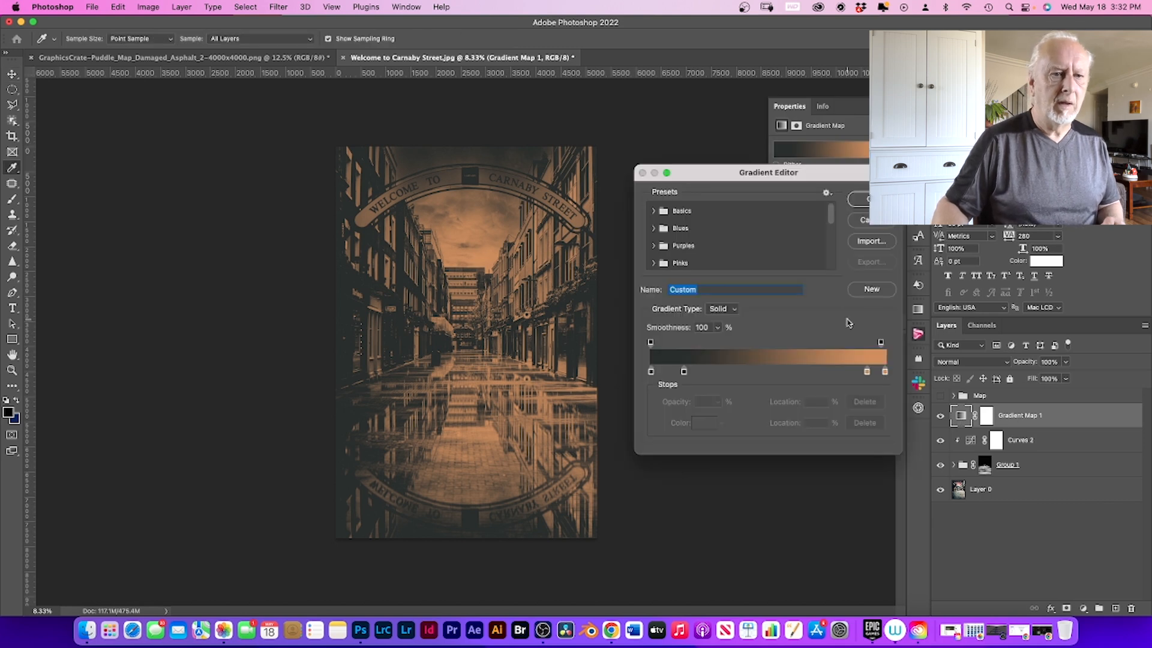
left_click(879, 343)
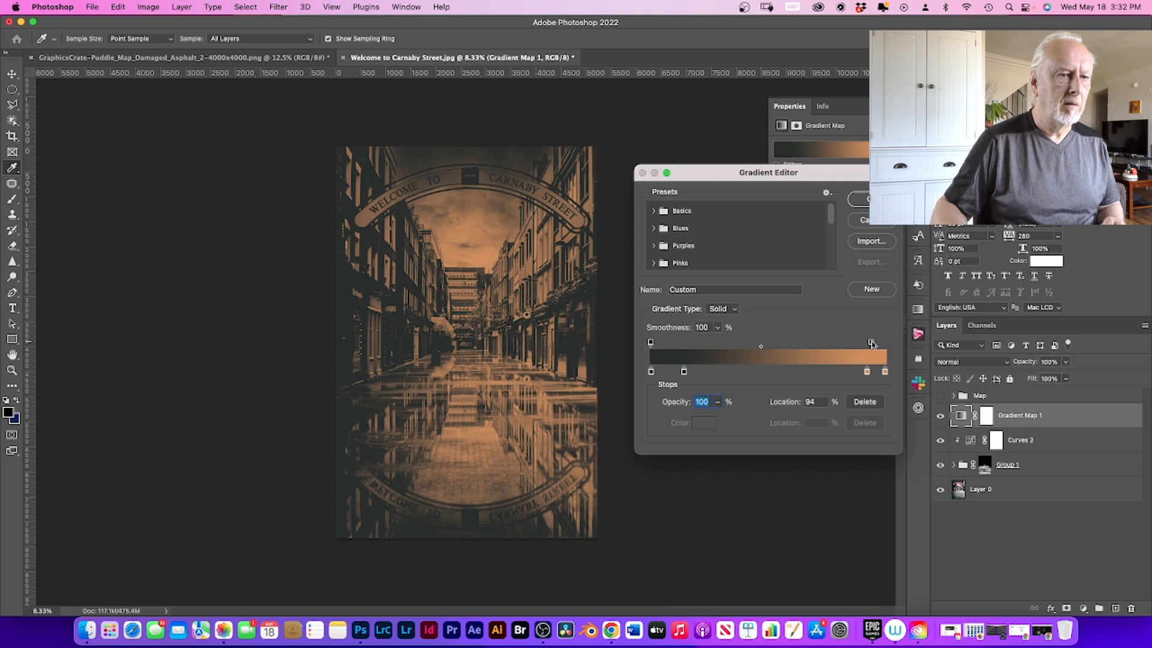
left_click(675, 371)
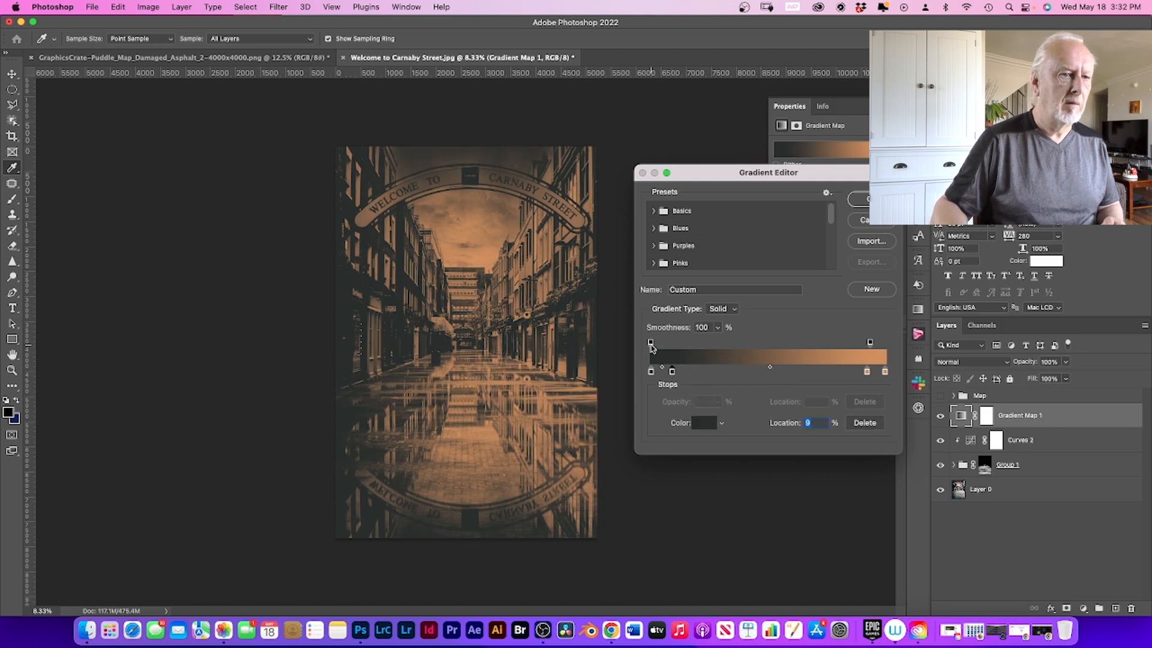
left_click(650, 342)
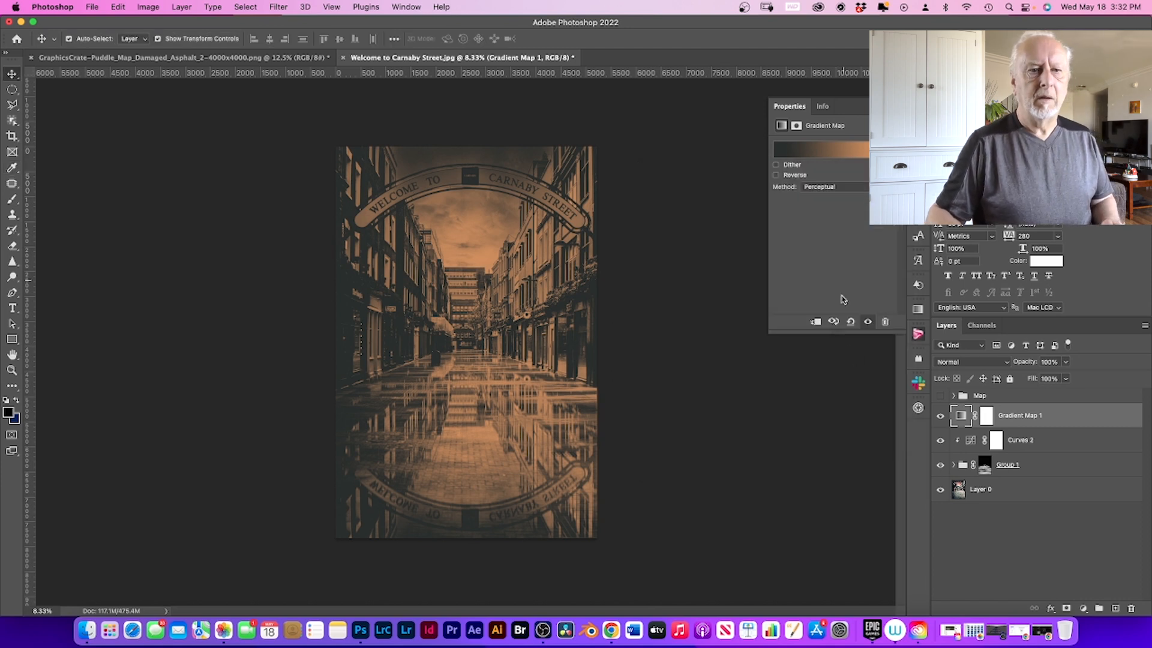
mouse_move(1008, 370)
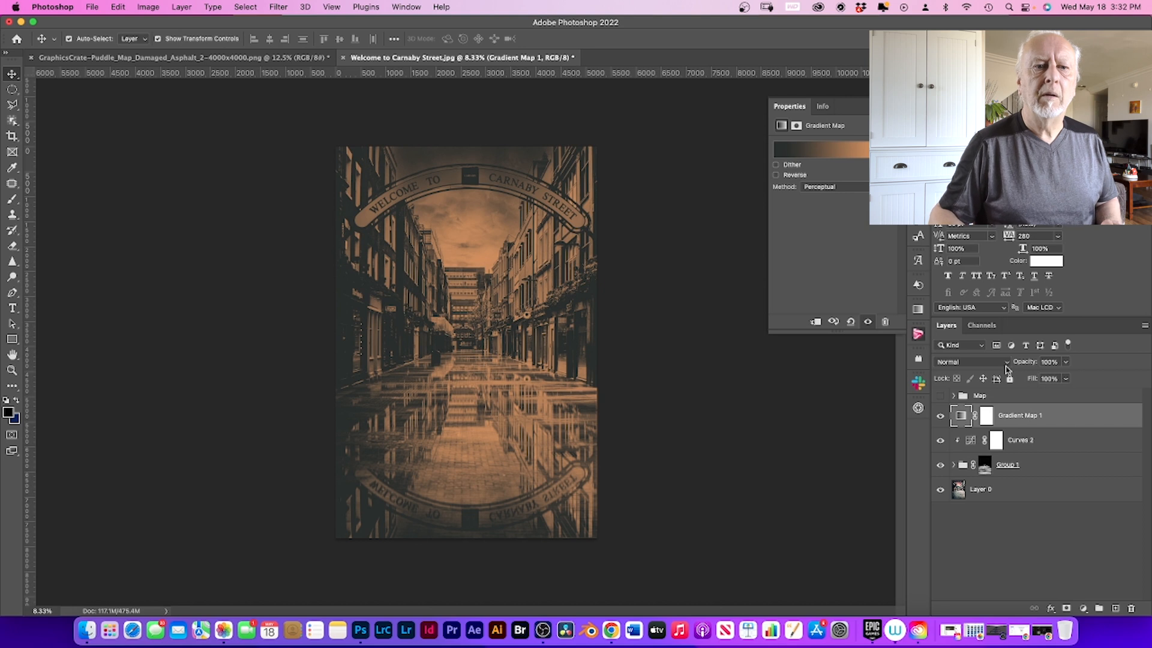
Step: Set Gradient Map 1's blend mode to Soft Light
left_click(964, 361)
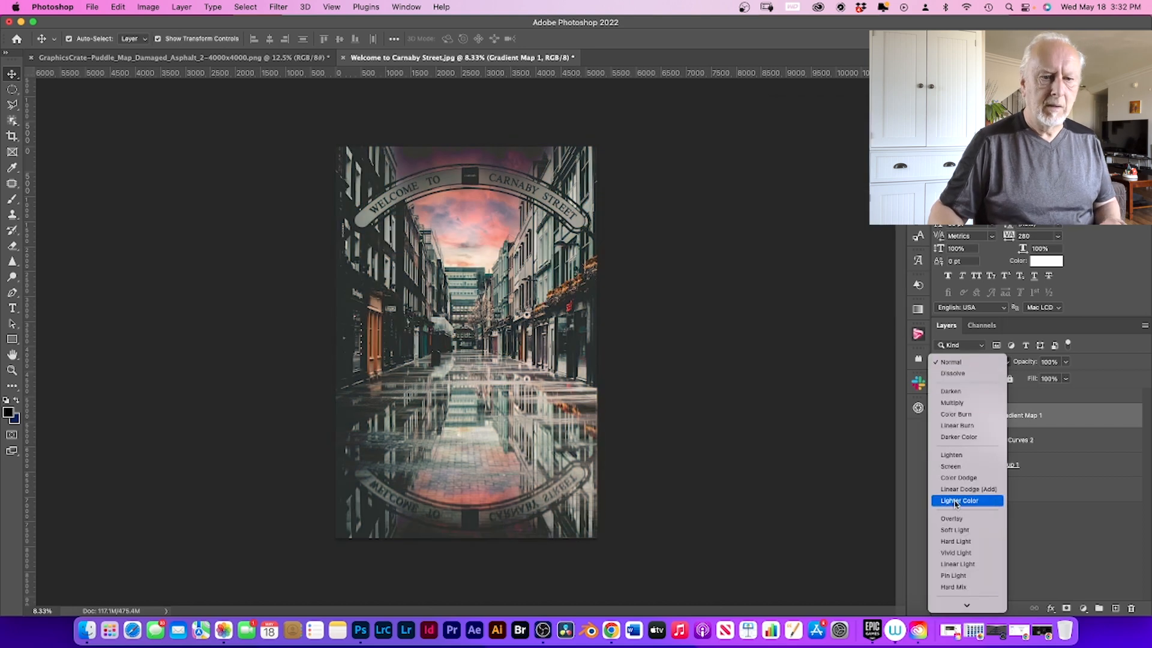
mouse_move(952, 518)
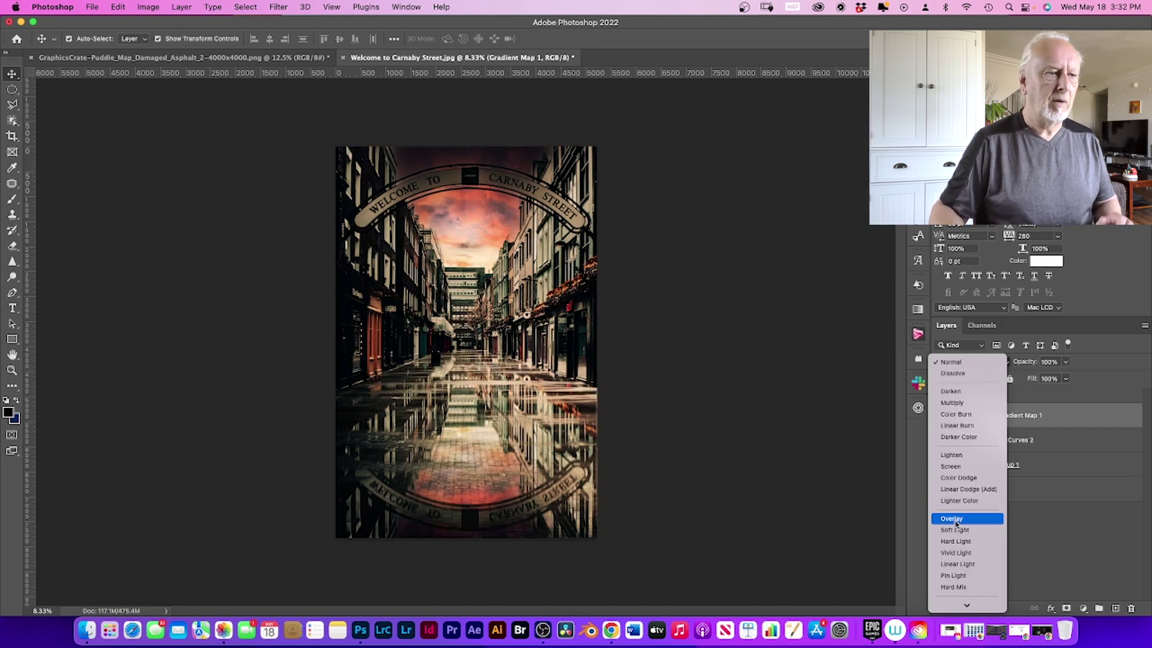
mouse_move(955, 530)
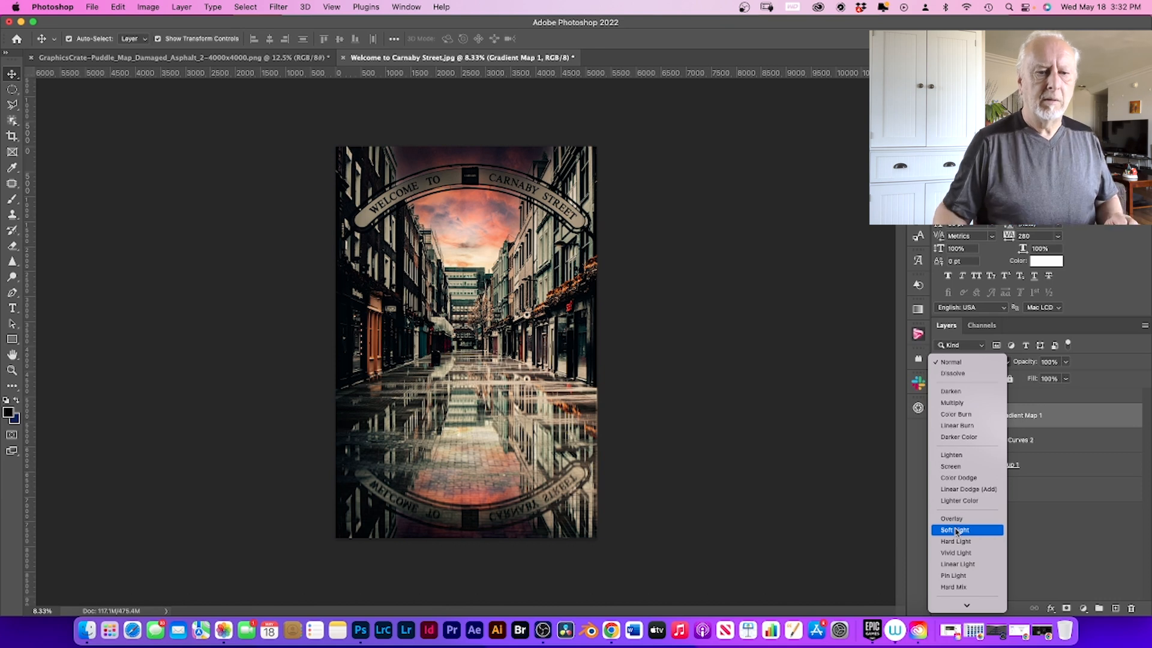
mouse_move(955, 541)
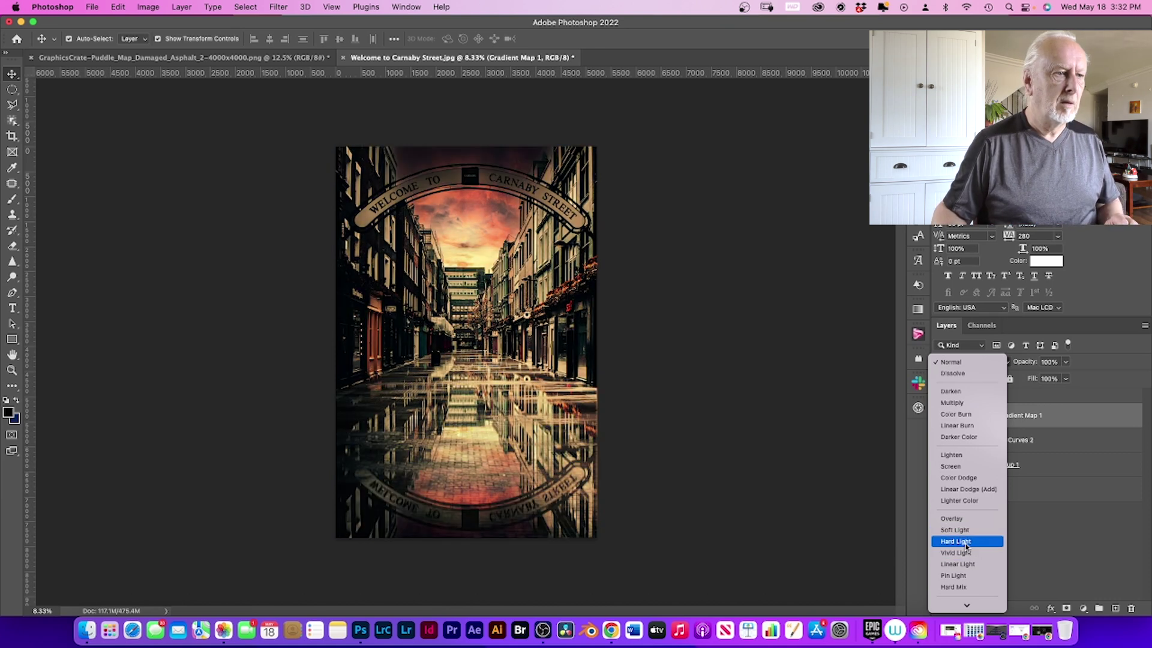
mouse_move(951, 518)
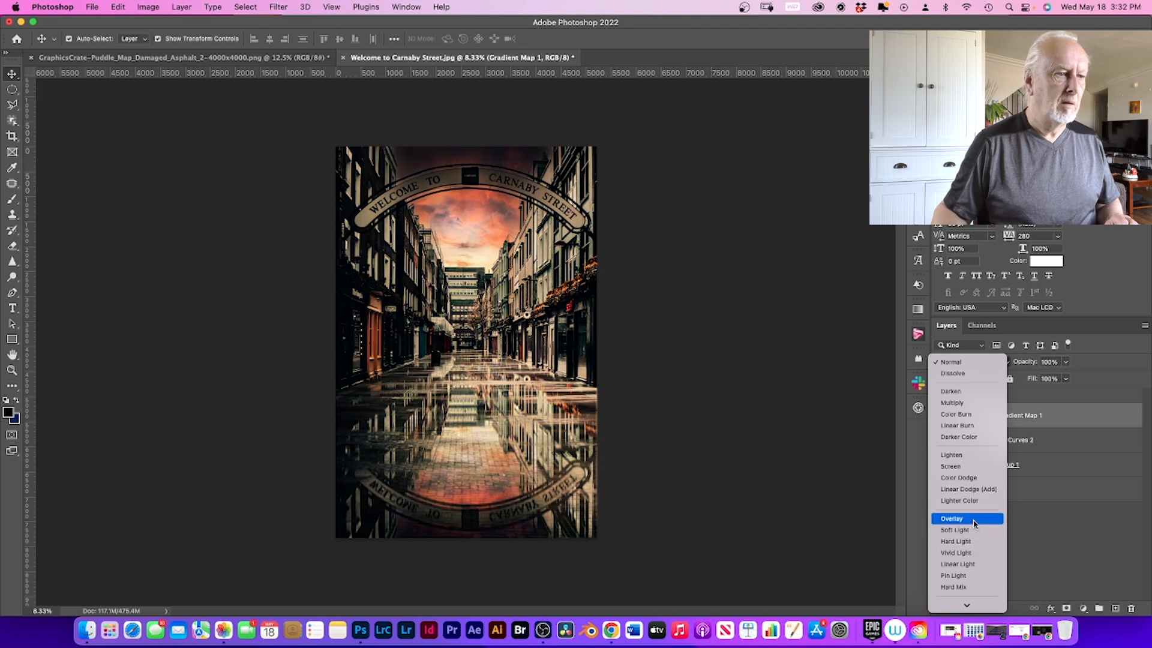
mouse_move(955, 529)
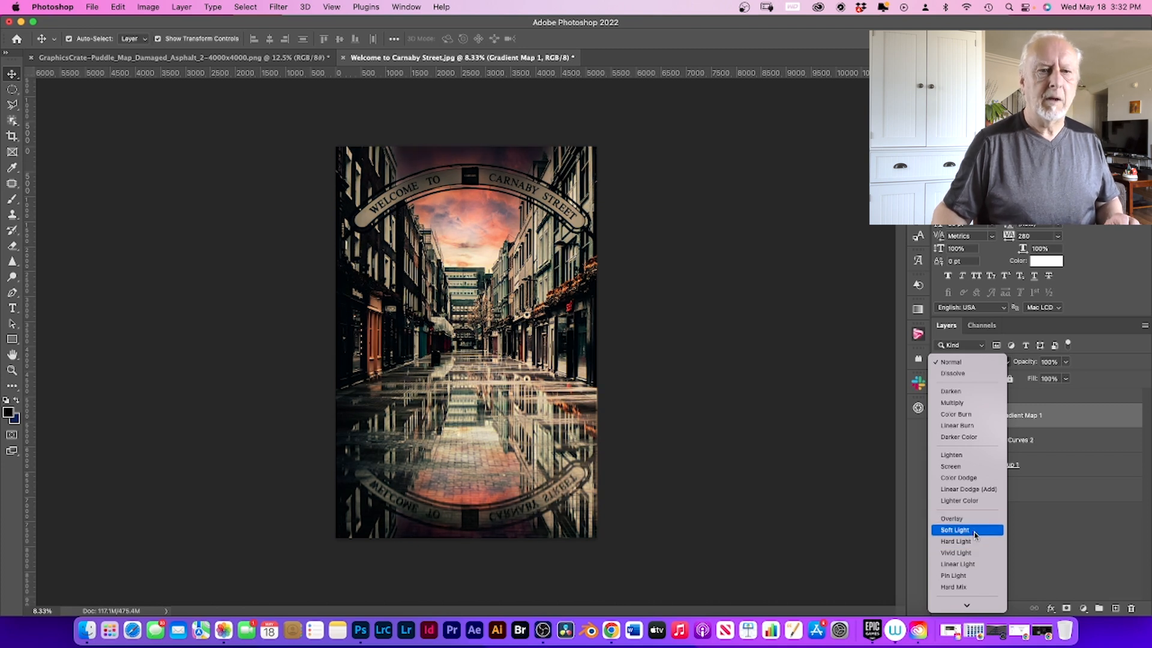
left_click(955, 530)
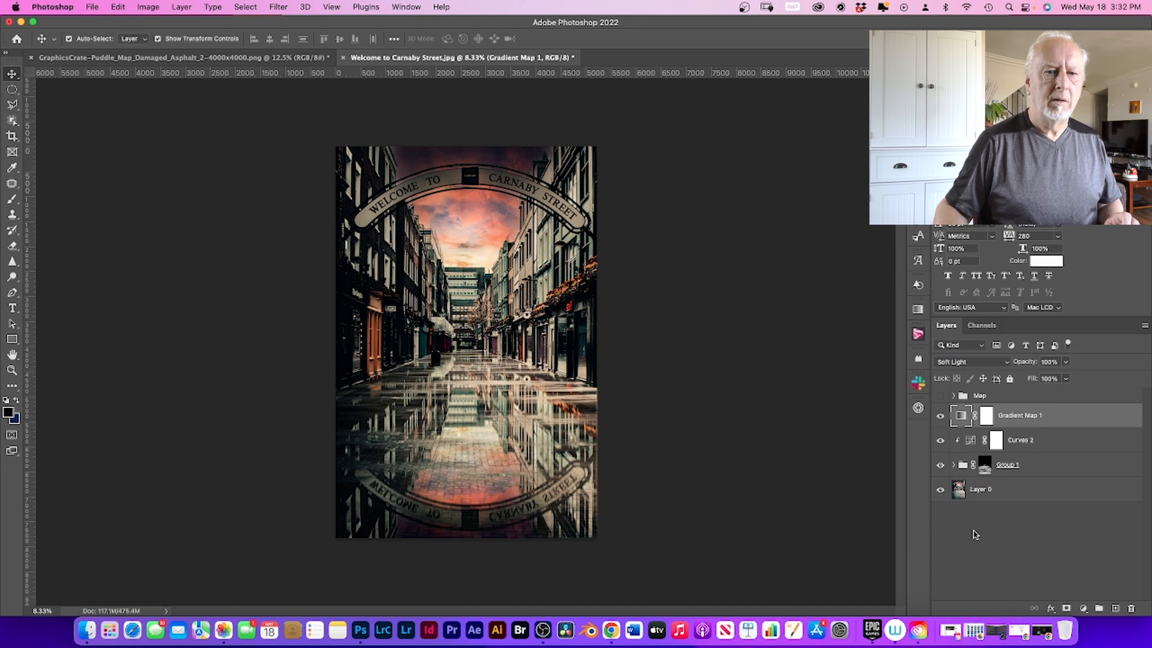
Step: Create a clipping mask that clips Gradient Map 1 onto Curves 2
right_click(1018, 415)
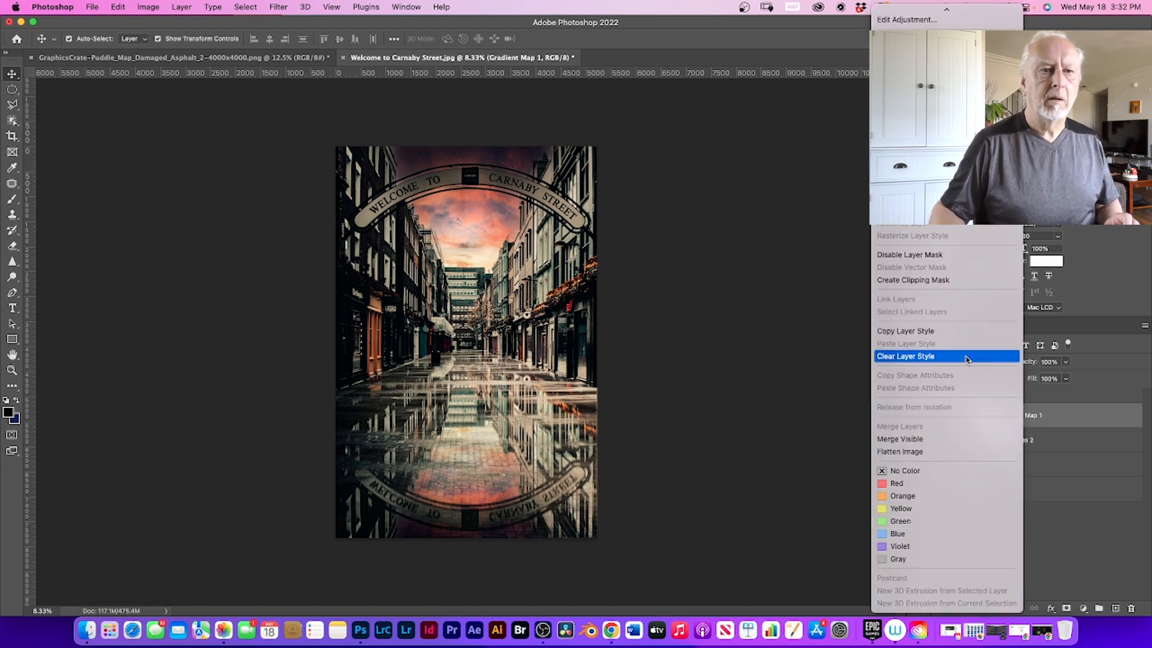
mouse_move(947, 280)
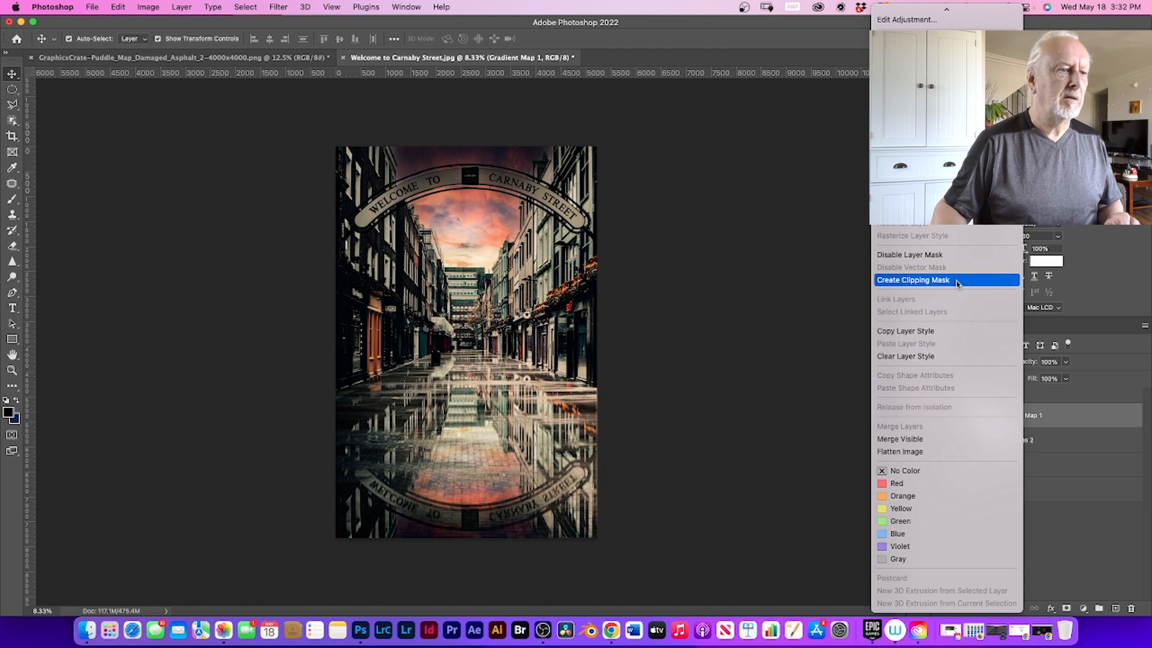
left_click(913, 280)
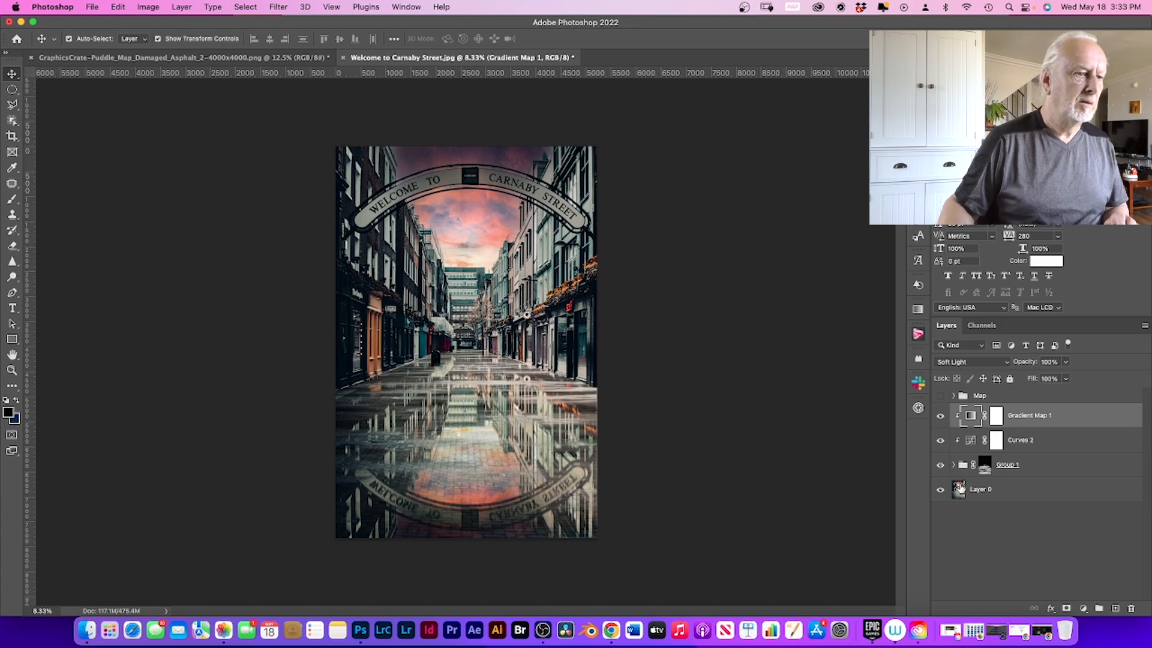
mouse_move(959, 489)
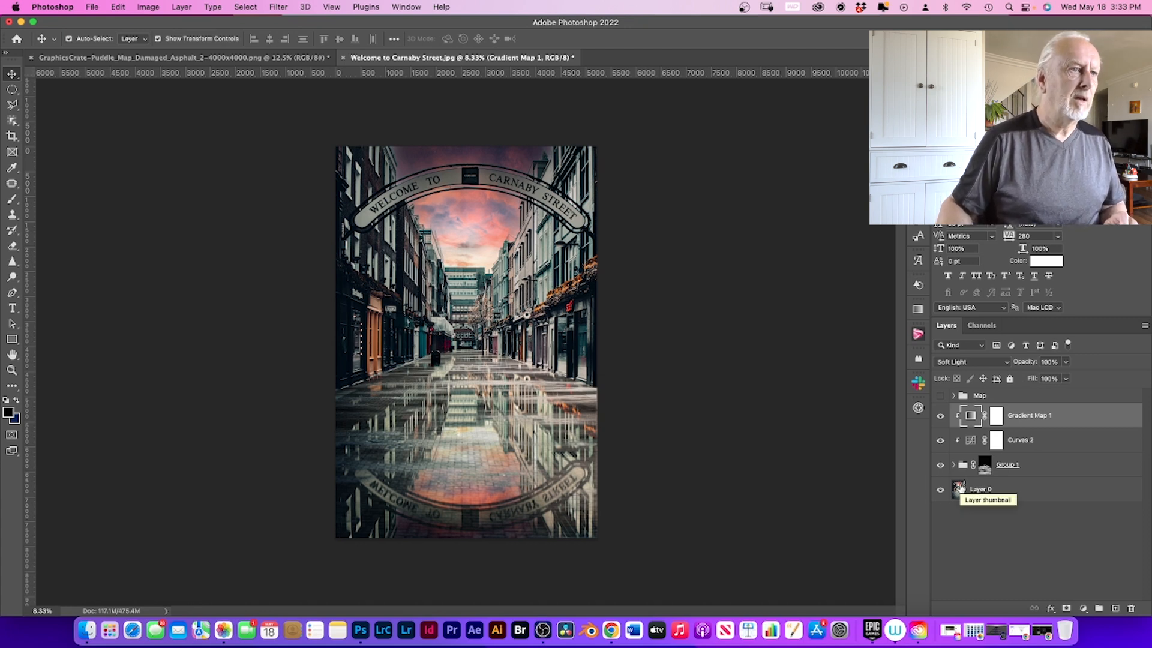